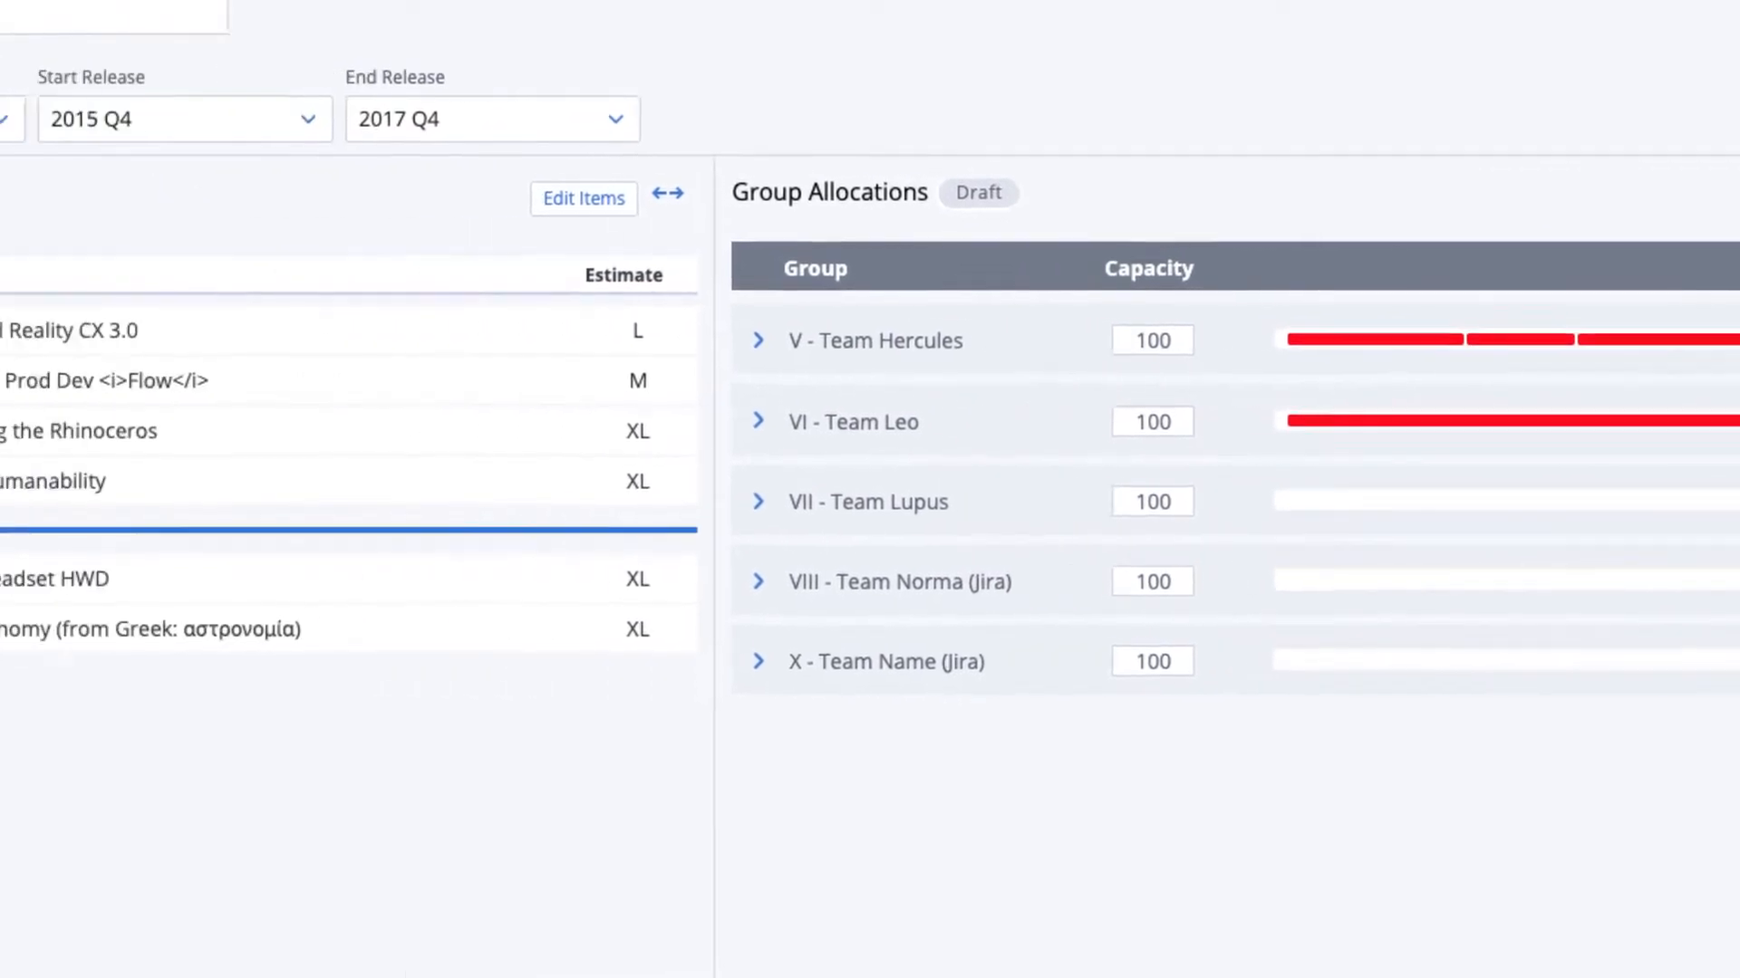
# Open the Edit Profile page from the account menu and scroll through it.
pyautogui.hscroll(-3)
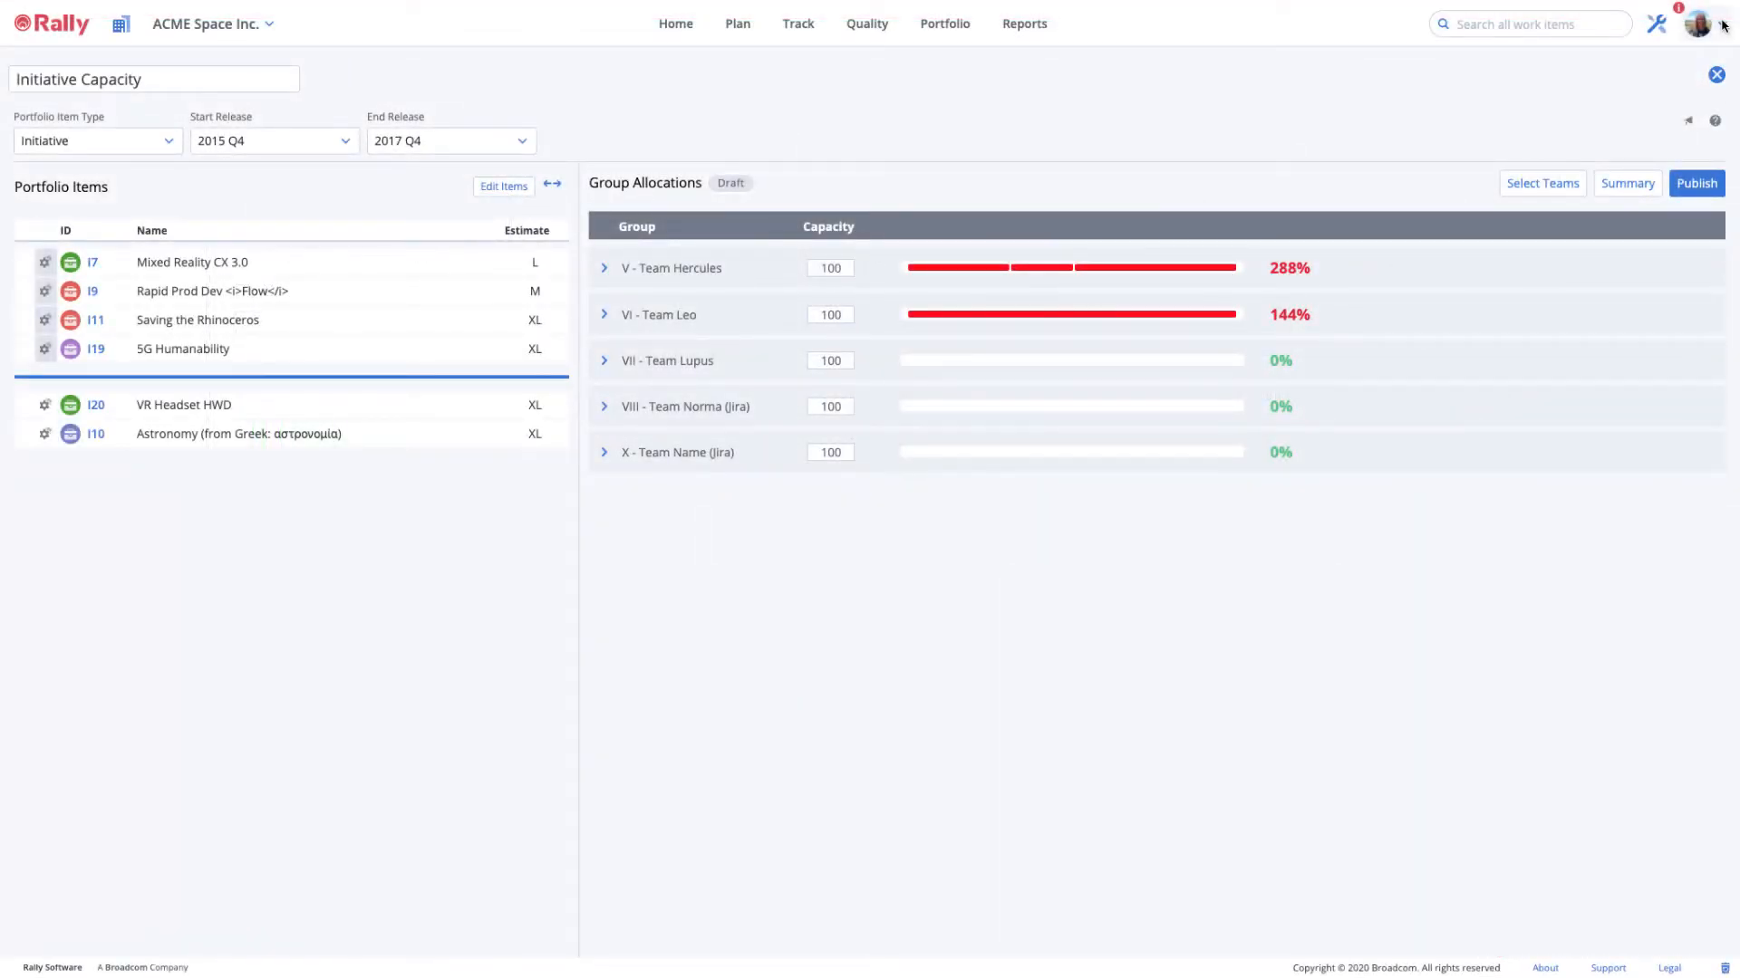
pyautogui.click(1699, 23)
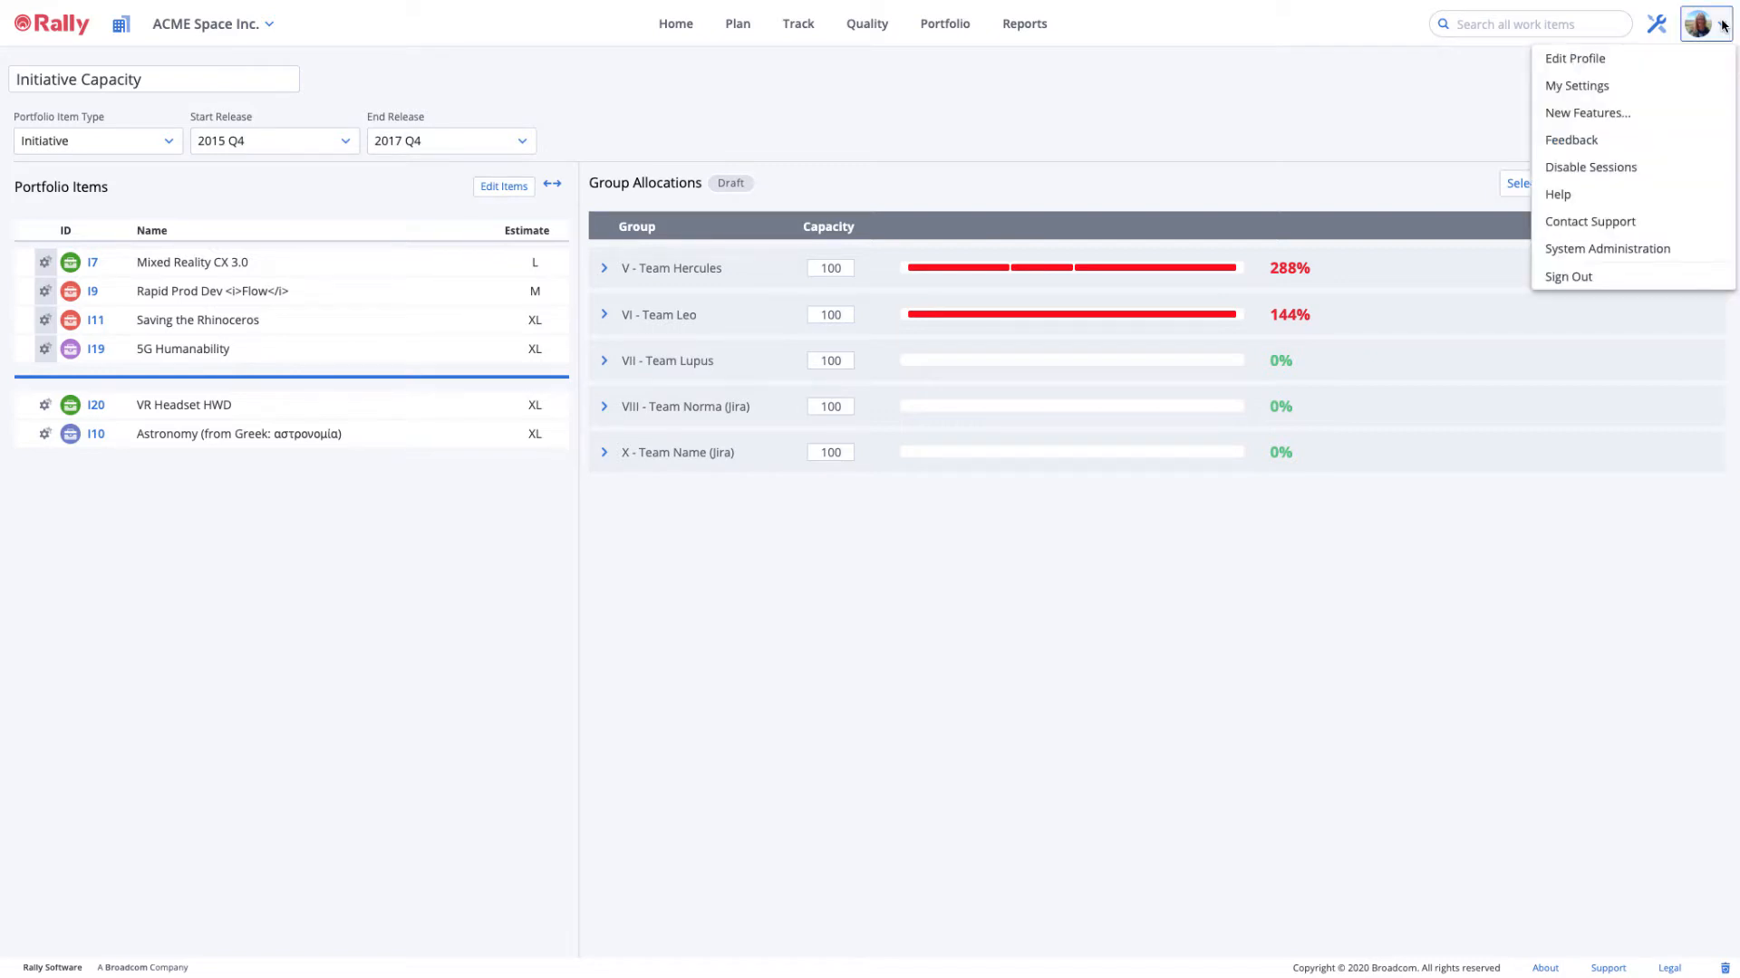
pyautogui.click(1576, 58)
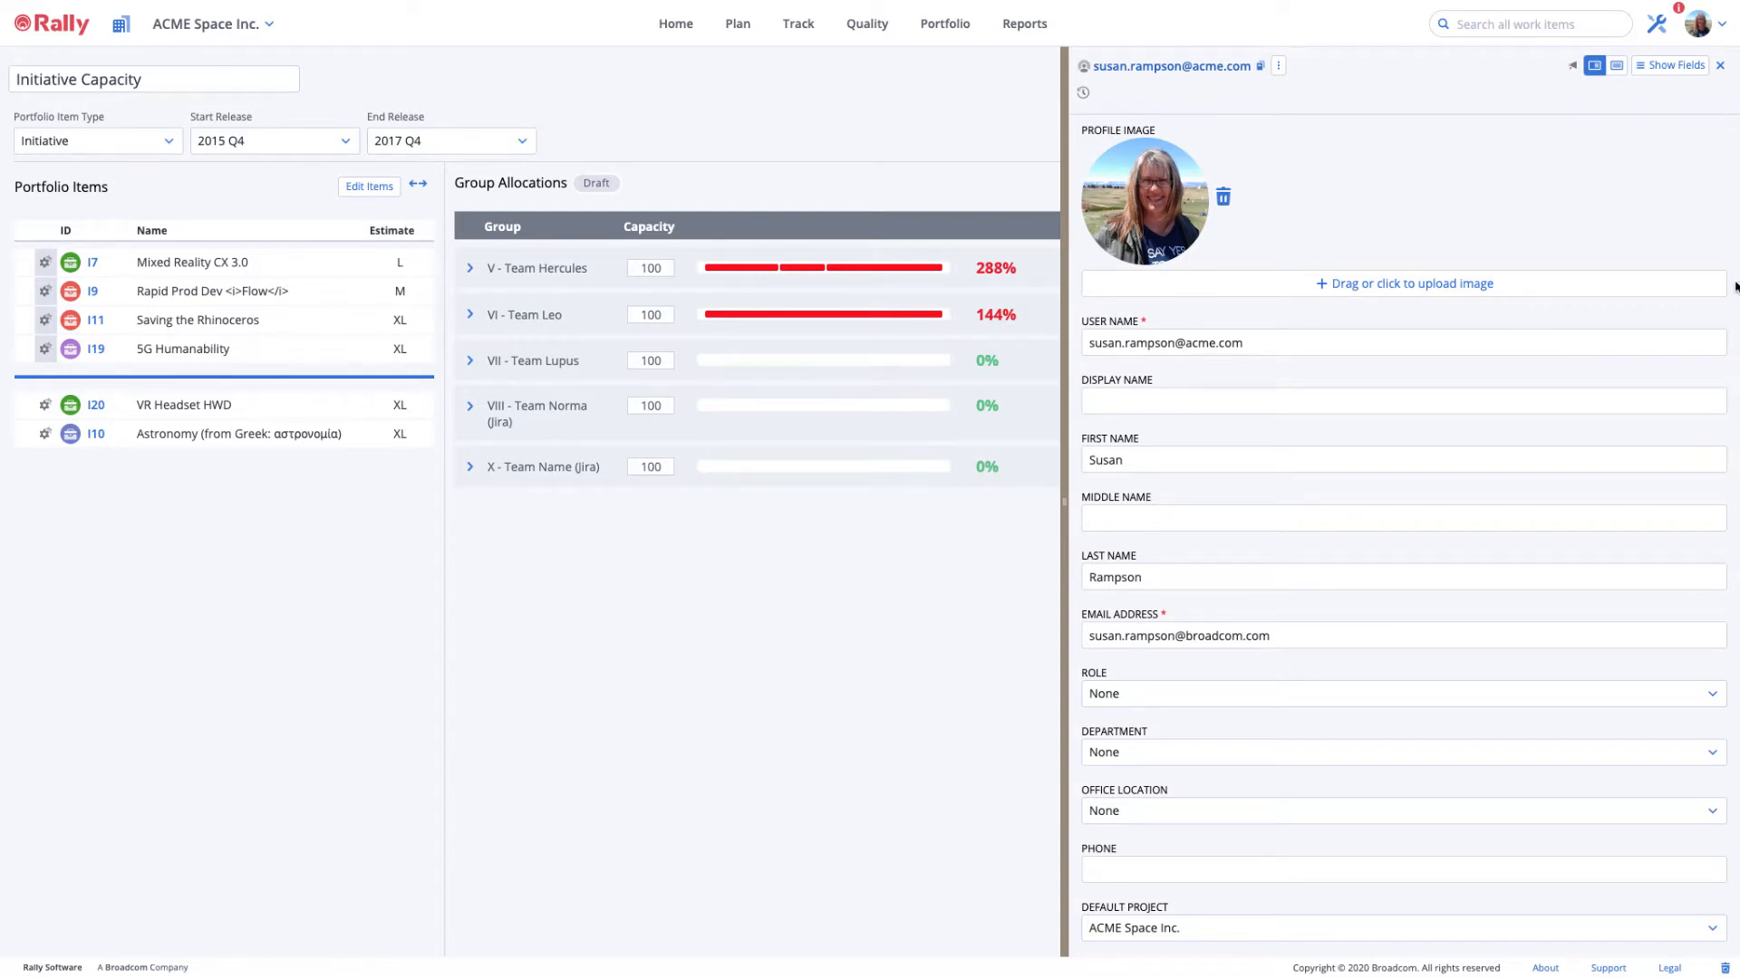
pyautogui.scroll(-3)
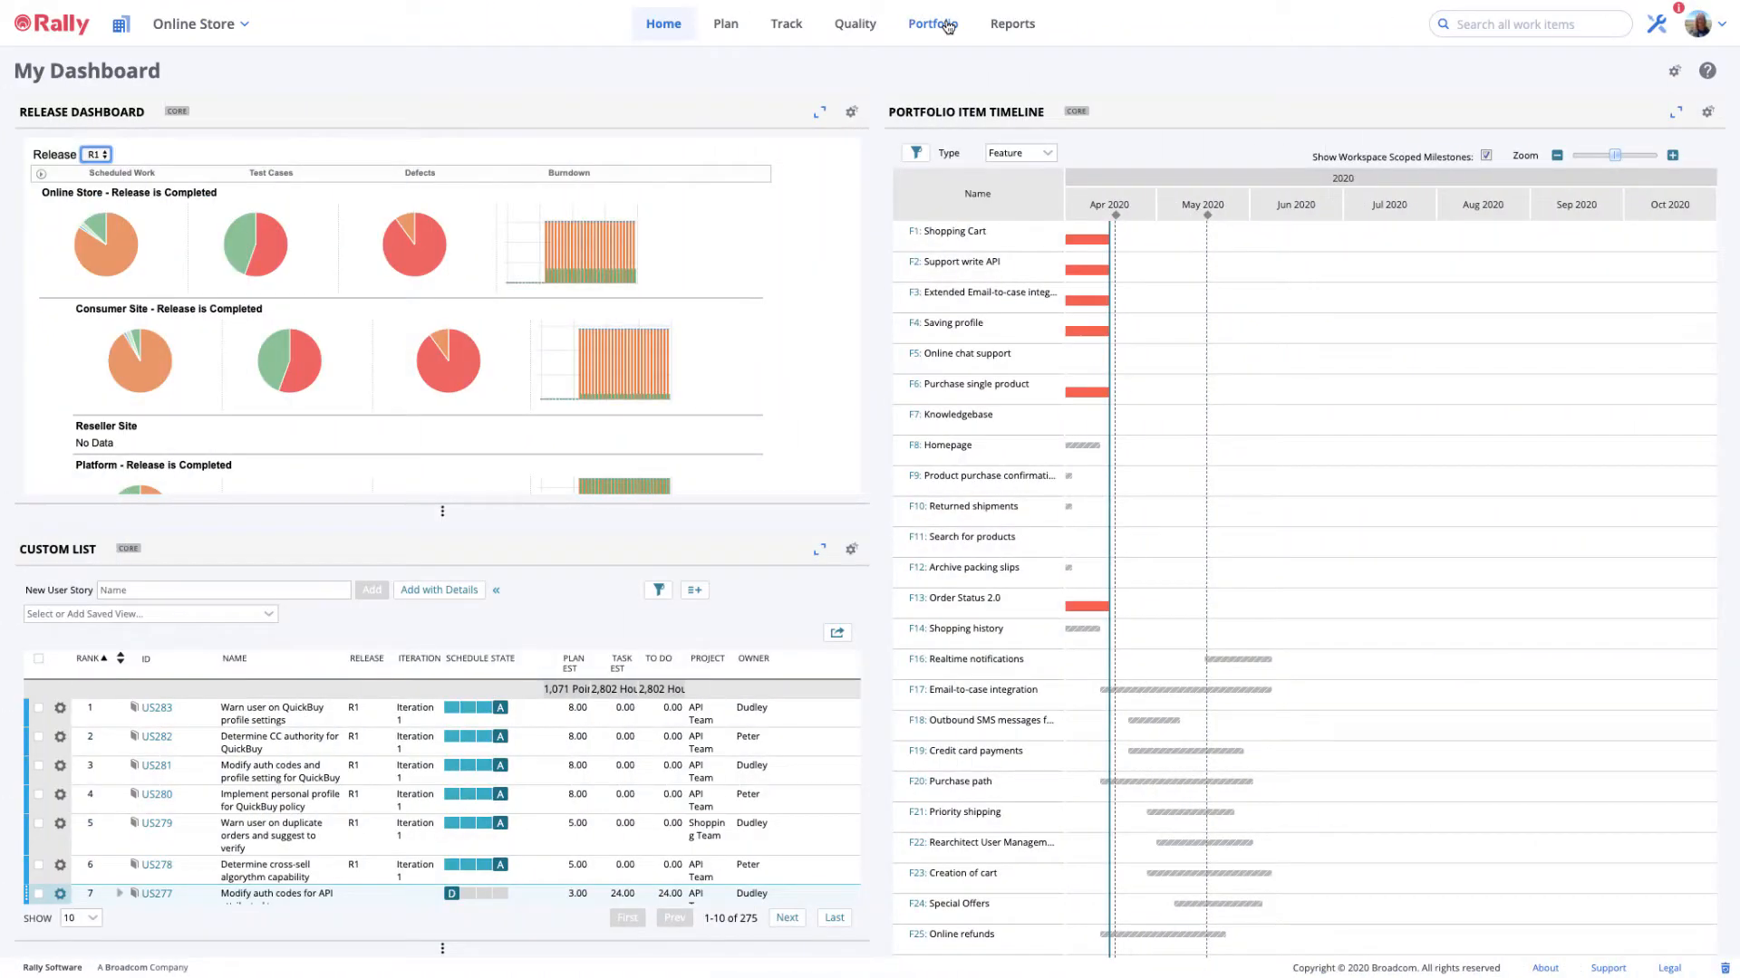
# Open feature F20 Purchase path from the Portfolio Items list and scroll its details.
pyautogui.click(932, 24)
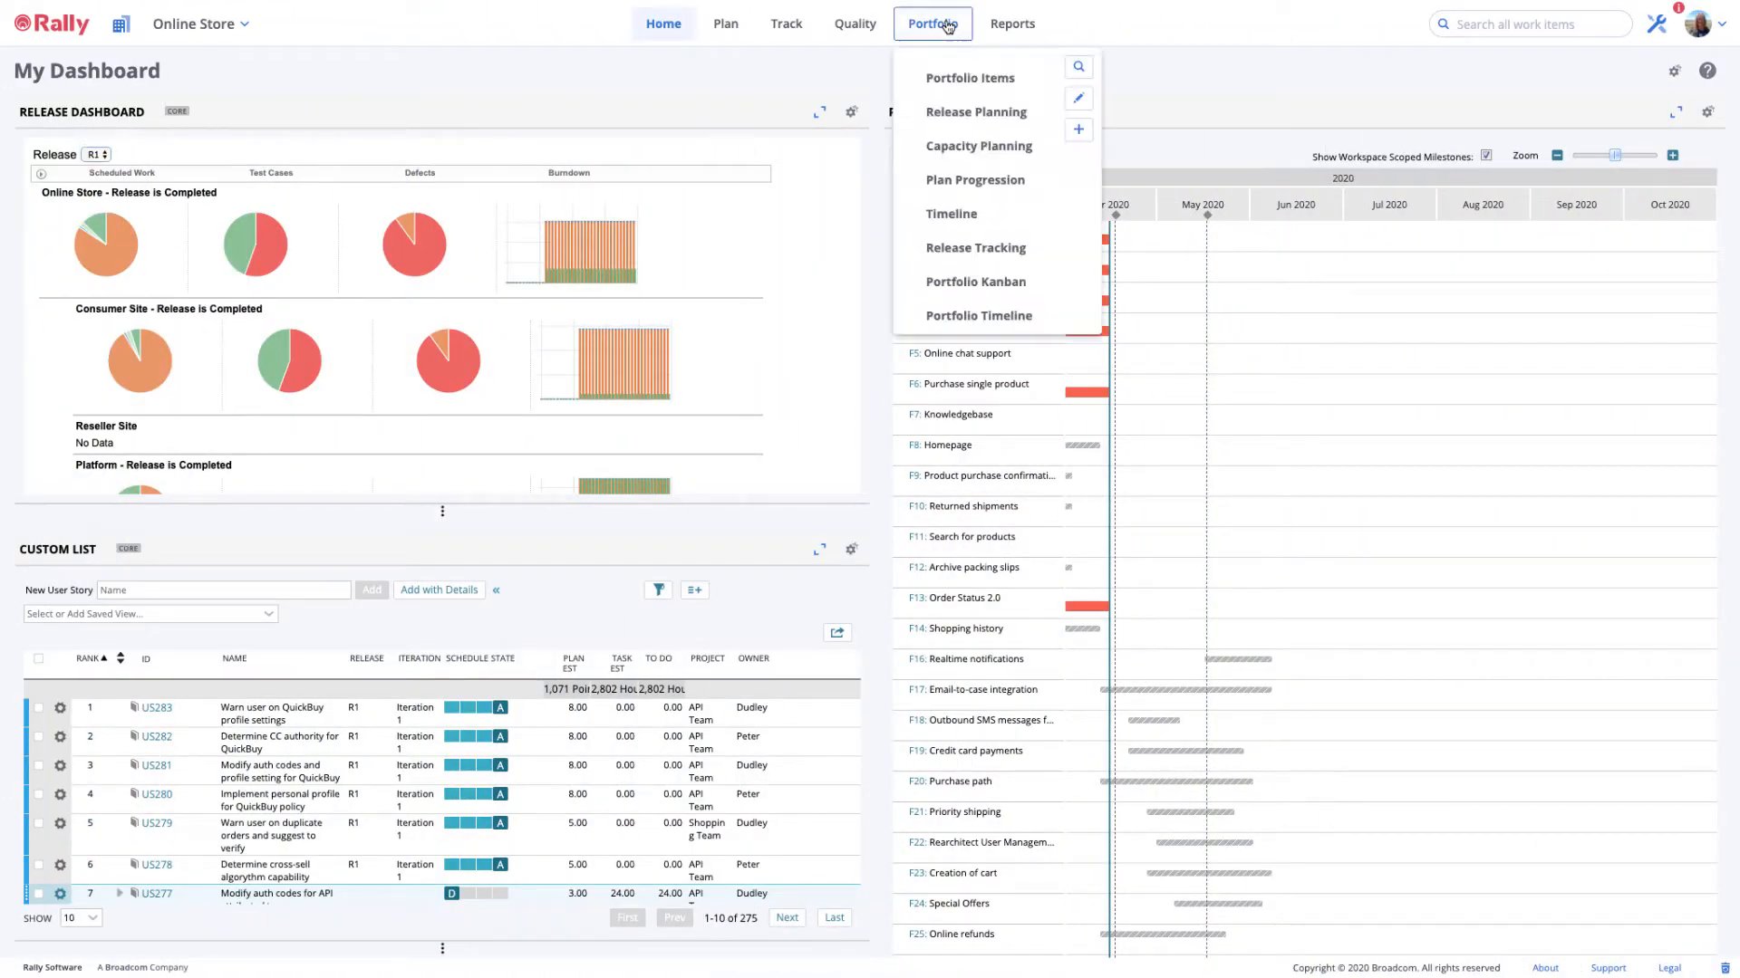
pyautogui.click(968, 76)
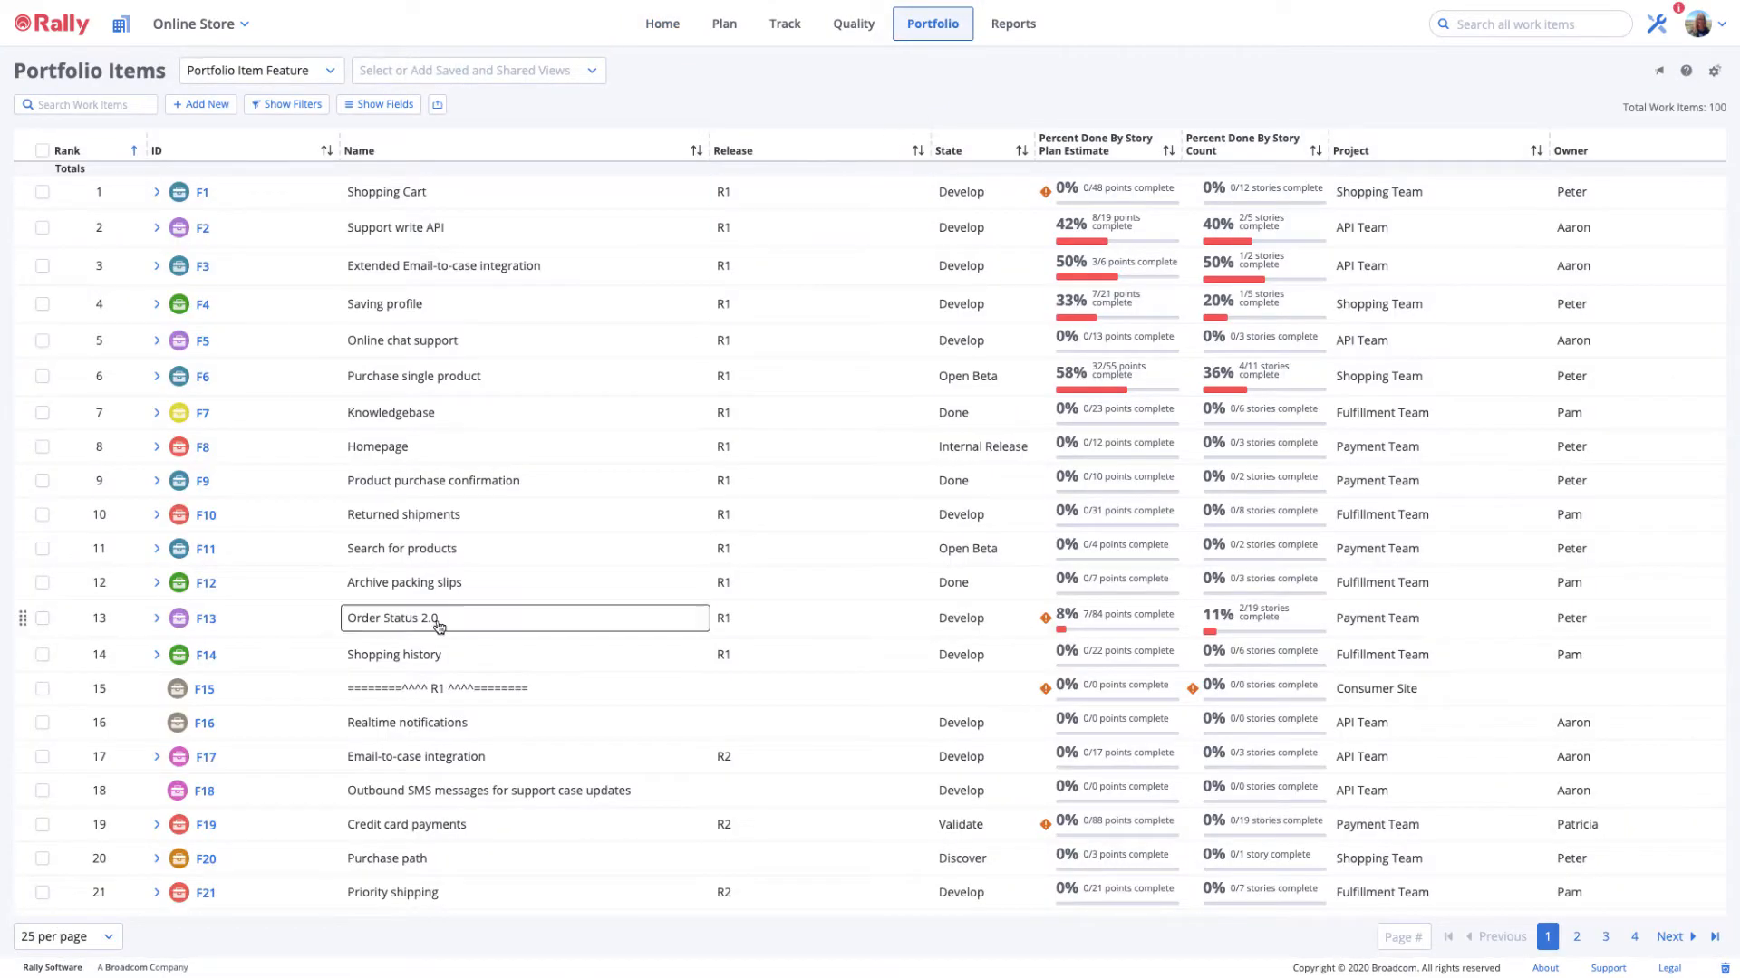
pyautogui.click(206, 857)
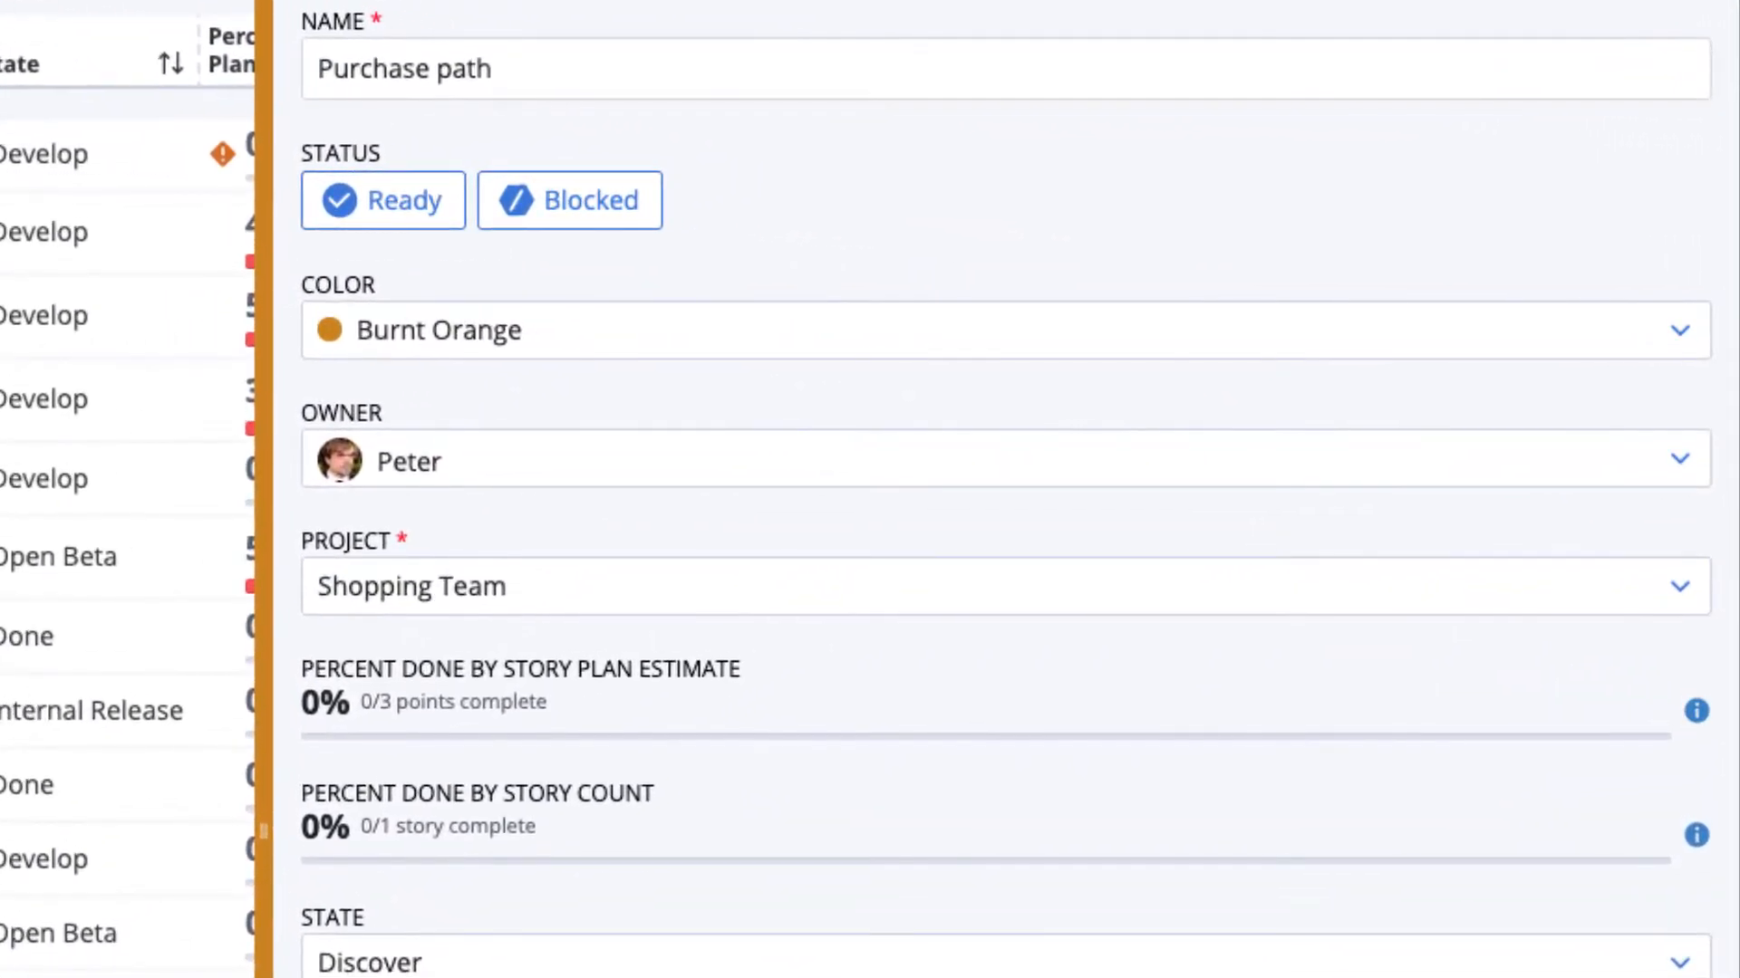
pyautogui.scroll(-3)
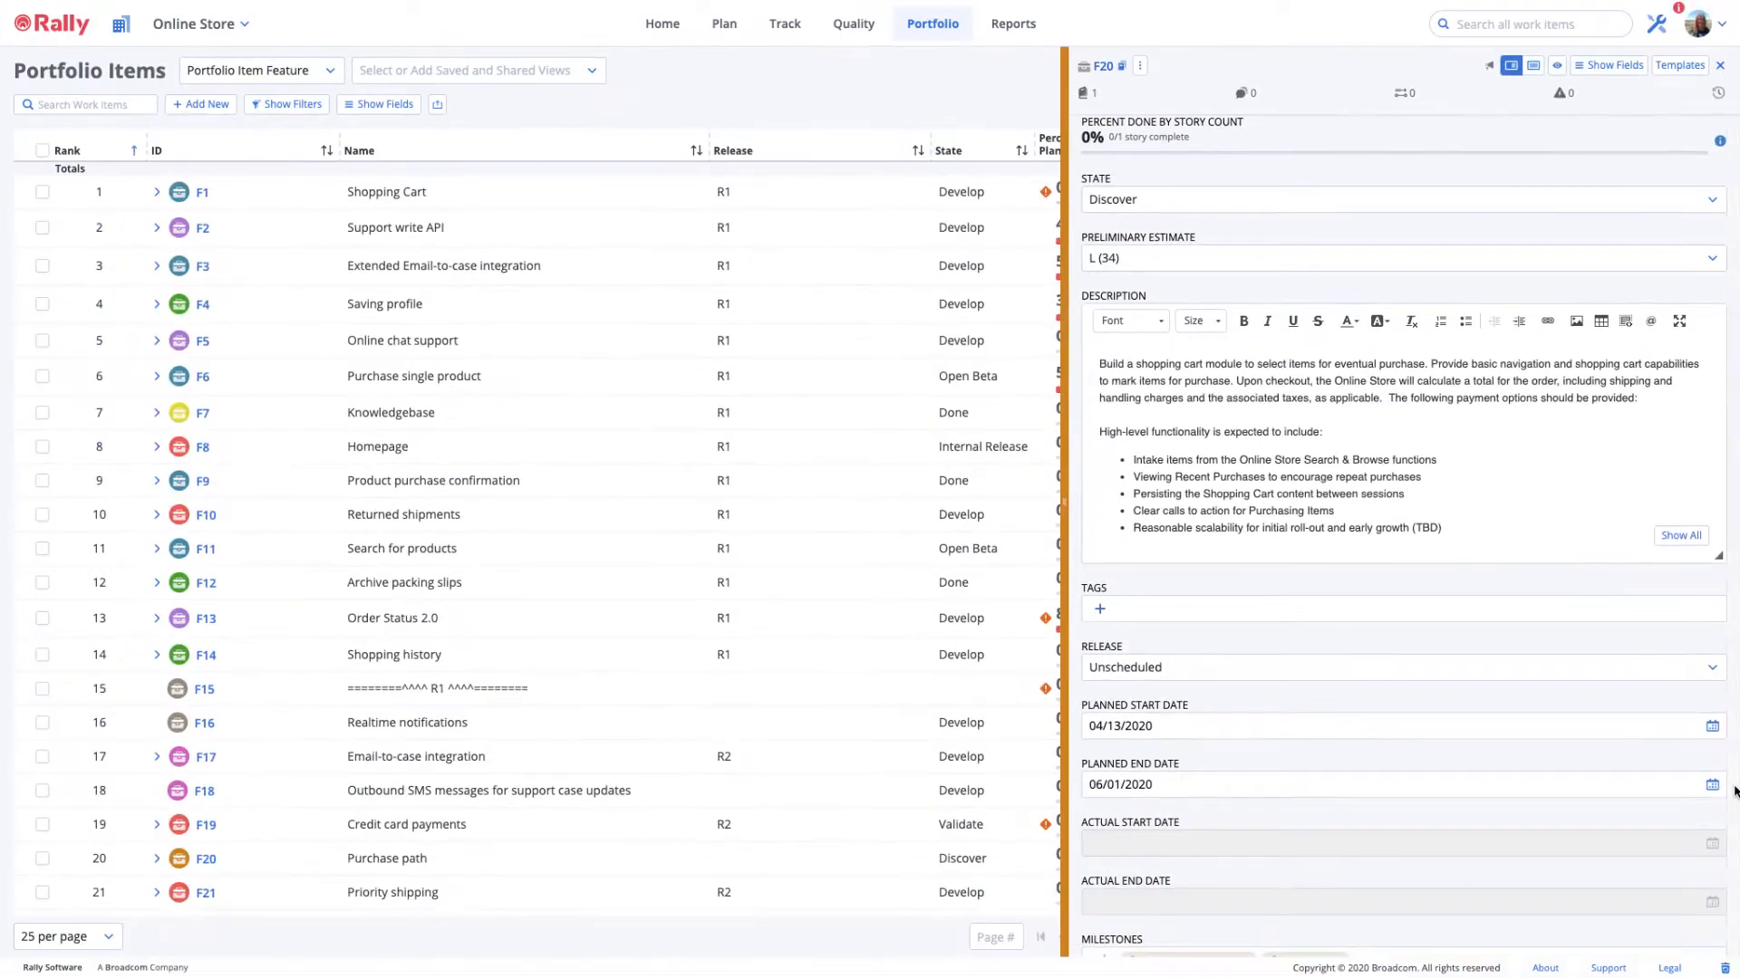
pyautogui.scroll(-3)
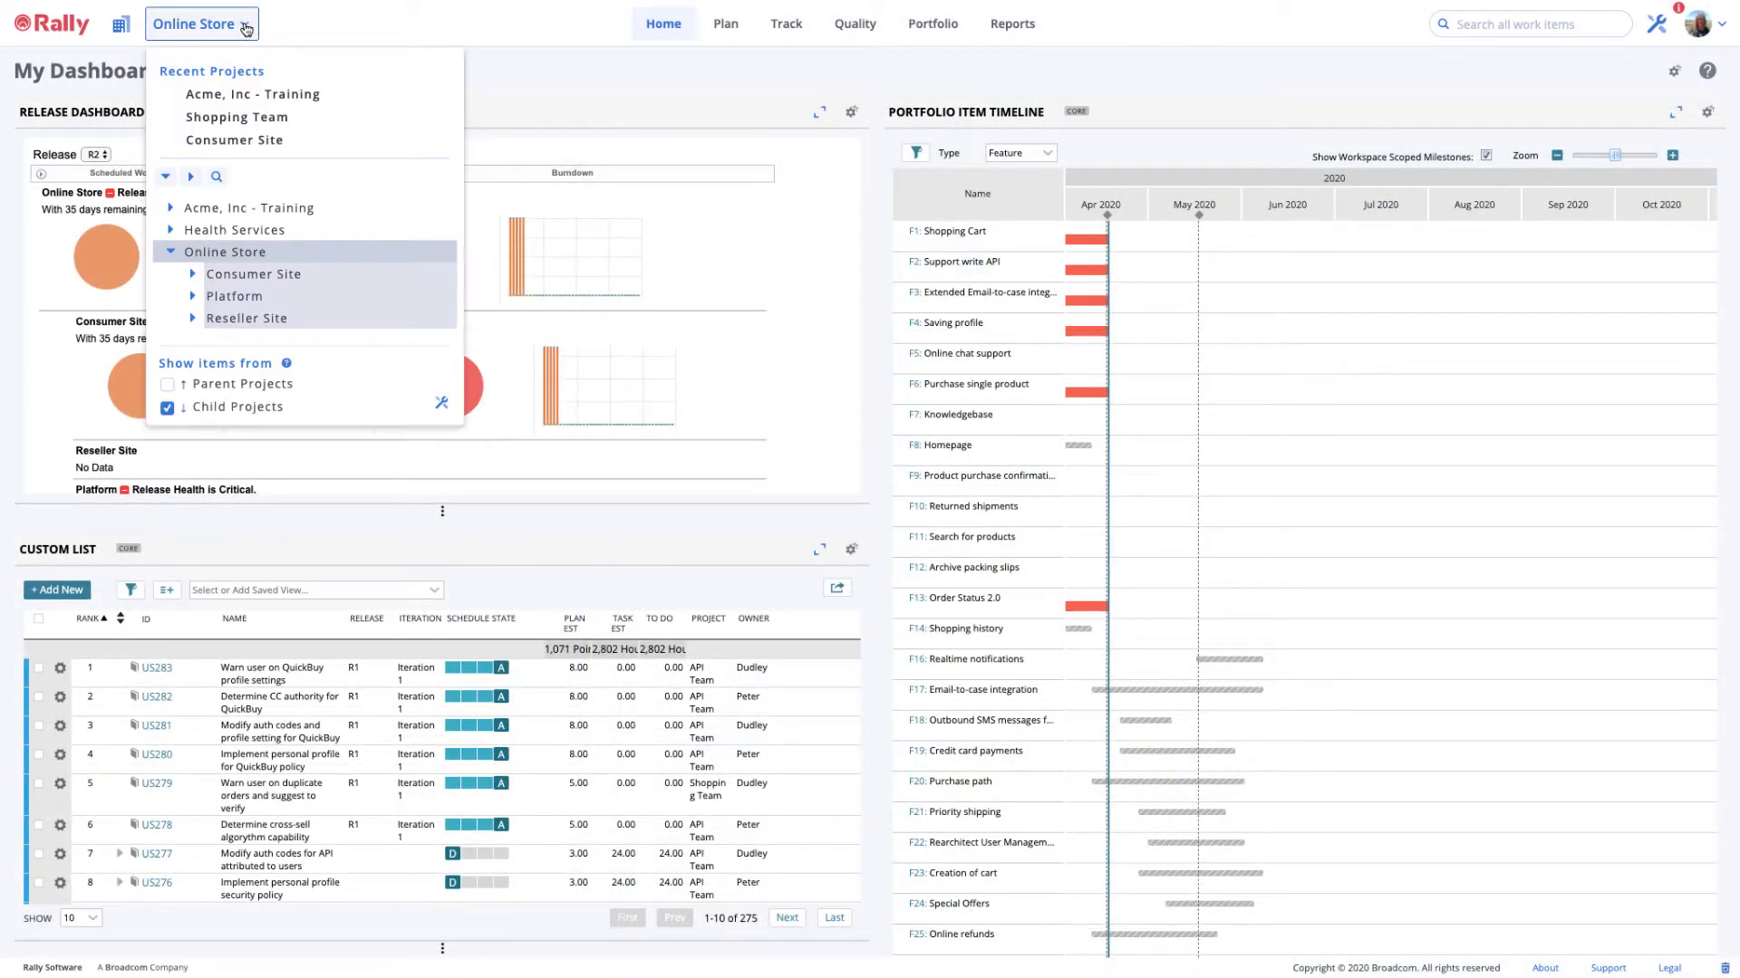
# Create a capacity plan named 'R2 Plan' in Portfolio Capacity Planning.
pyautogui.click(201, 23)
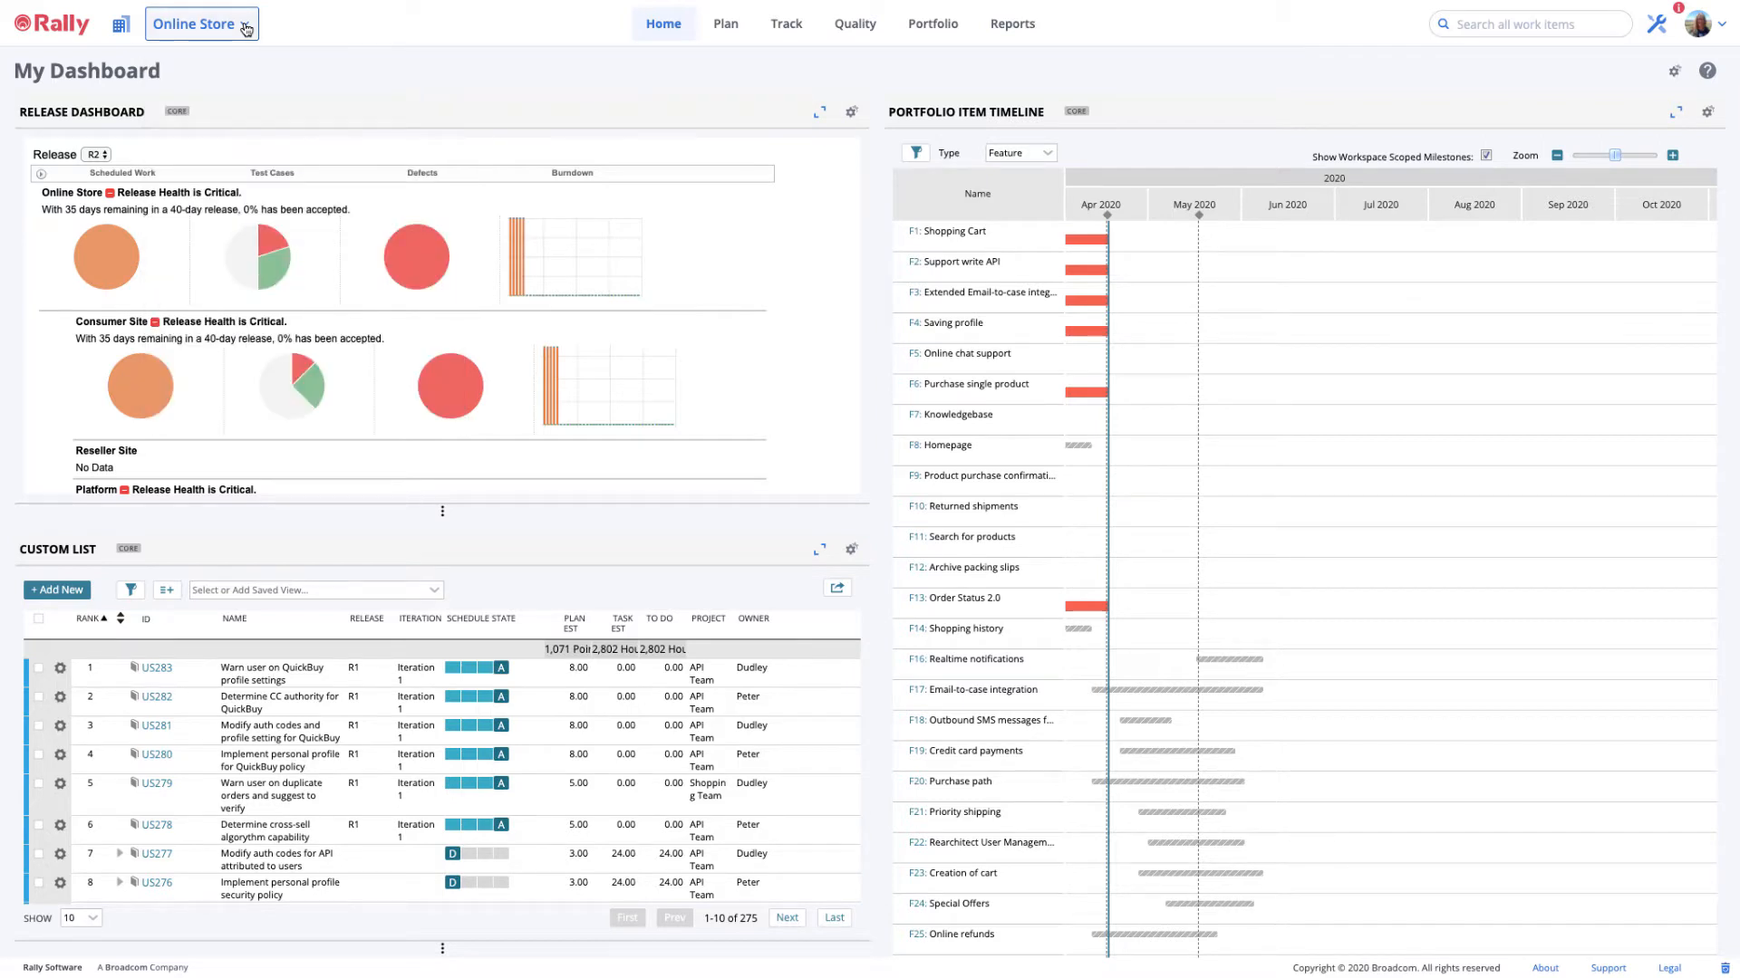
pyautogui.click(932, 23)
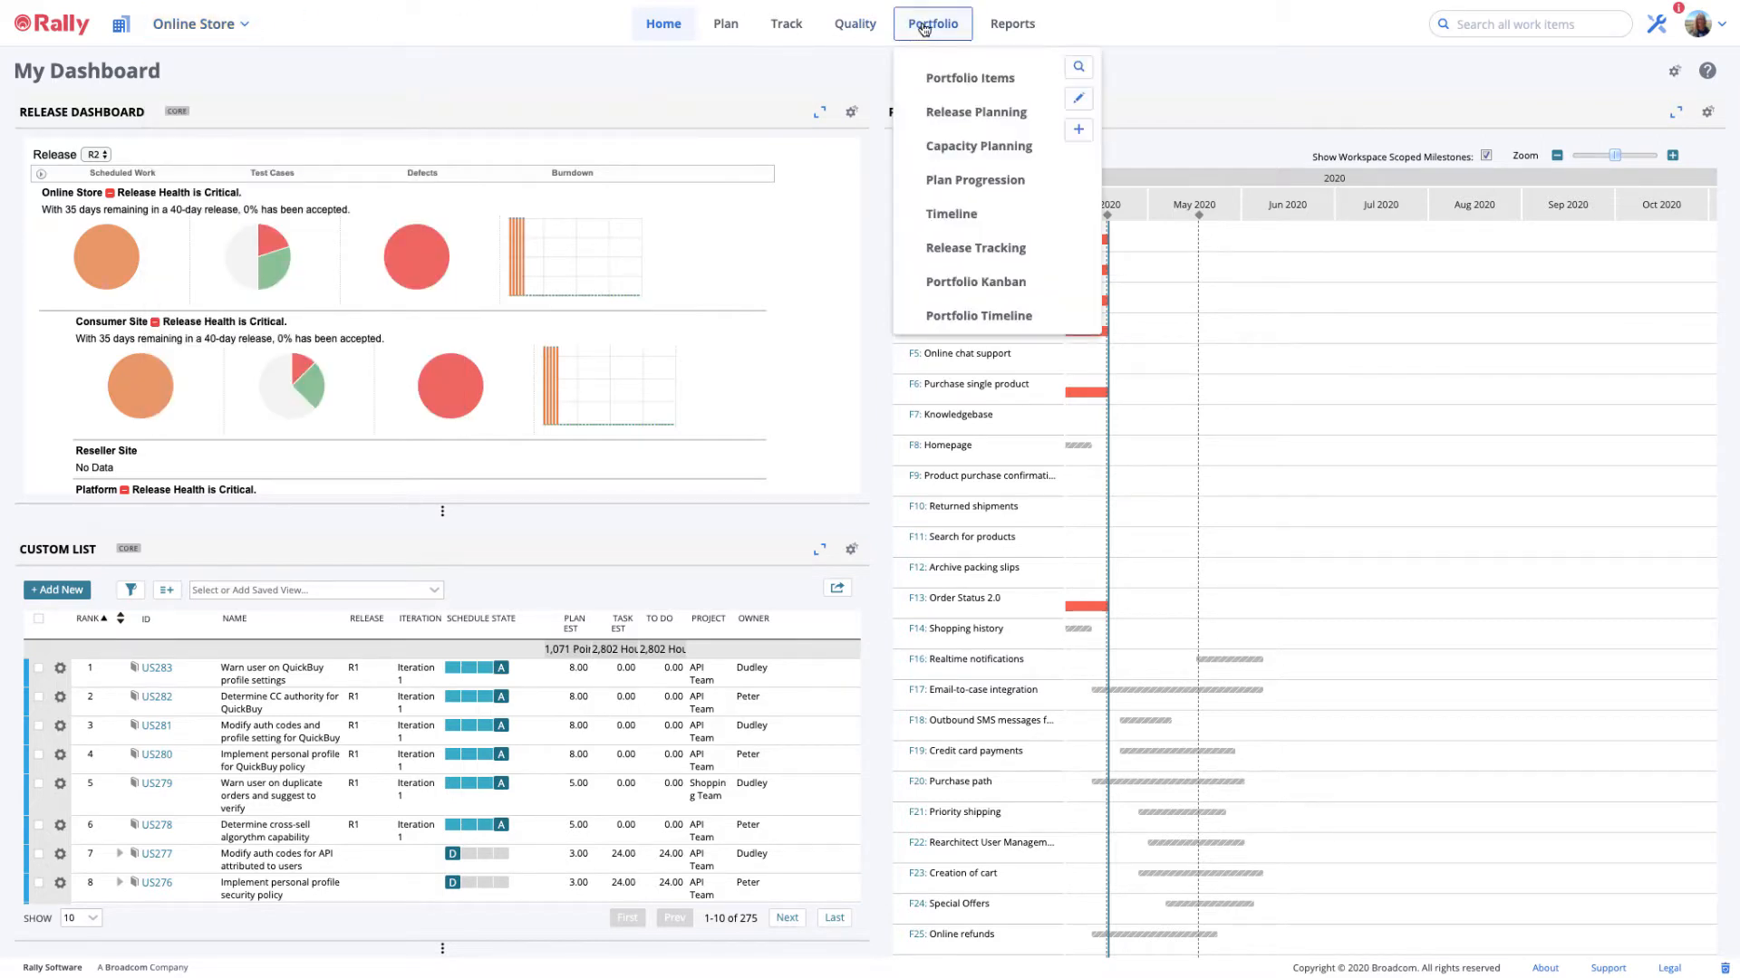
pyautogui.click(979, 145)
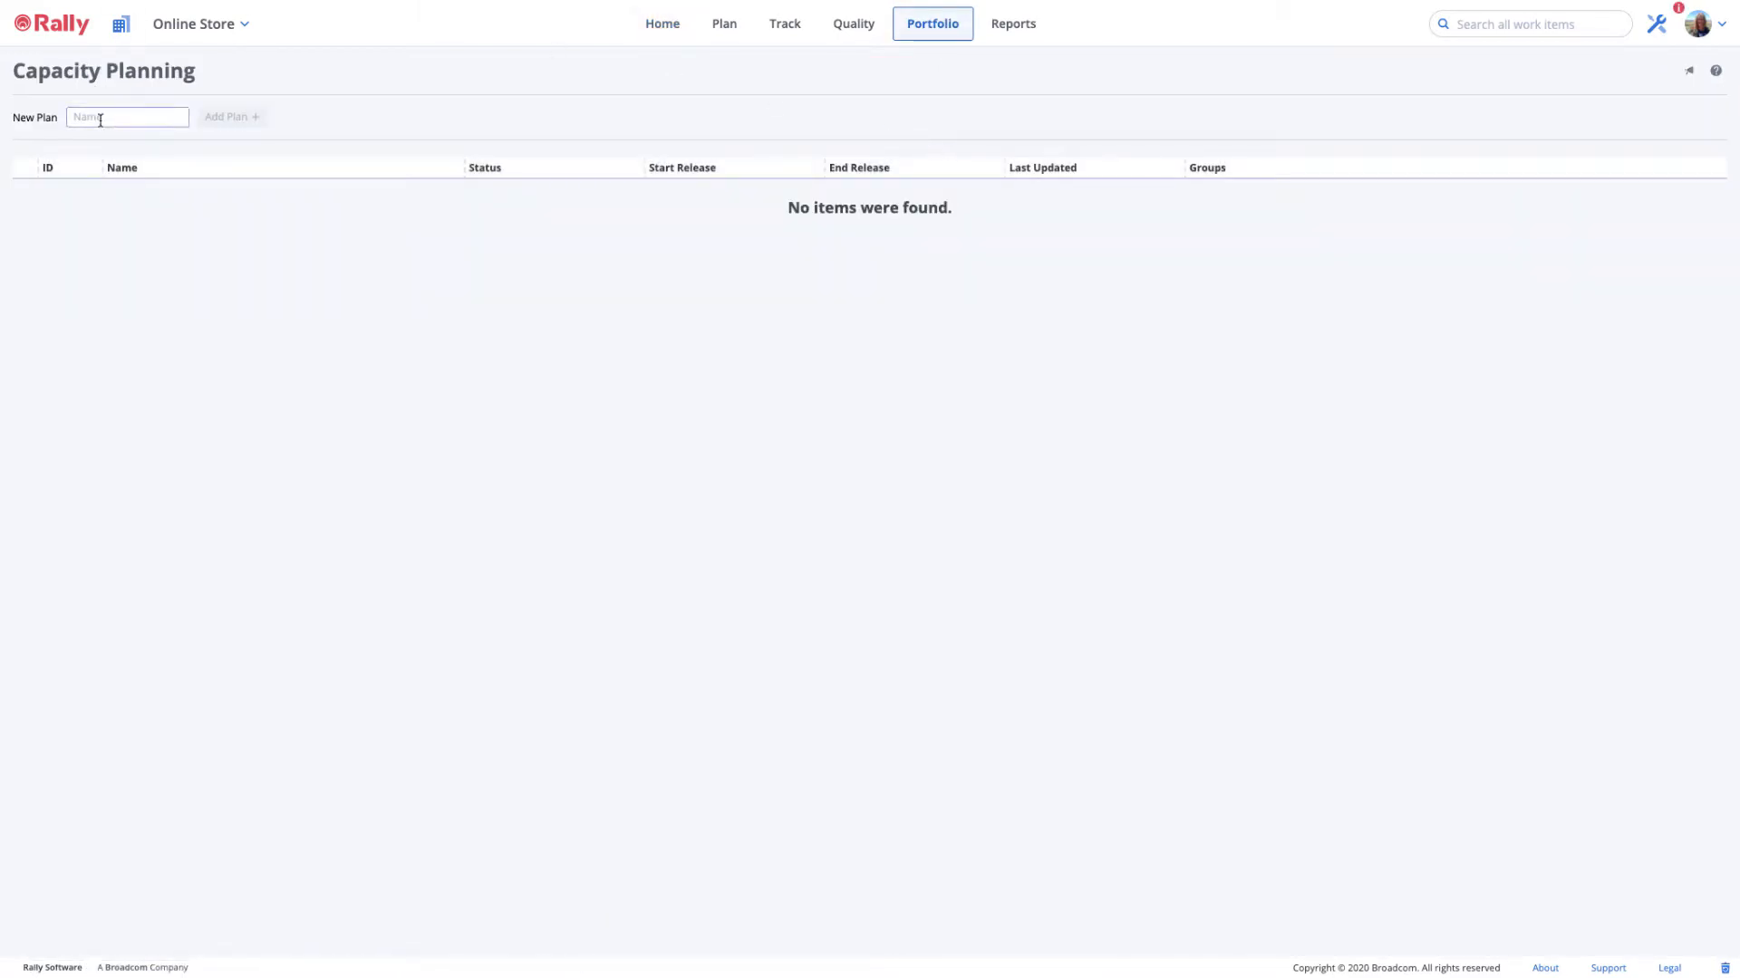
pyautogui.click(127, 117)
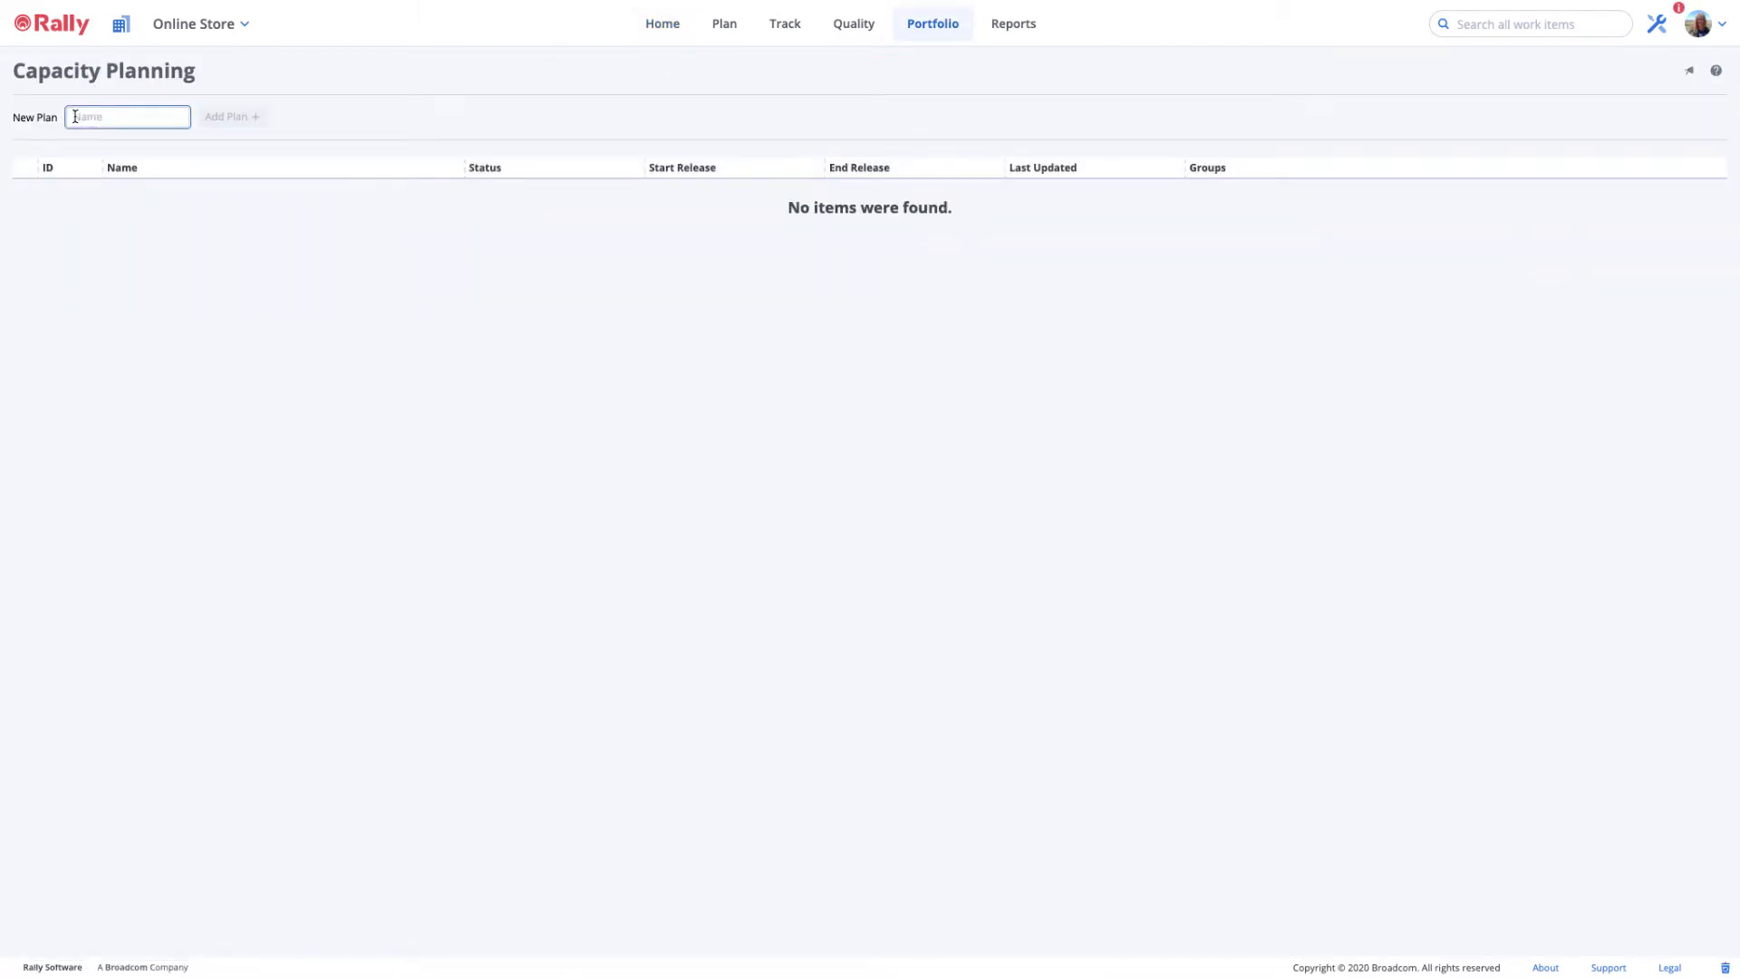
pyautogui.write('R2')
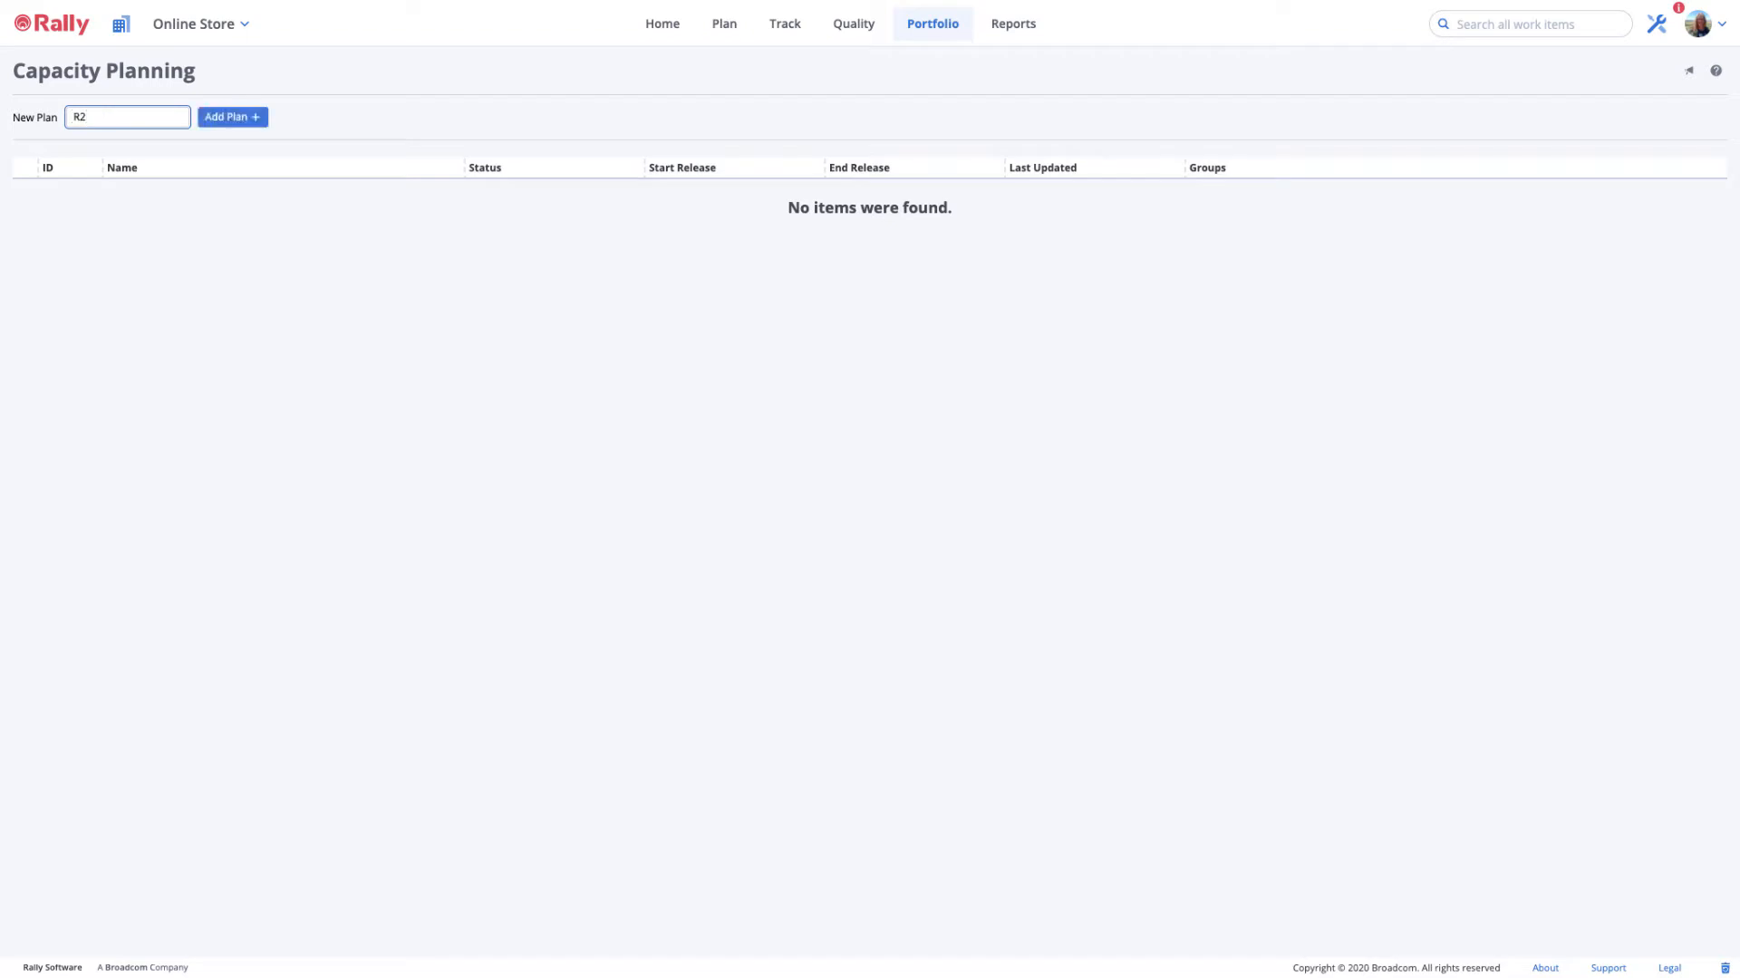
pyautogui.write('Plan')
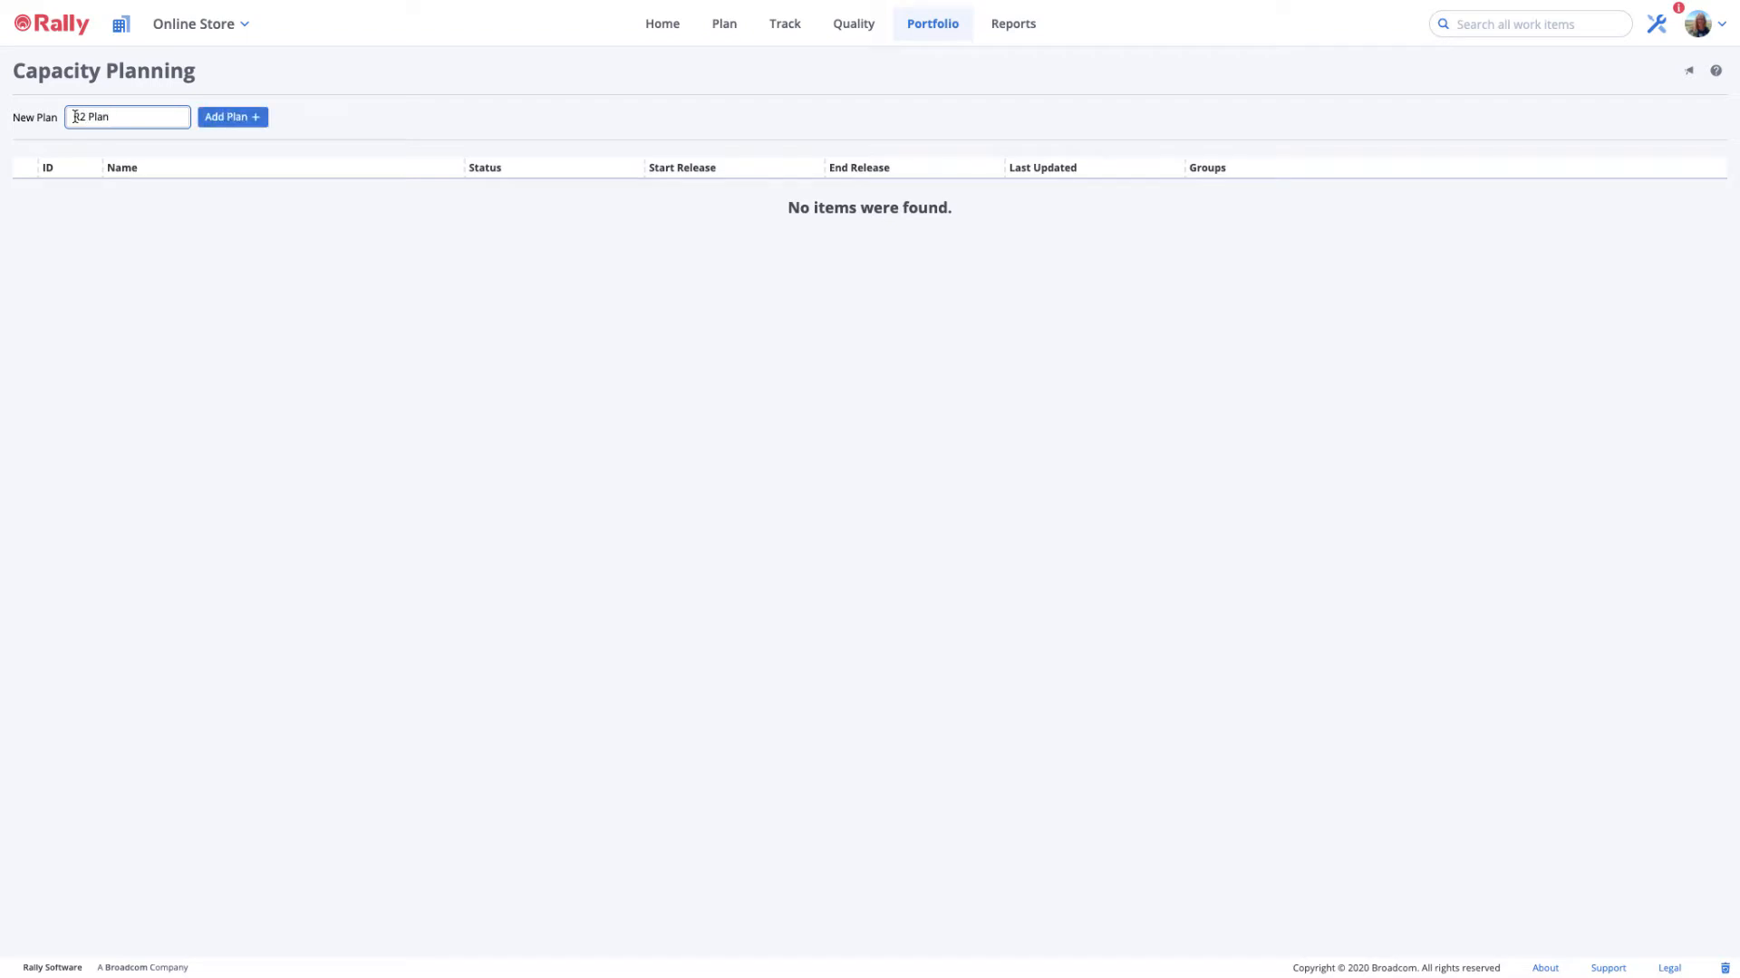
pyautogui.click(232, 117)
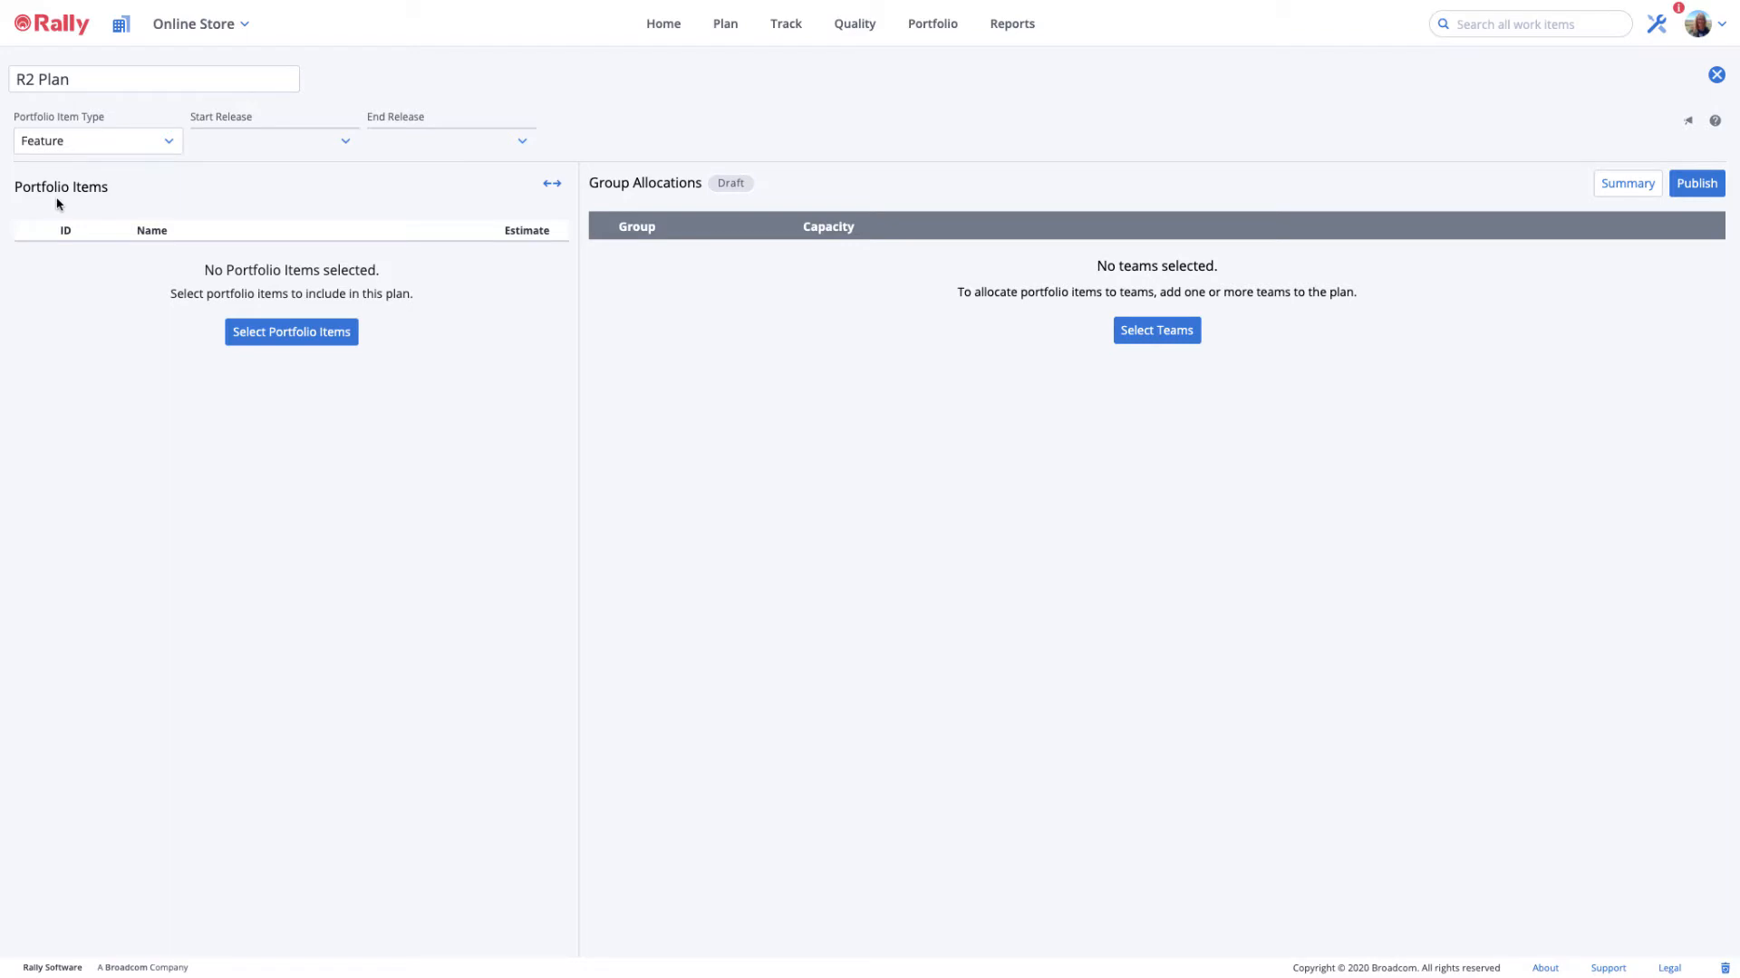
pyautogui.moveTo(55, 202)
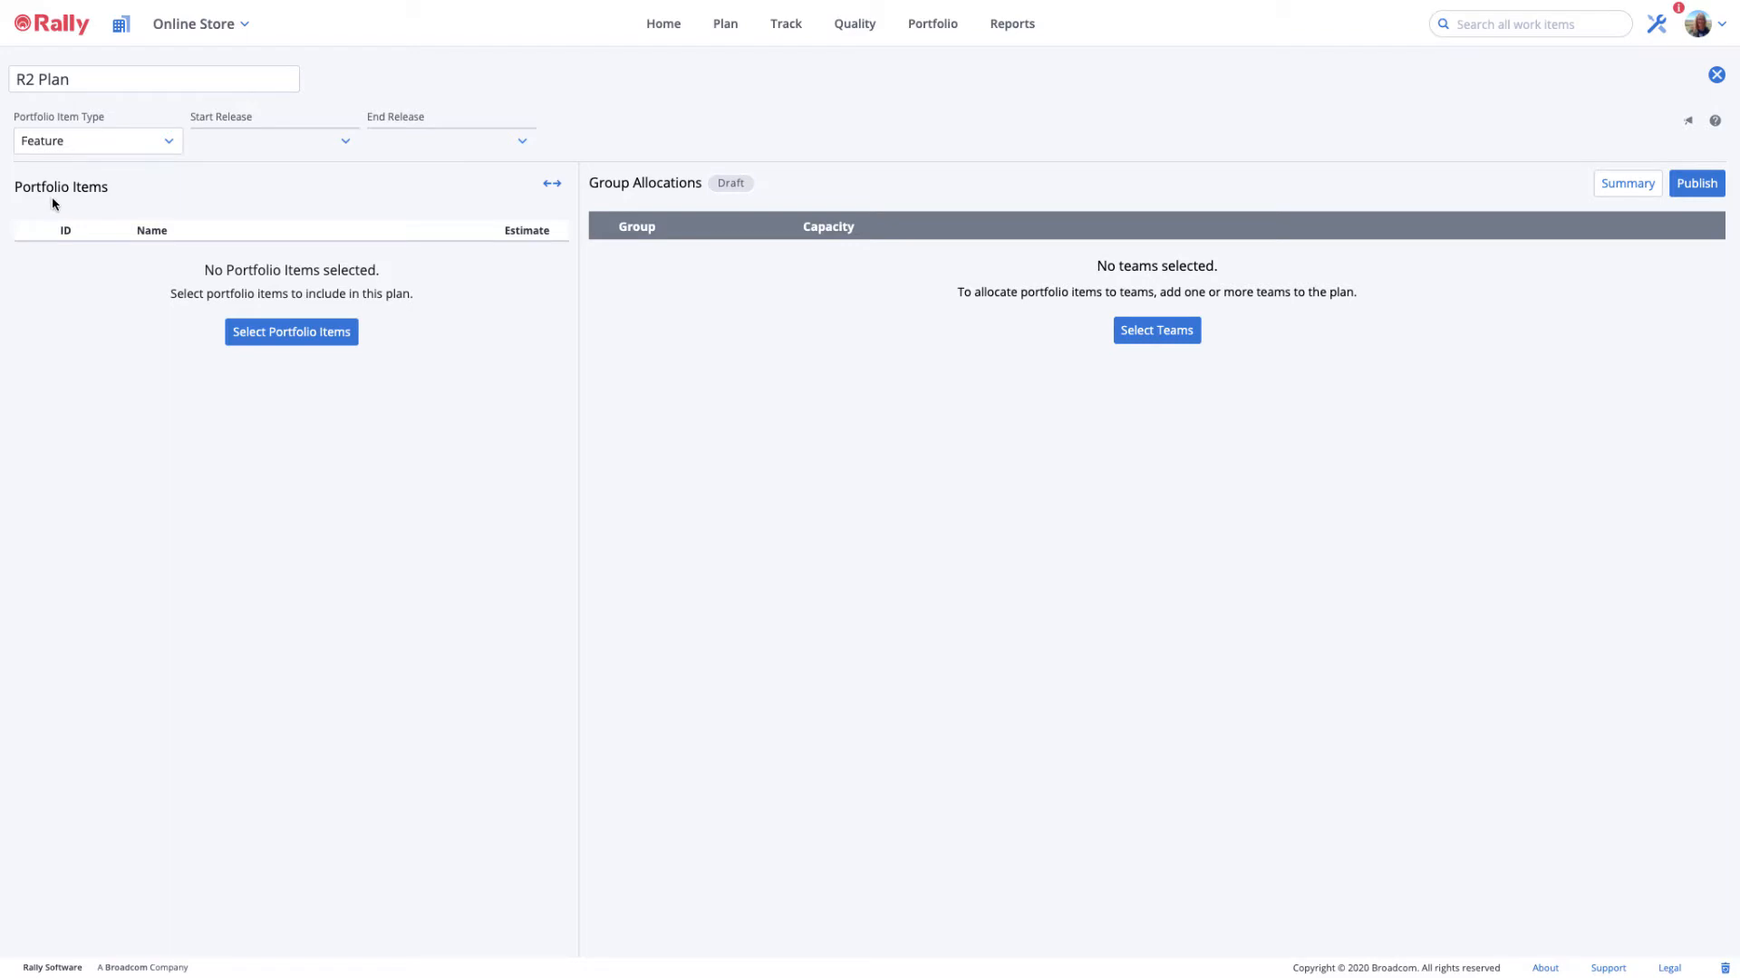
# Set R2 Plan to Feature items with start and end release R2.
pyautogui.click(98, 141)
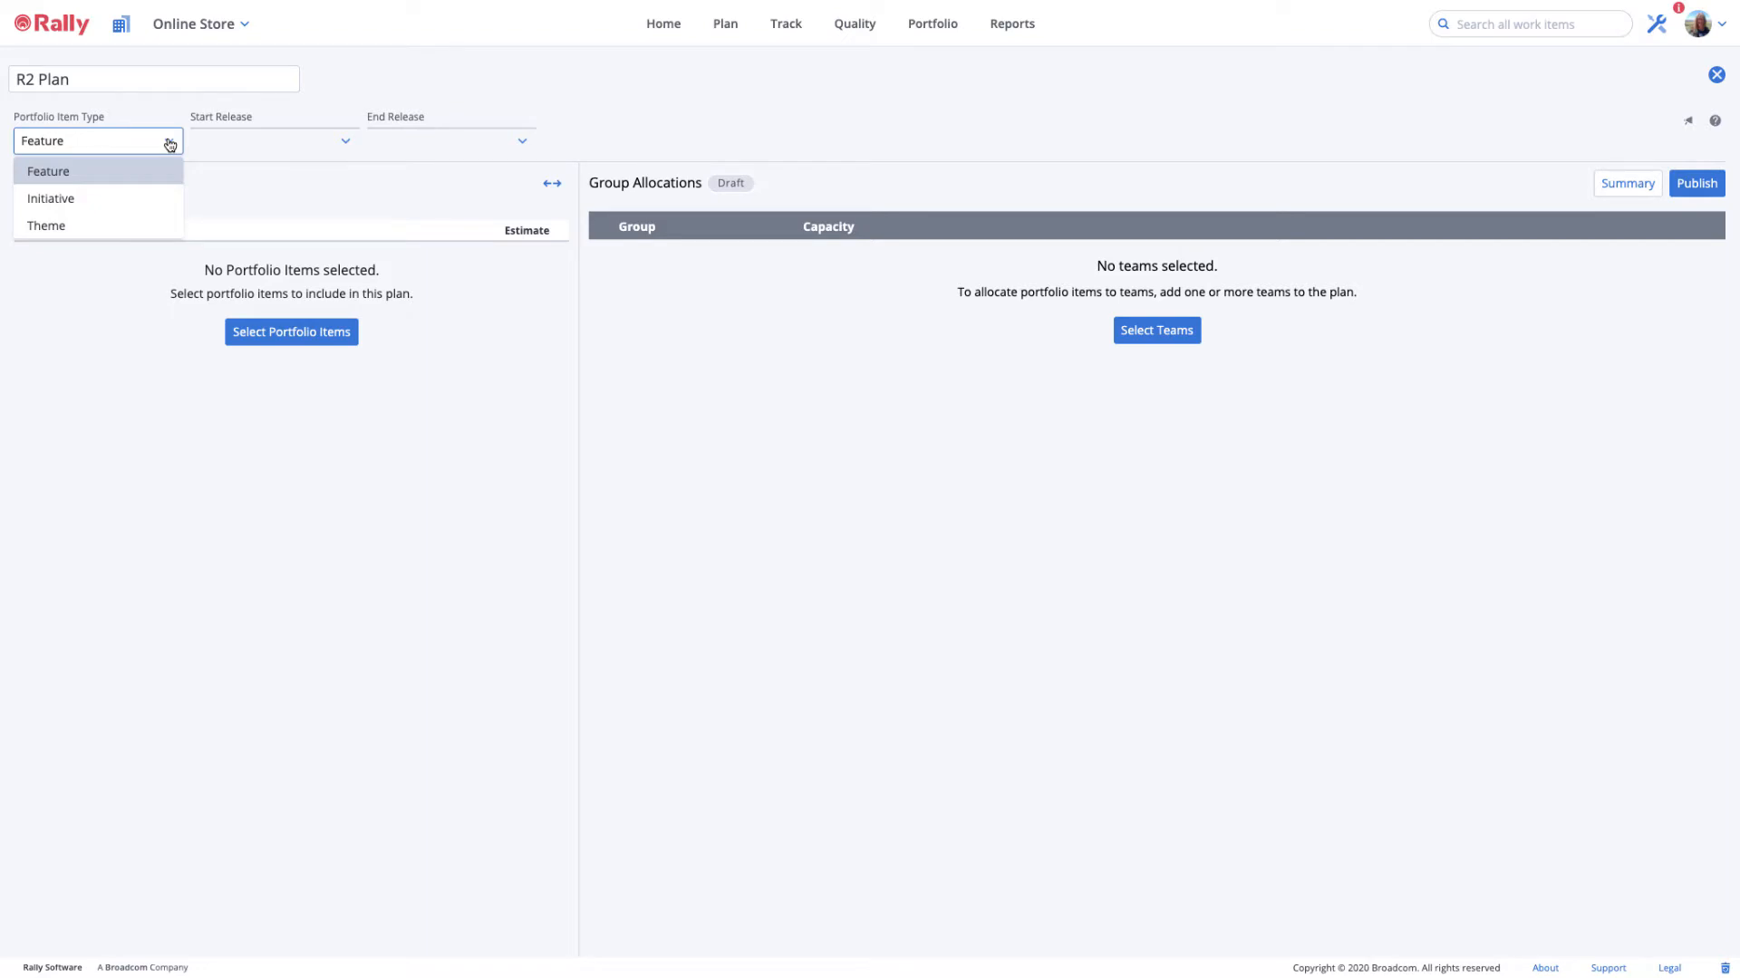
pyautogui.click(48, 171)
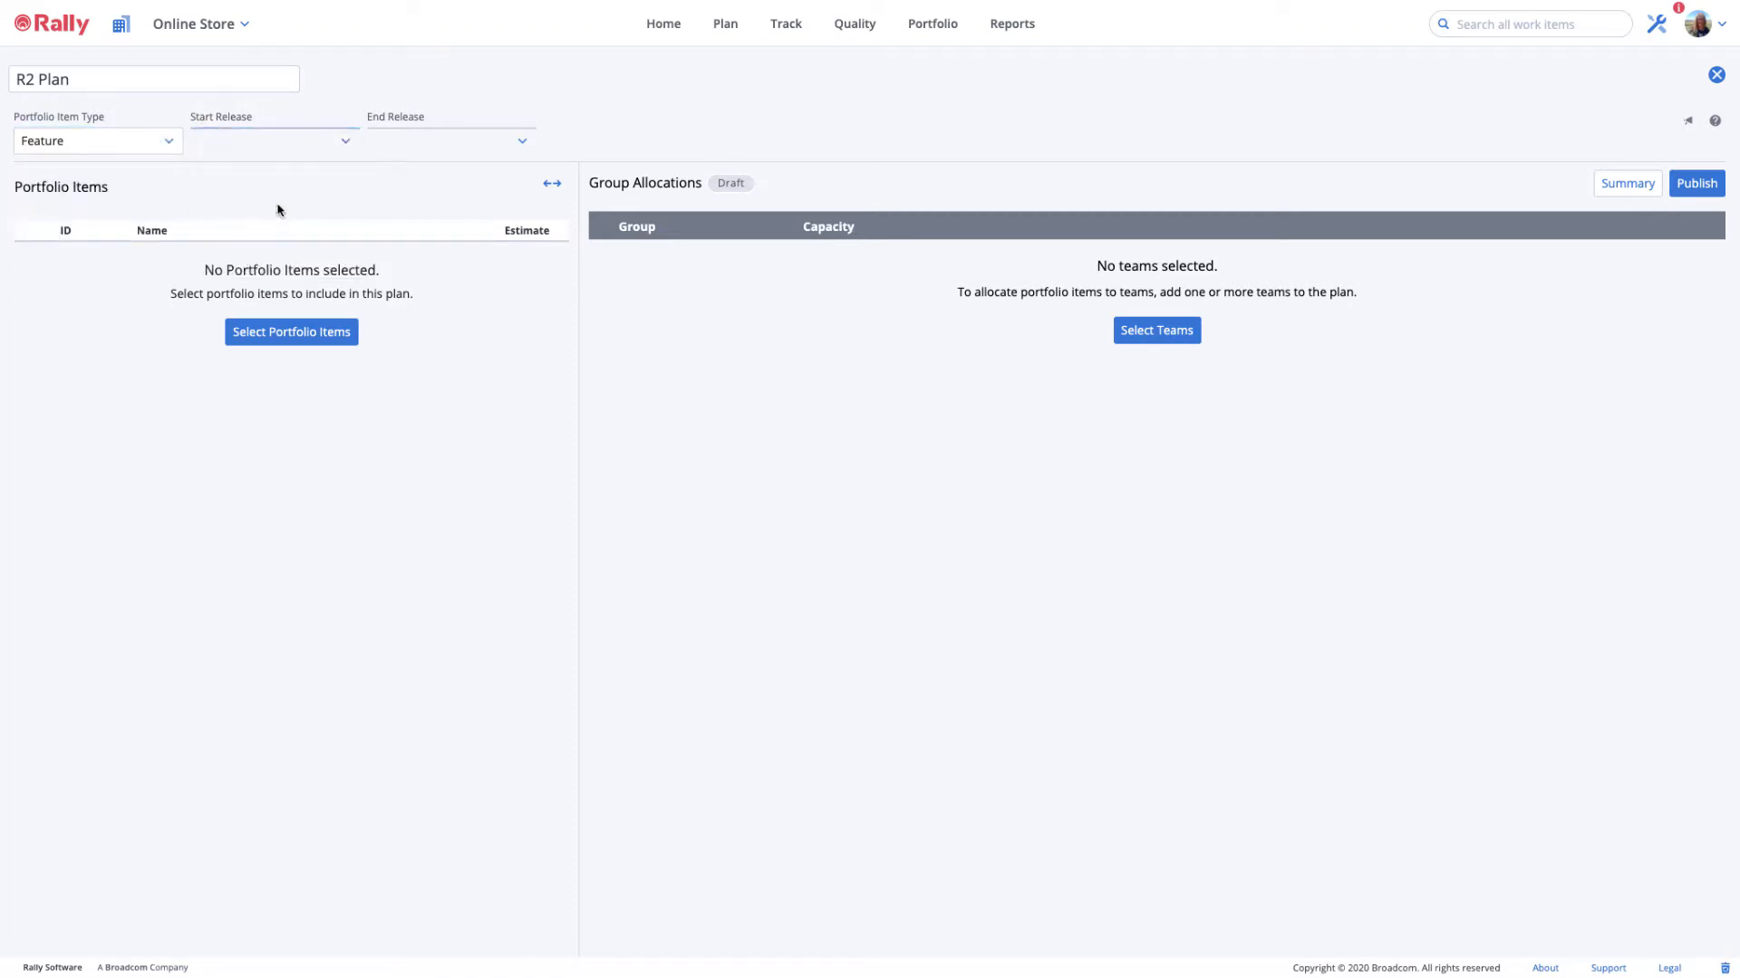
pyautogui.click(450, 139)
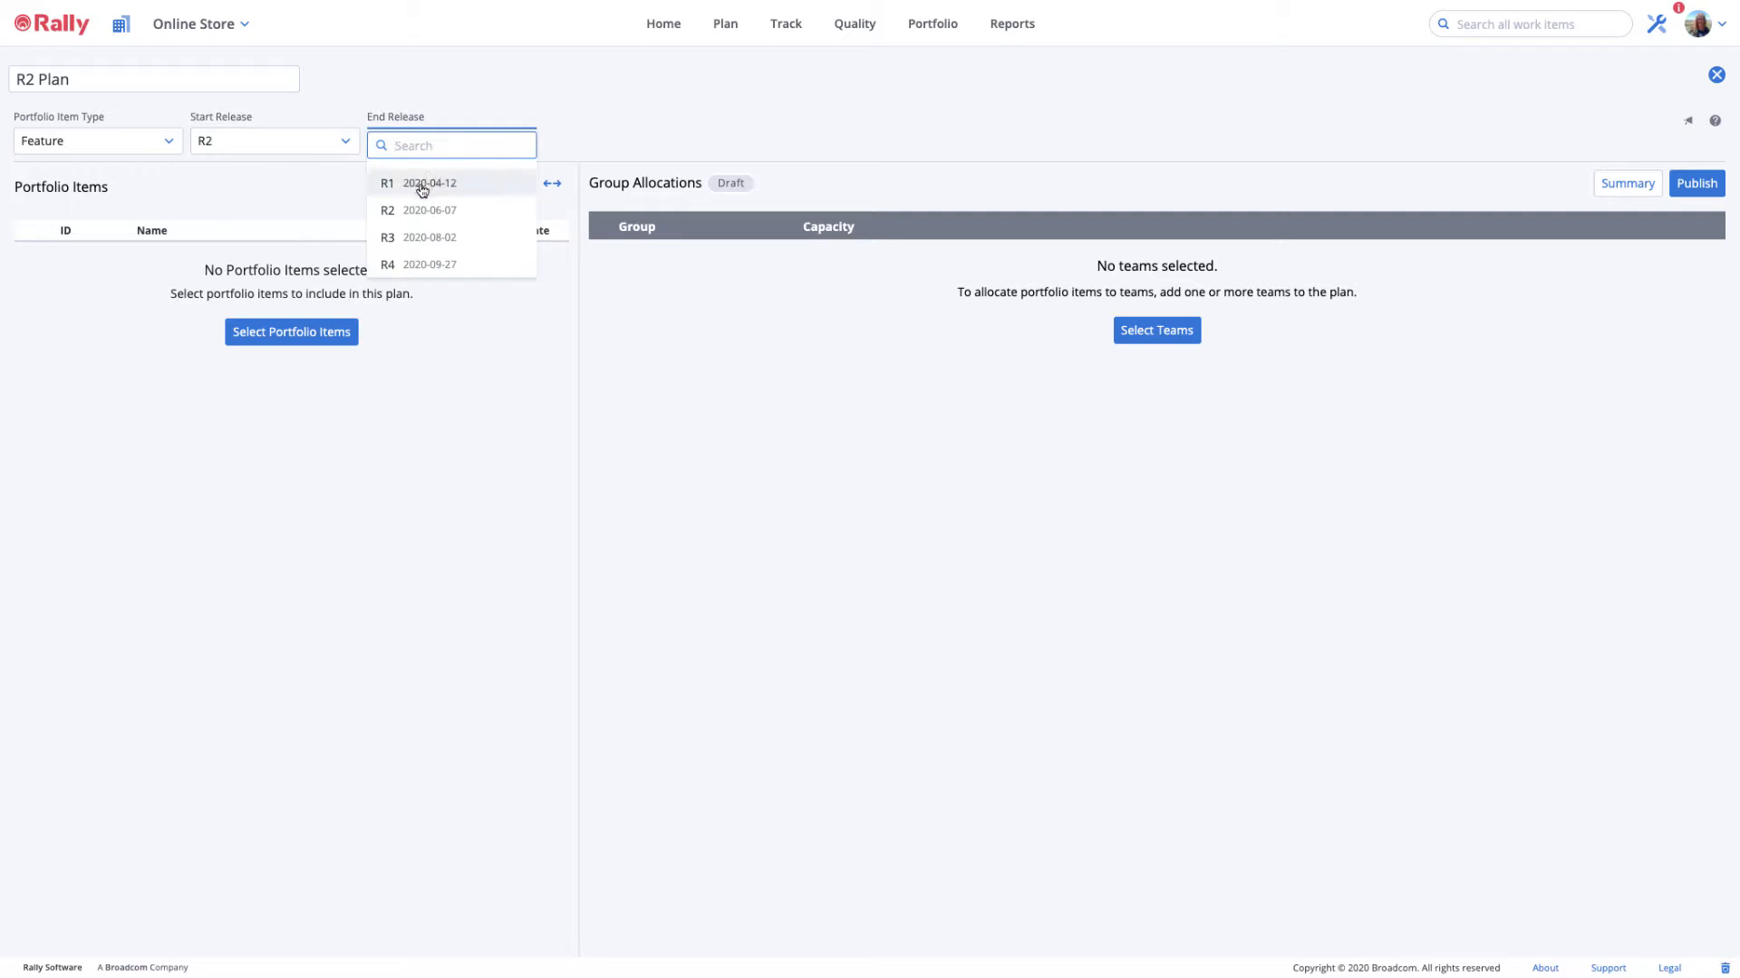
pyautogui.click(430, 210)
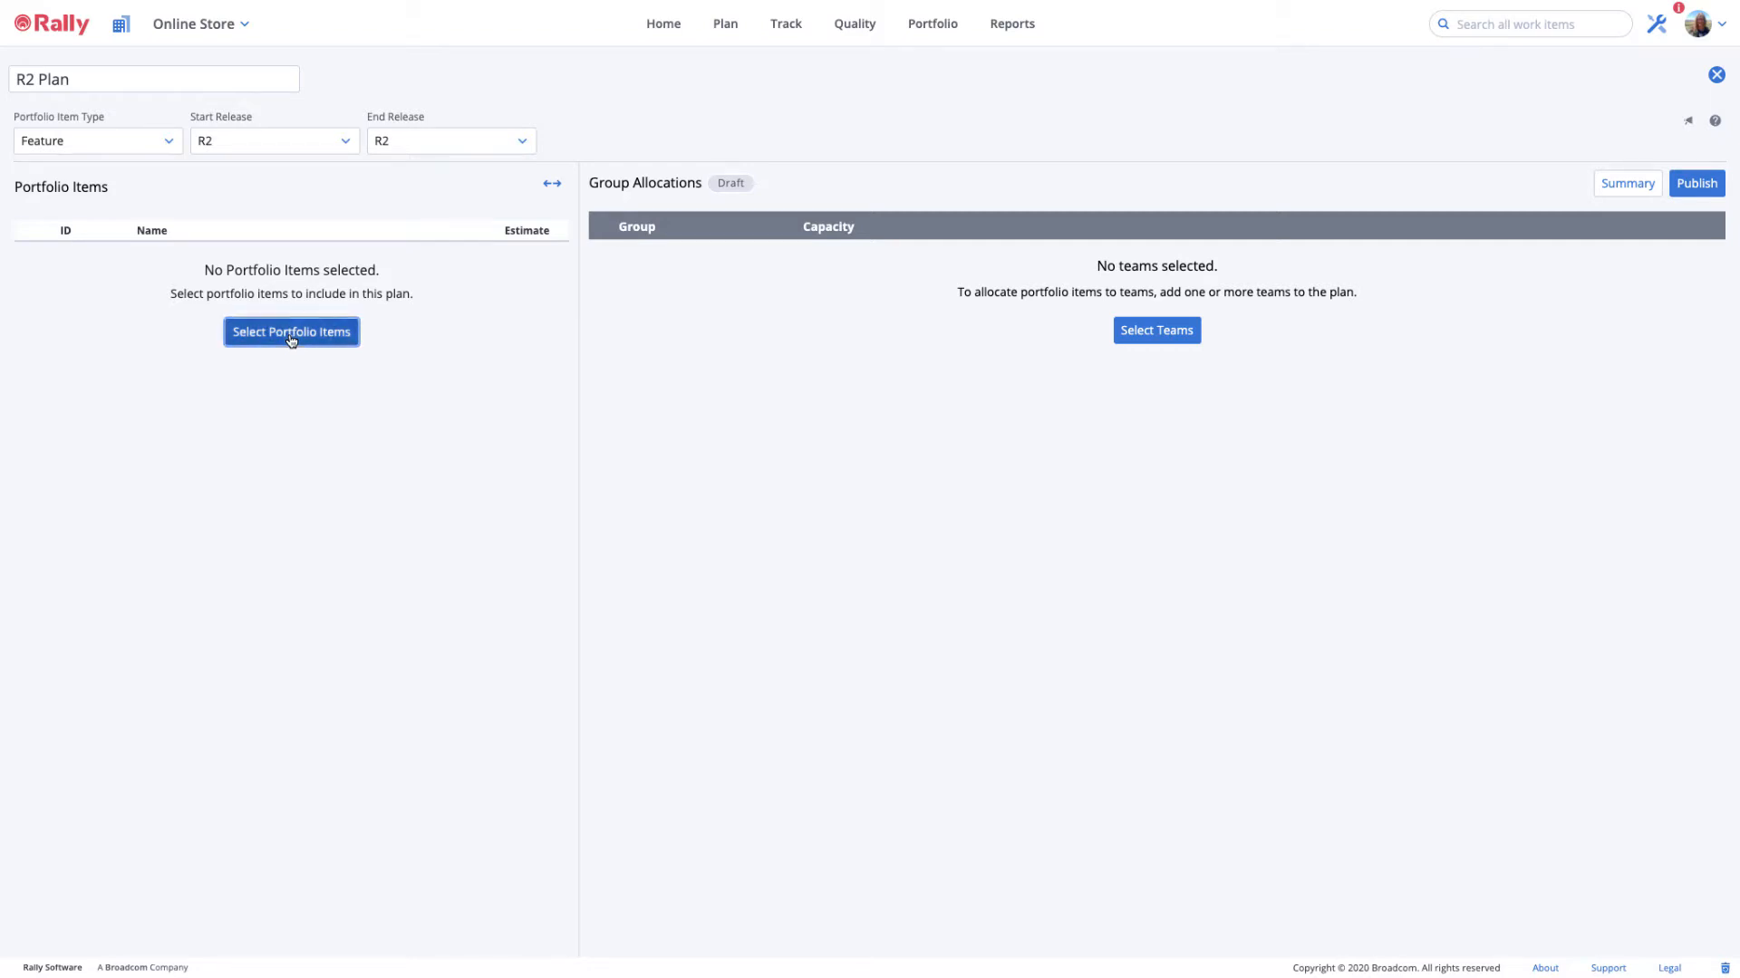
# Add a State column to the feature picker list through Show Fields.
pyautogui.click(290, 332)
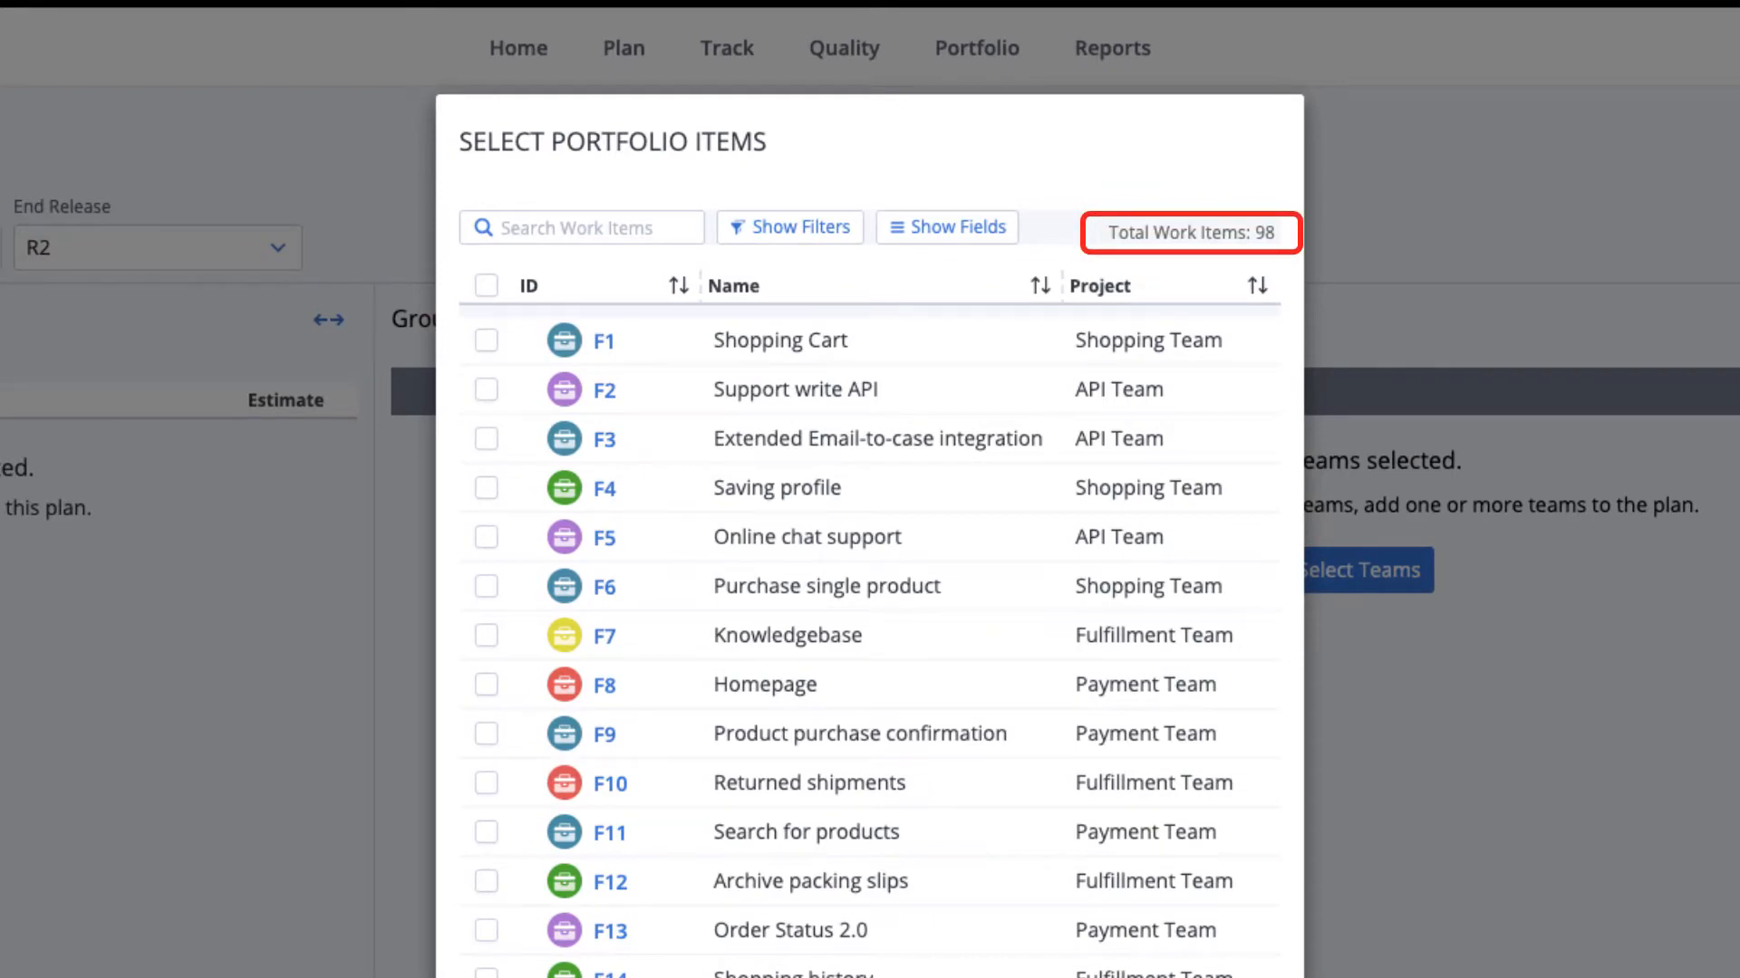
pyautogui.click(945, 226)
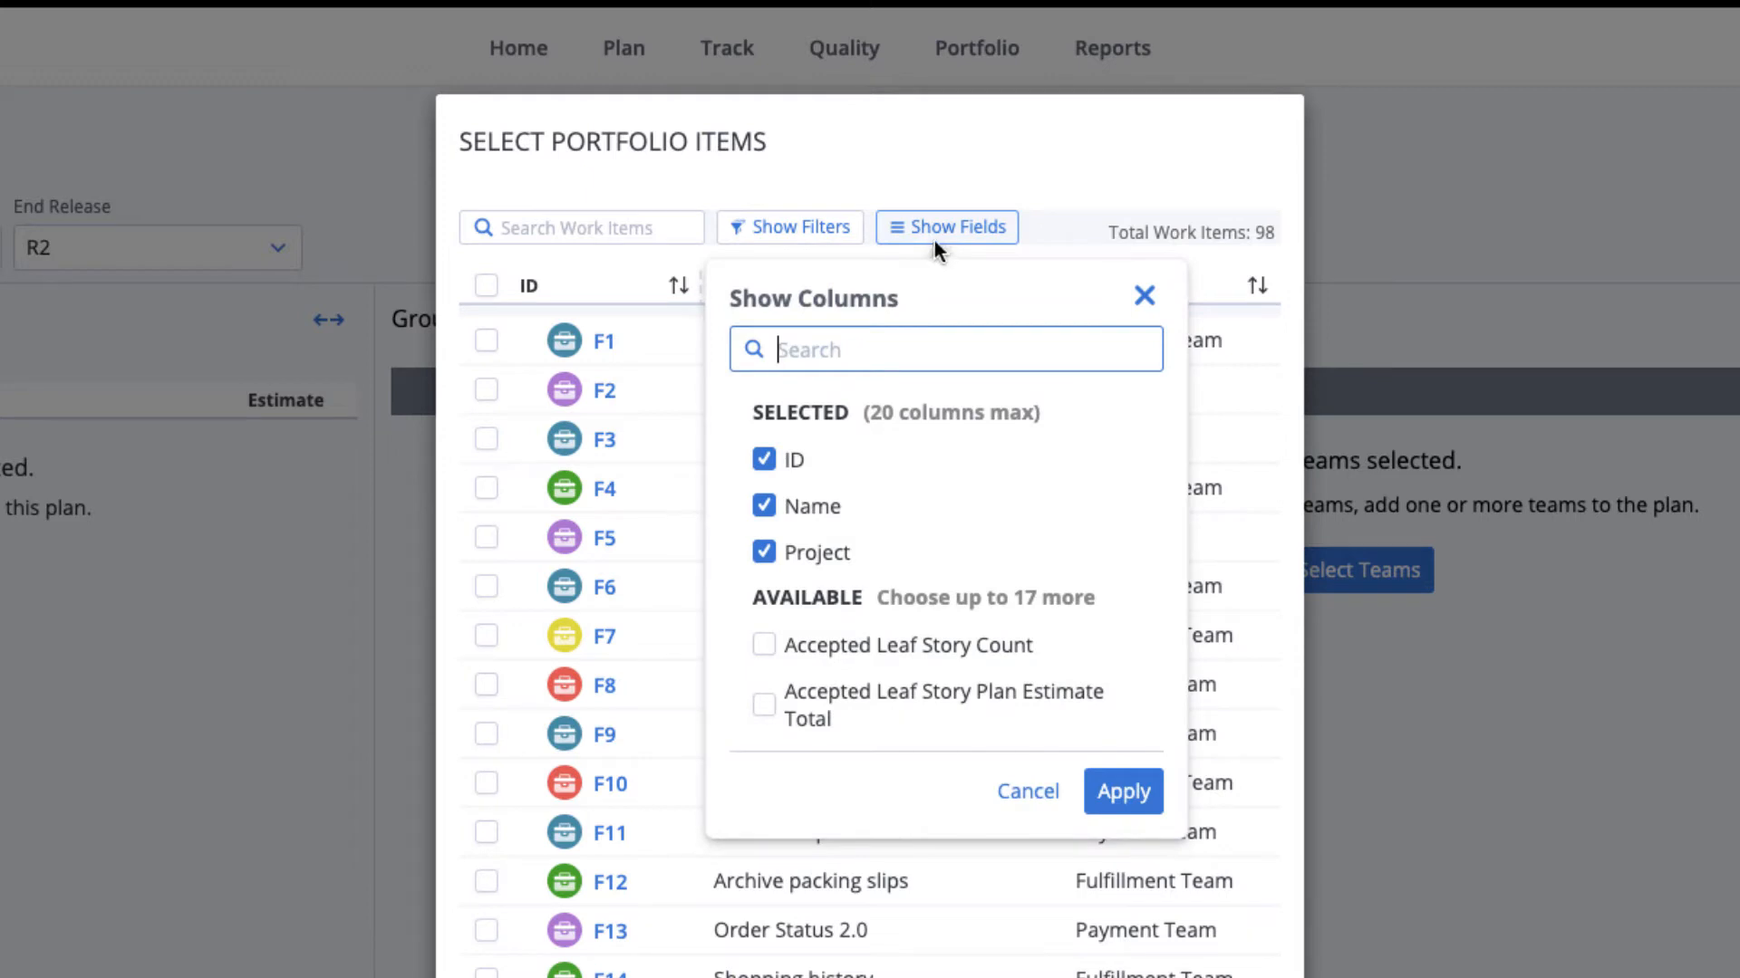
pyautogui.write('s')
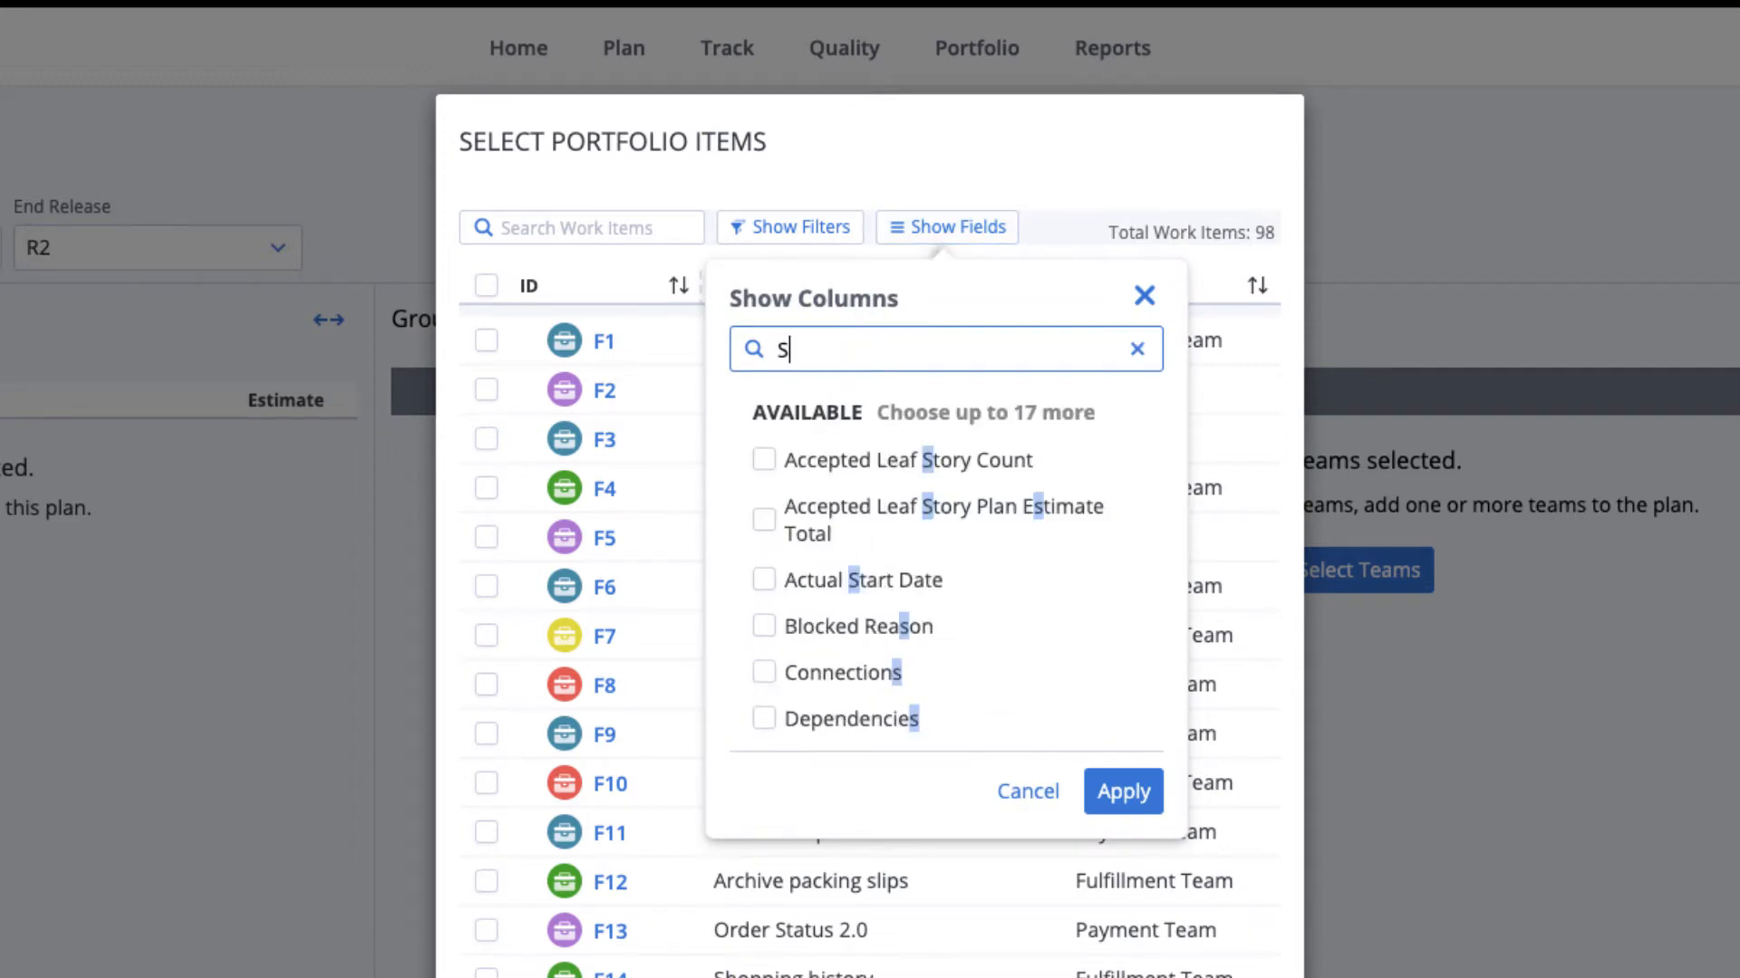
pyautogui.write('tate')
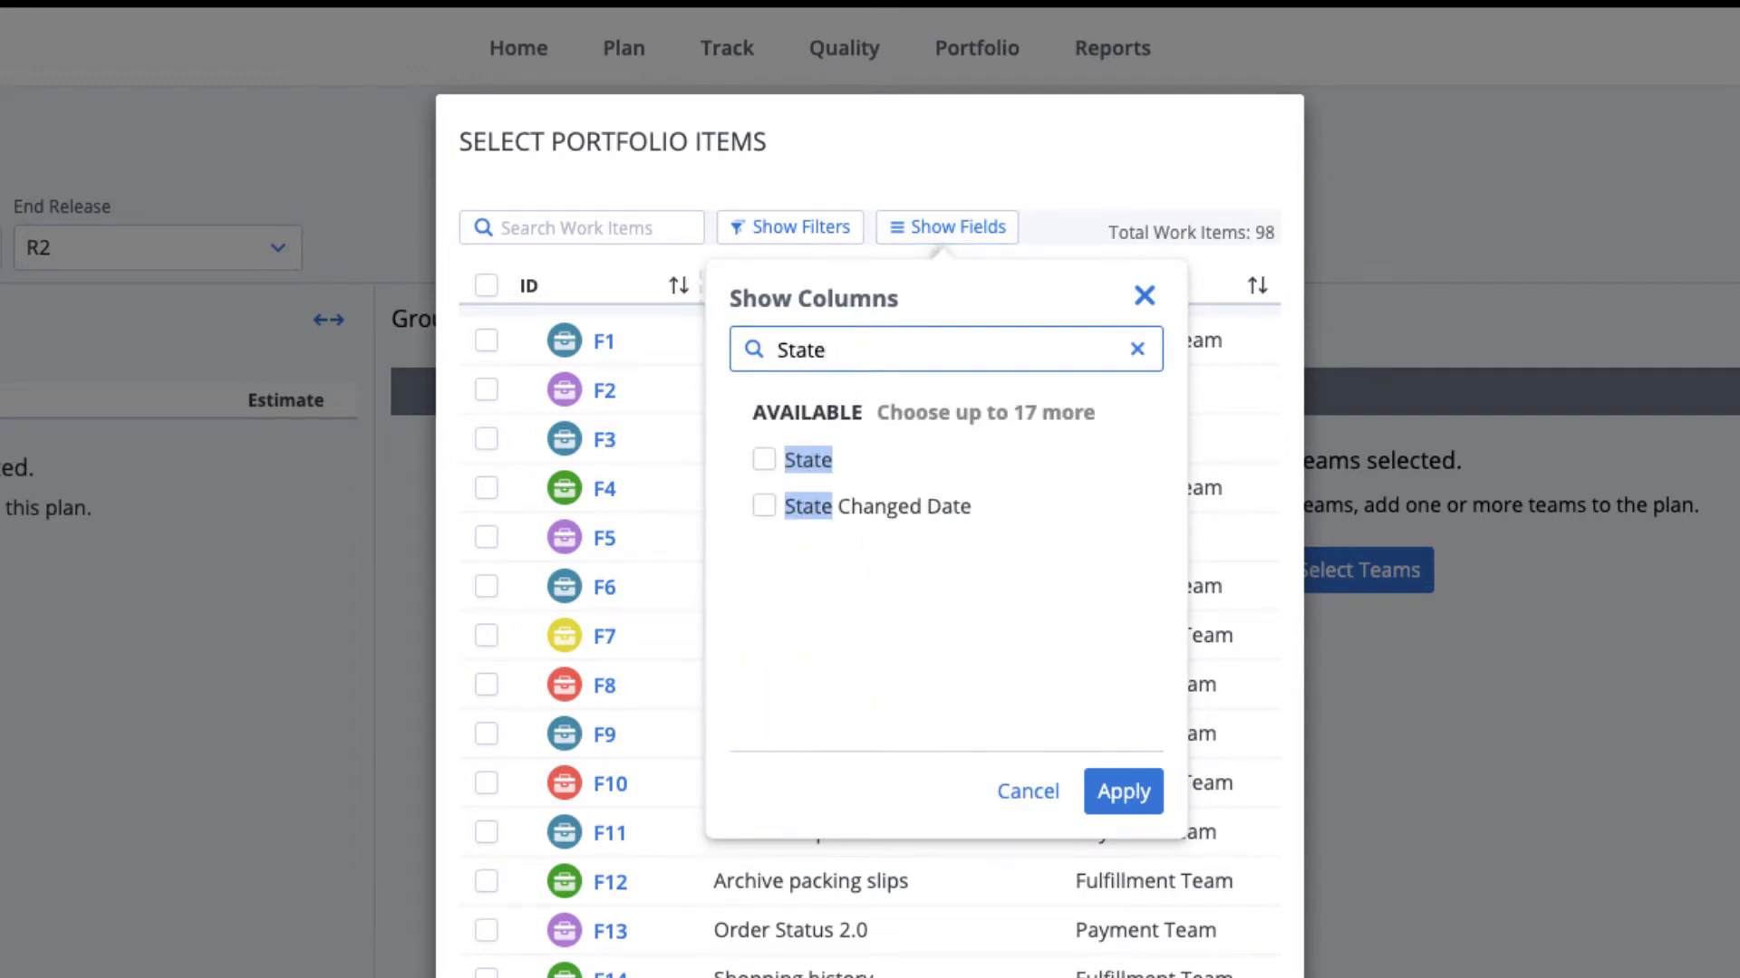
pyautogui.click(763, 460)
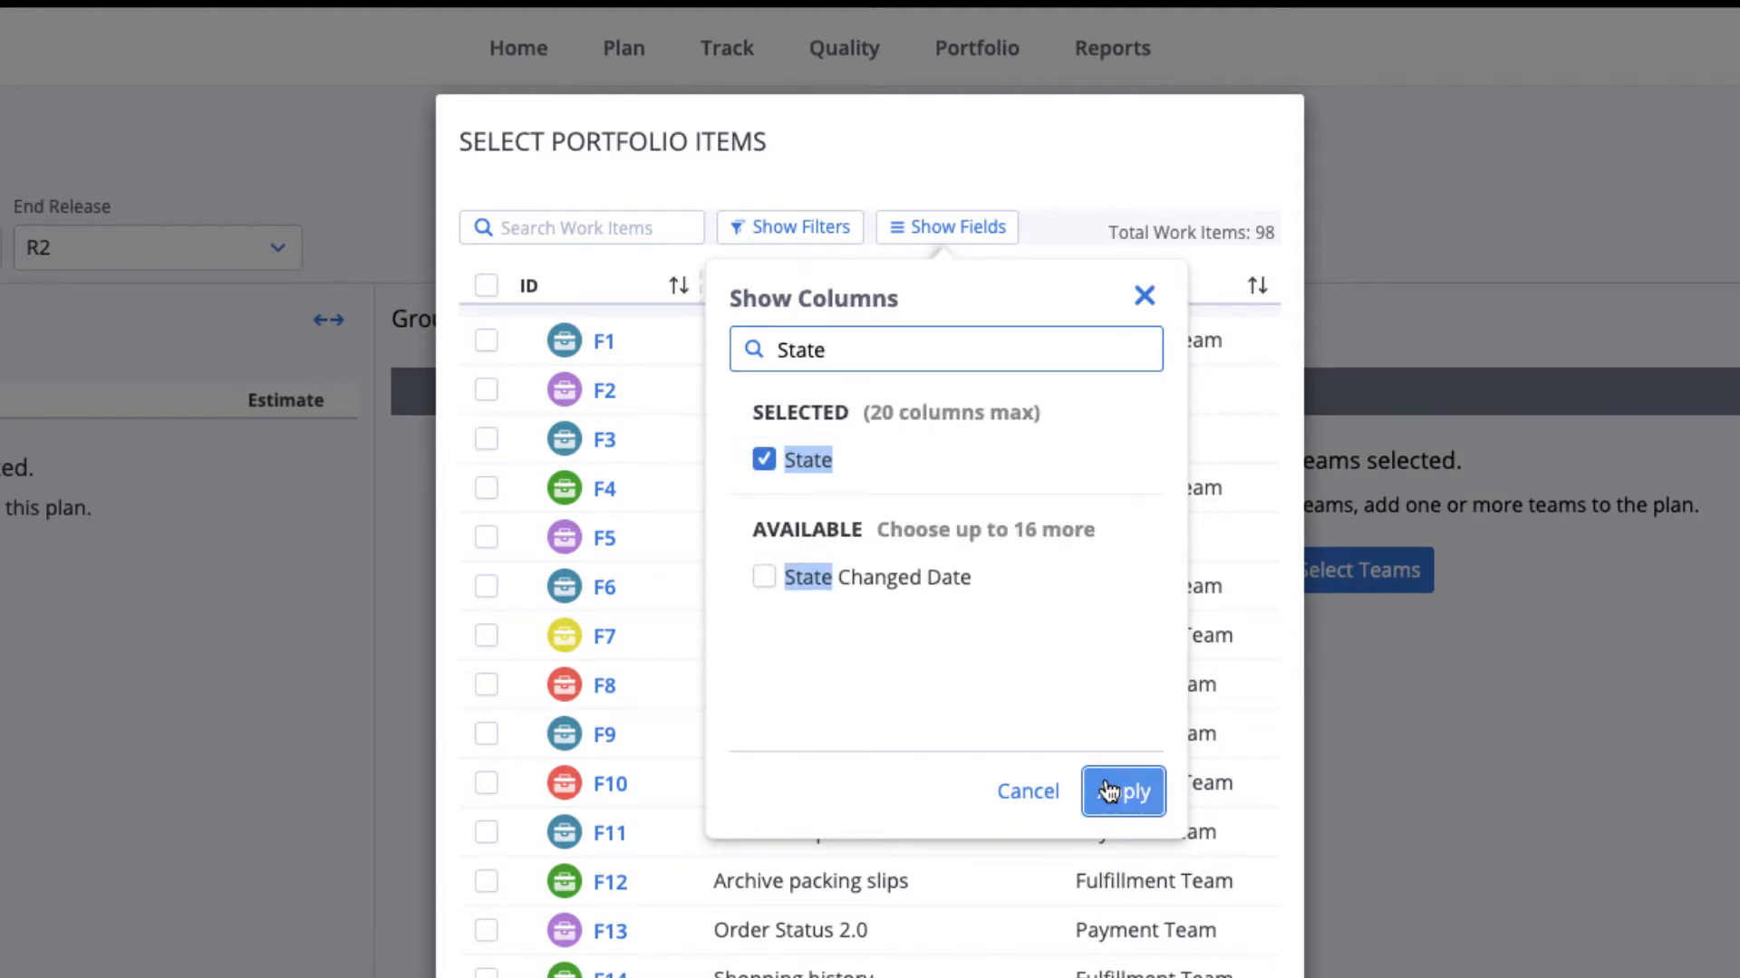
pyautogui.click(1122, 791)
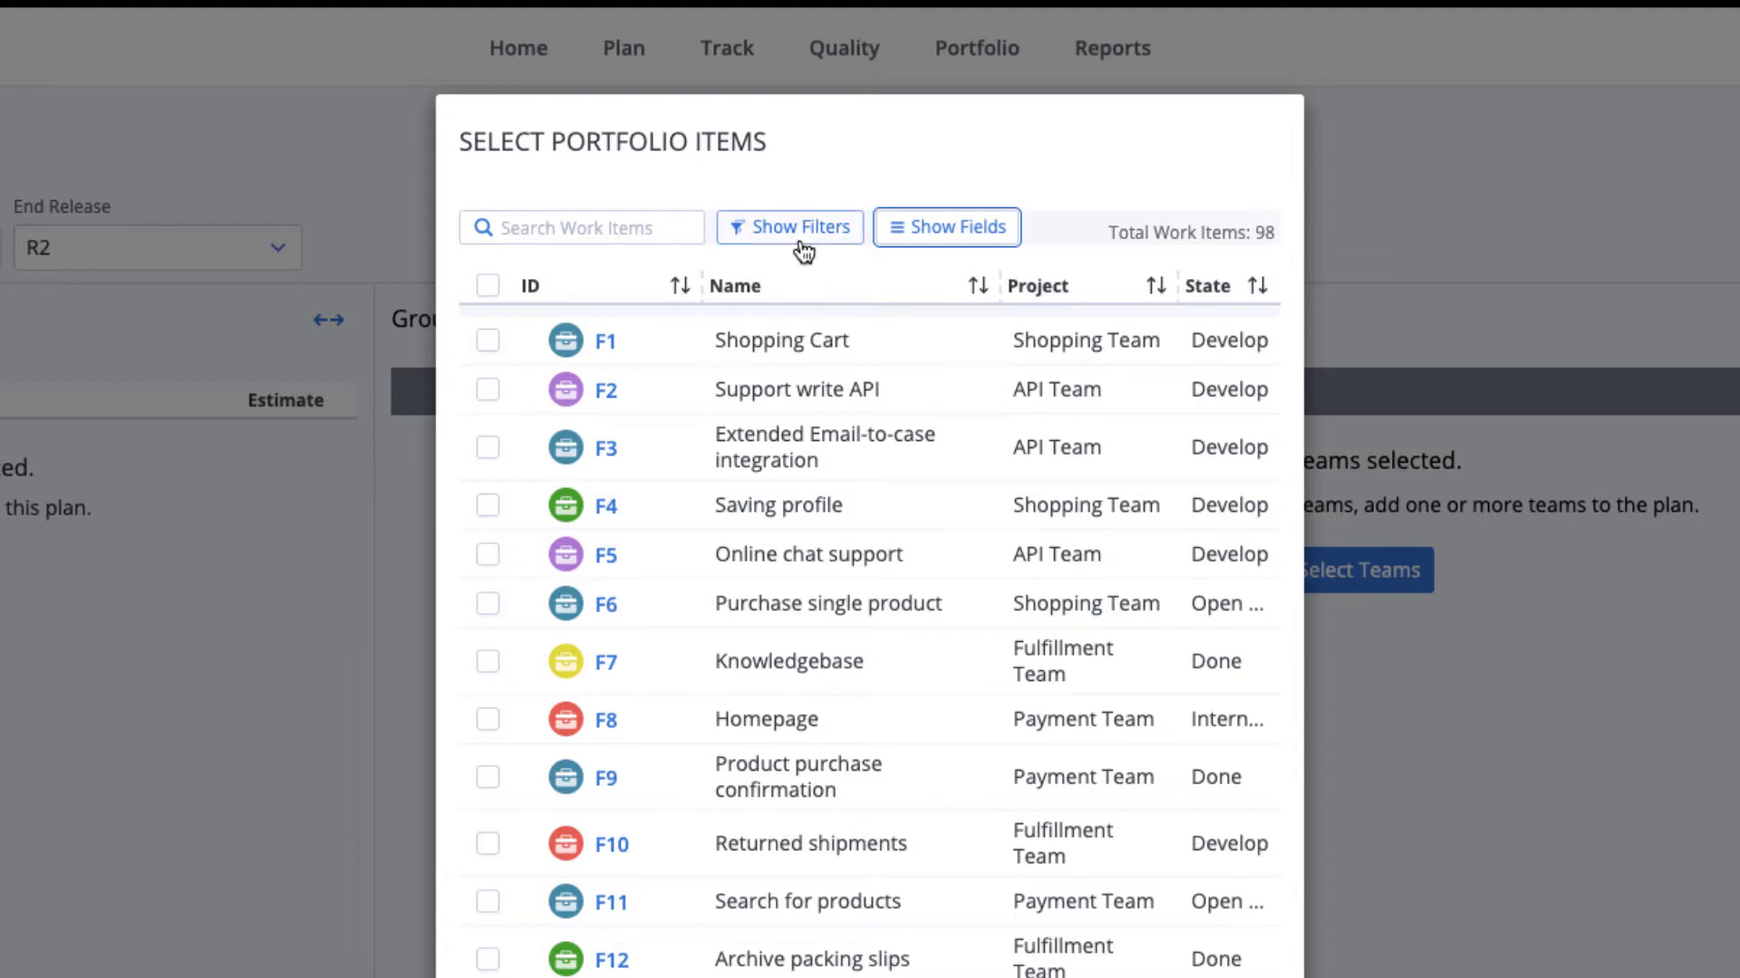
# Filter the picker to Discover-state features and add all 30 to the plan.
pyautogui.click(789, 227)
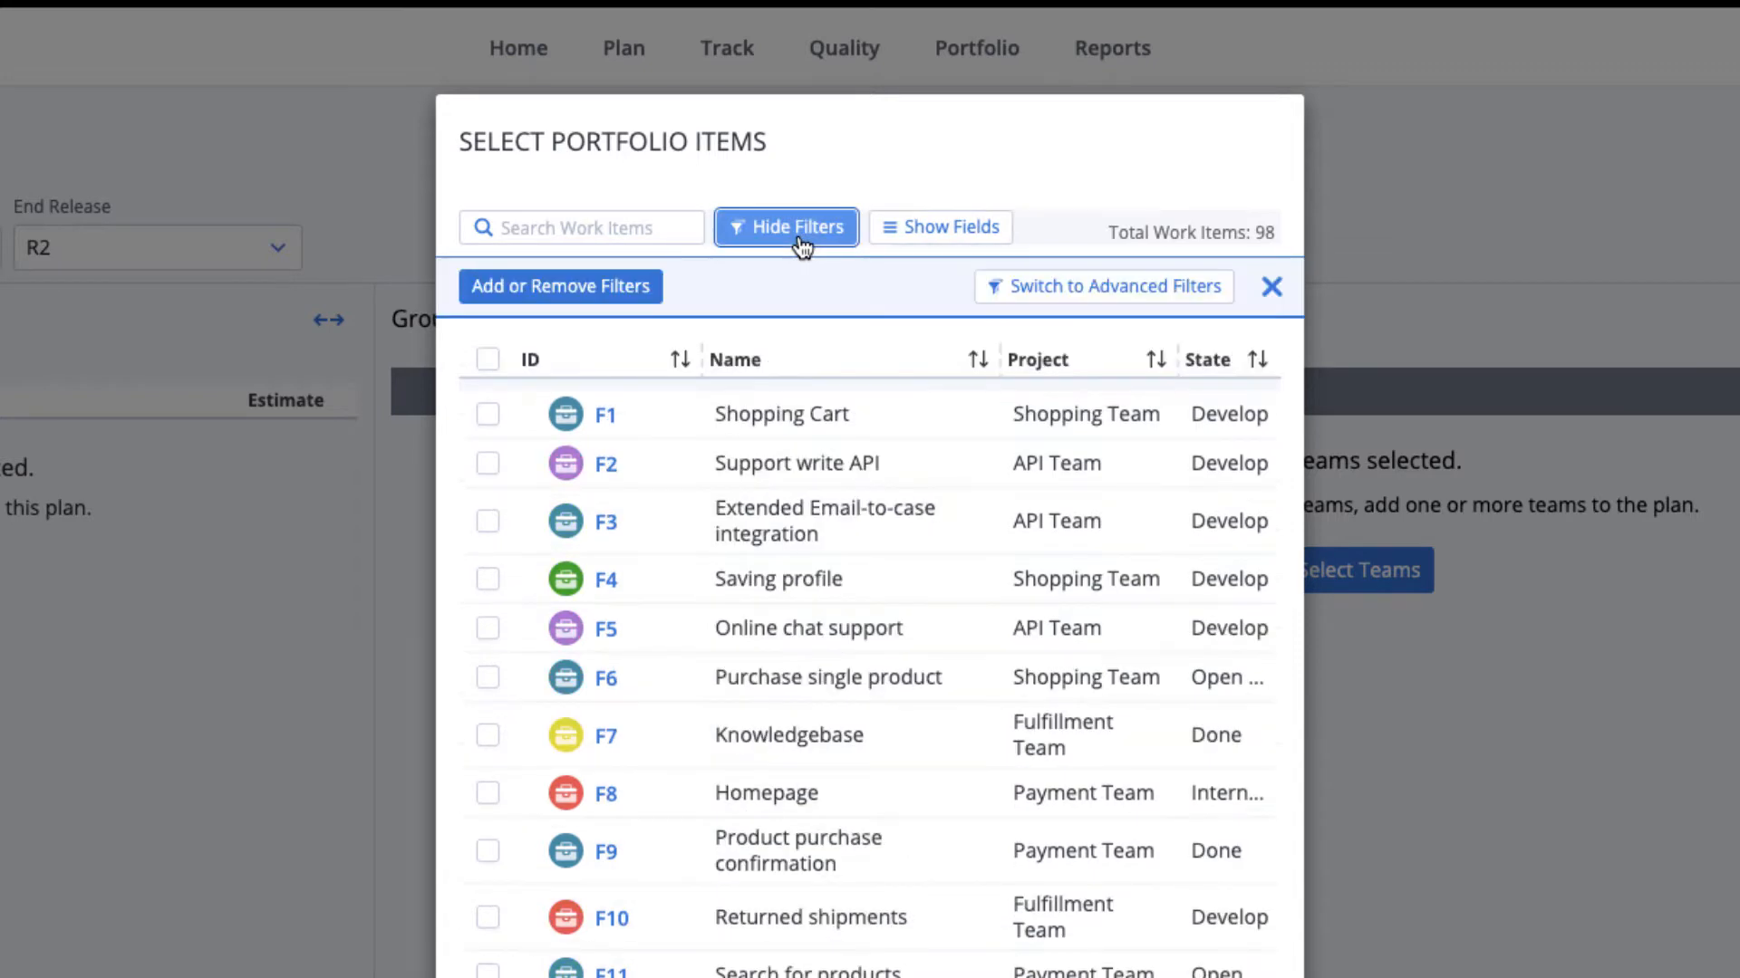
pyautogui.click(559, 287)
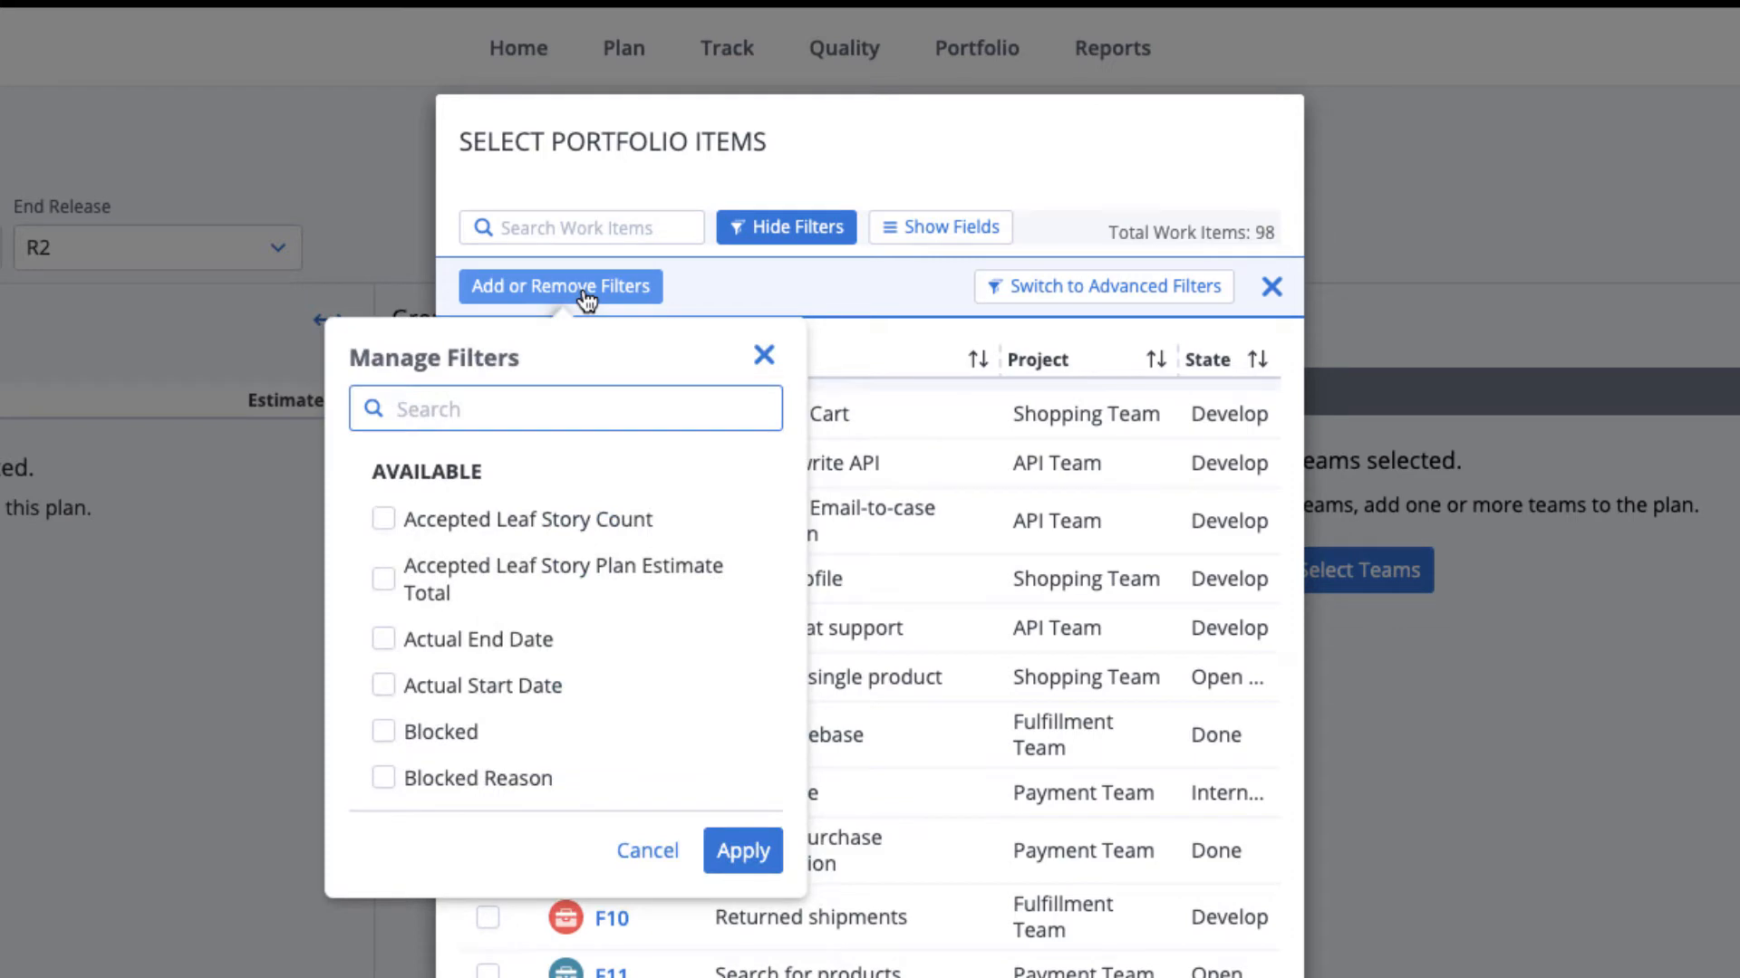
pyautogui.write('Stat')
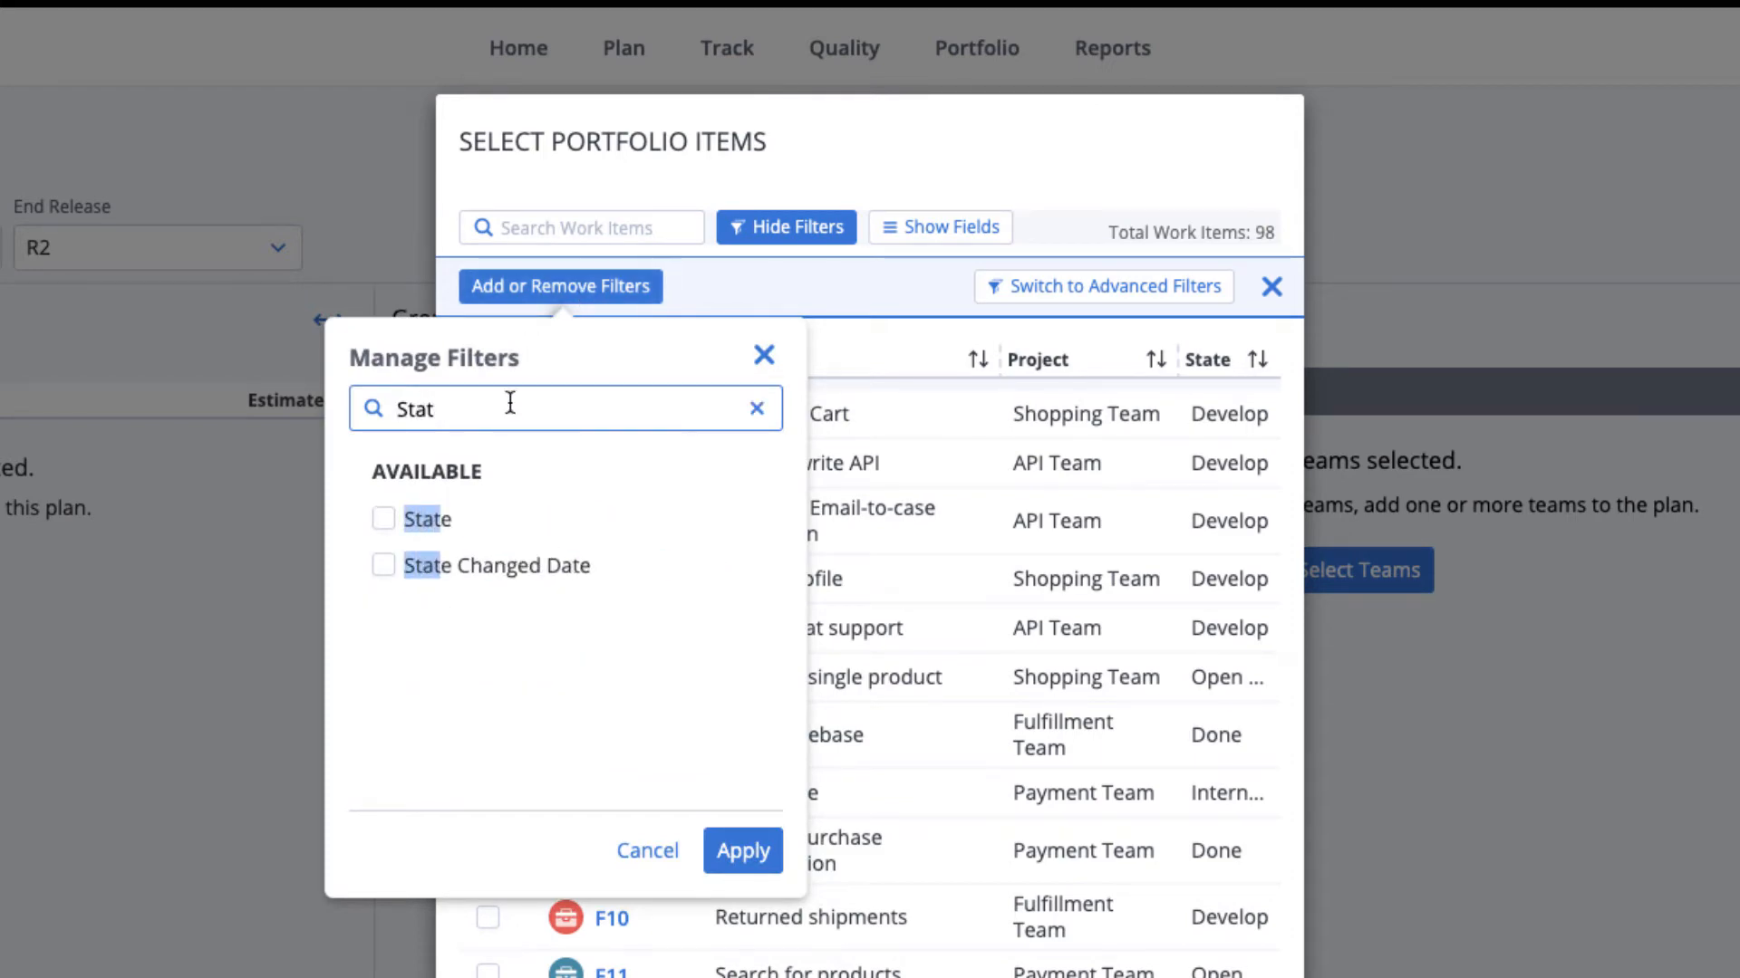
pyautogui.click(383, 518)
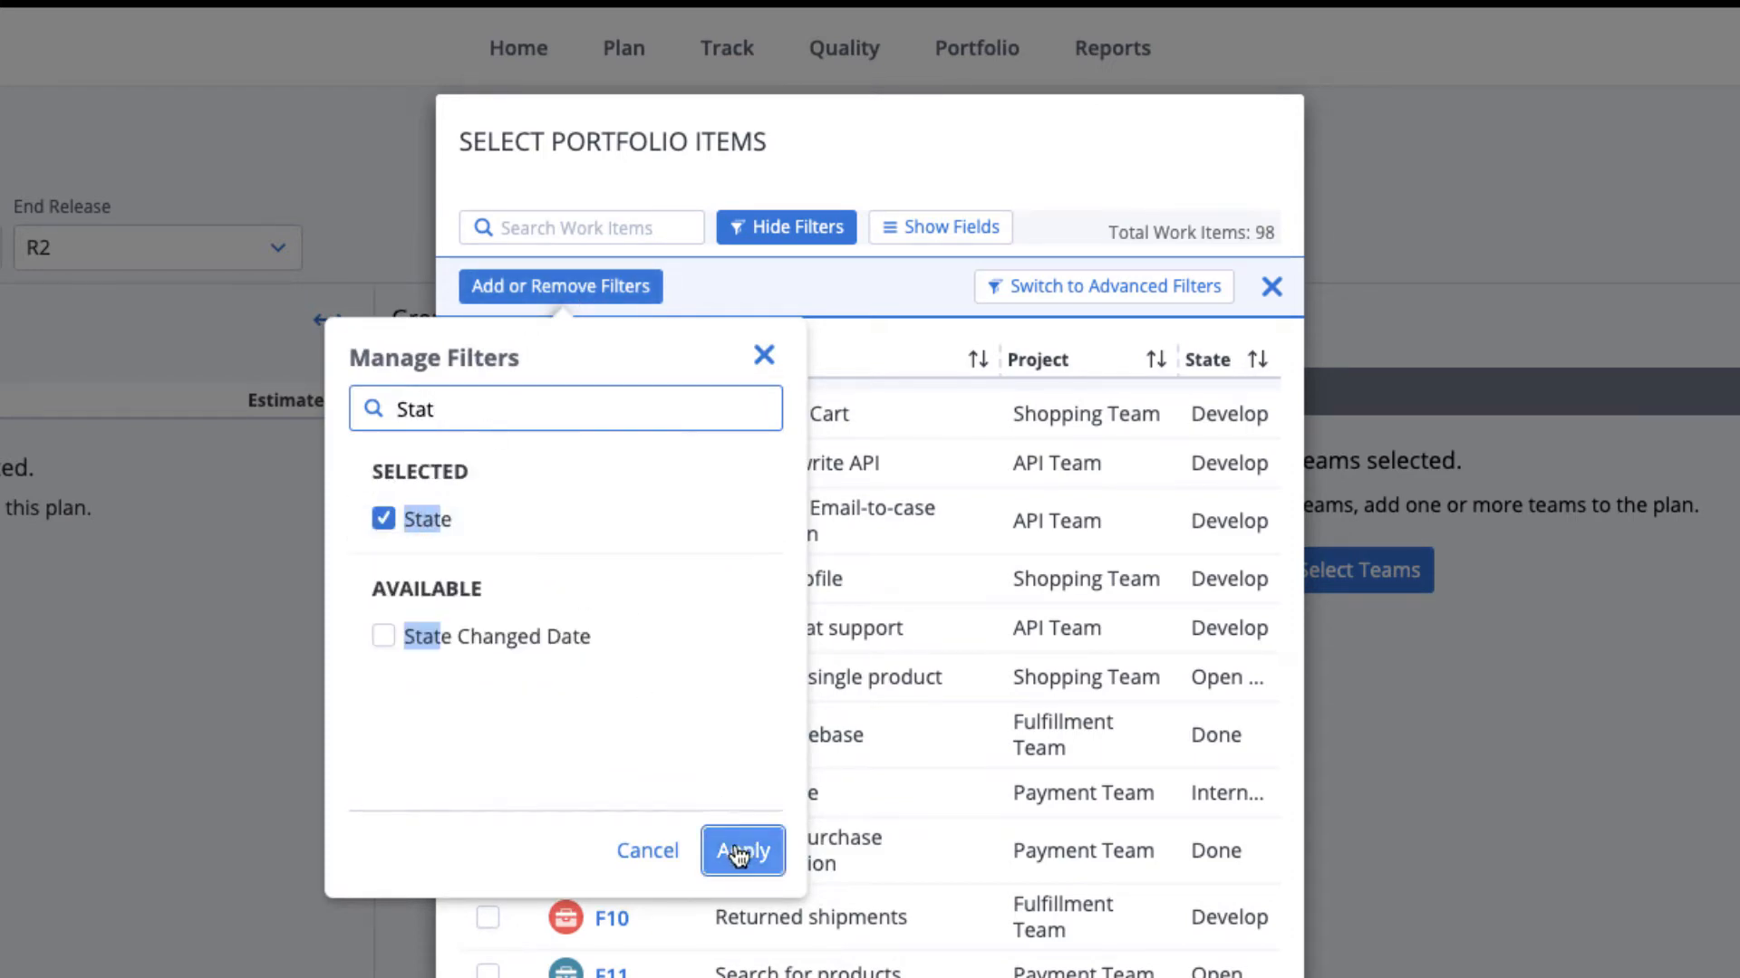
pyautogui.click(741, 851)
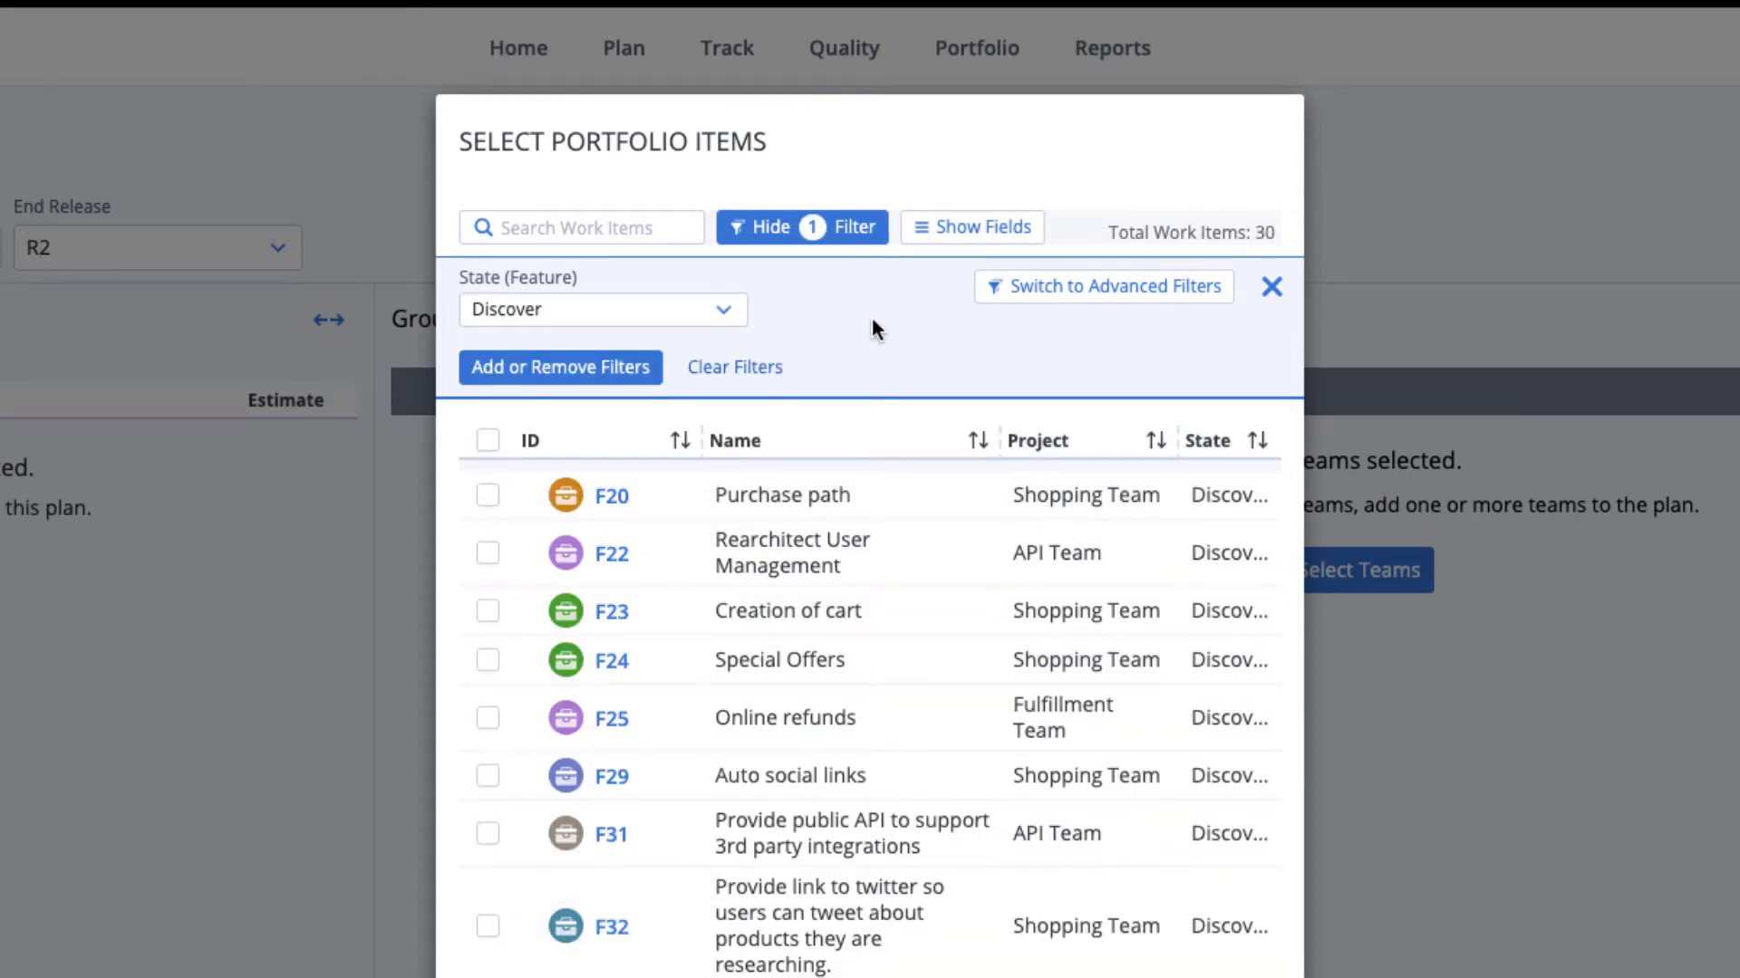
pyautogui.click(581, 227)
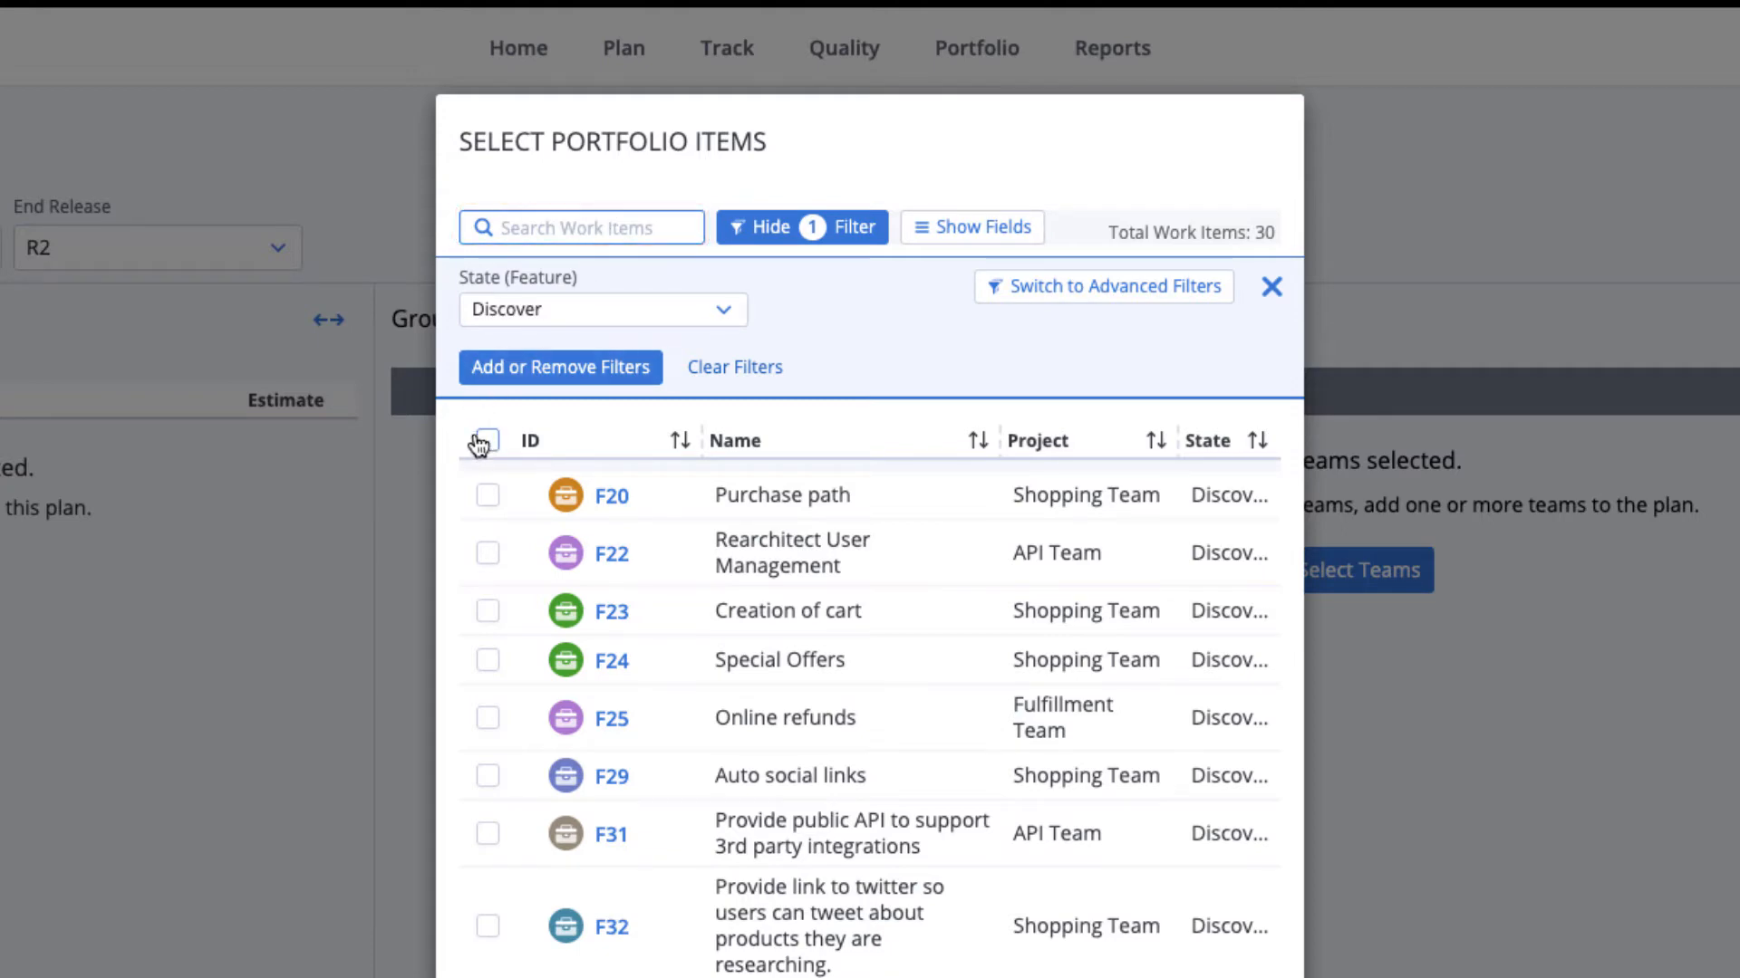
pyautogui.click(481, 439)
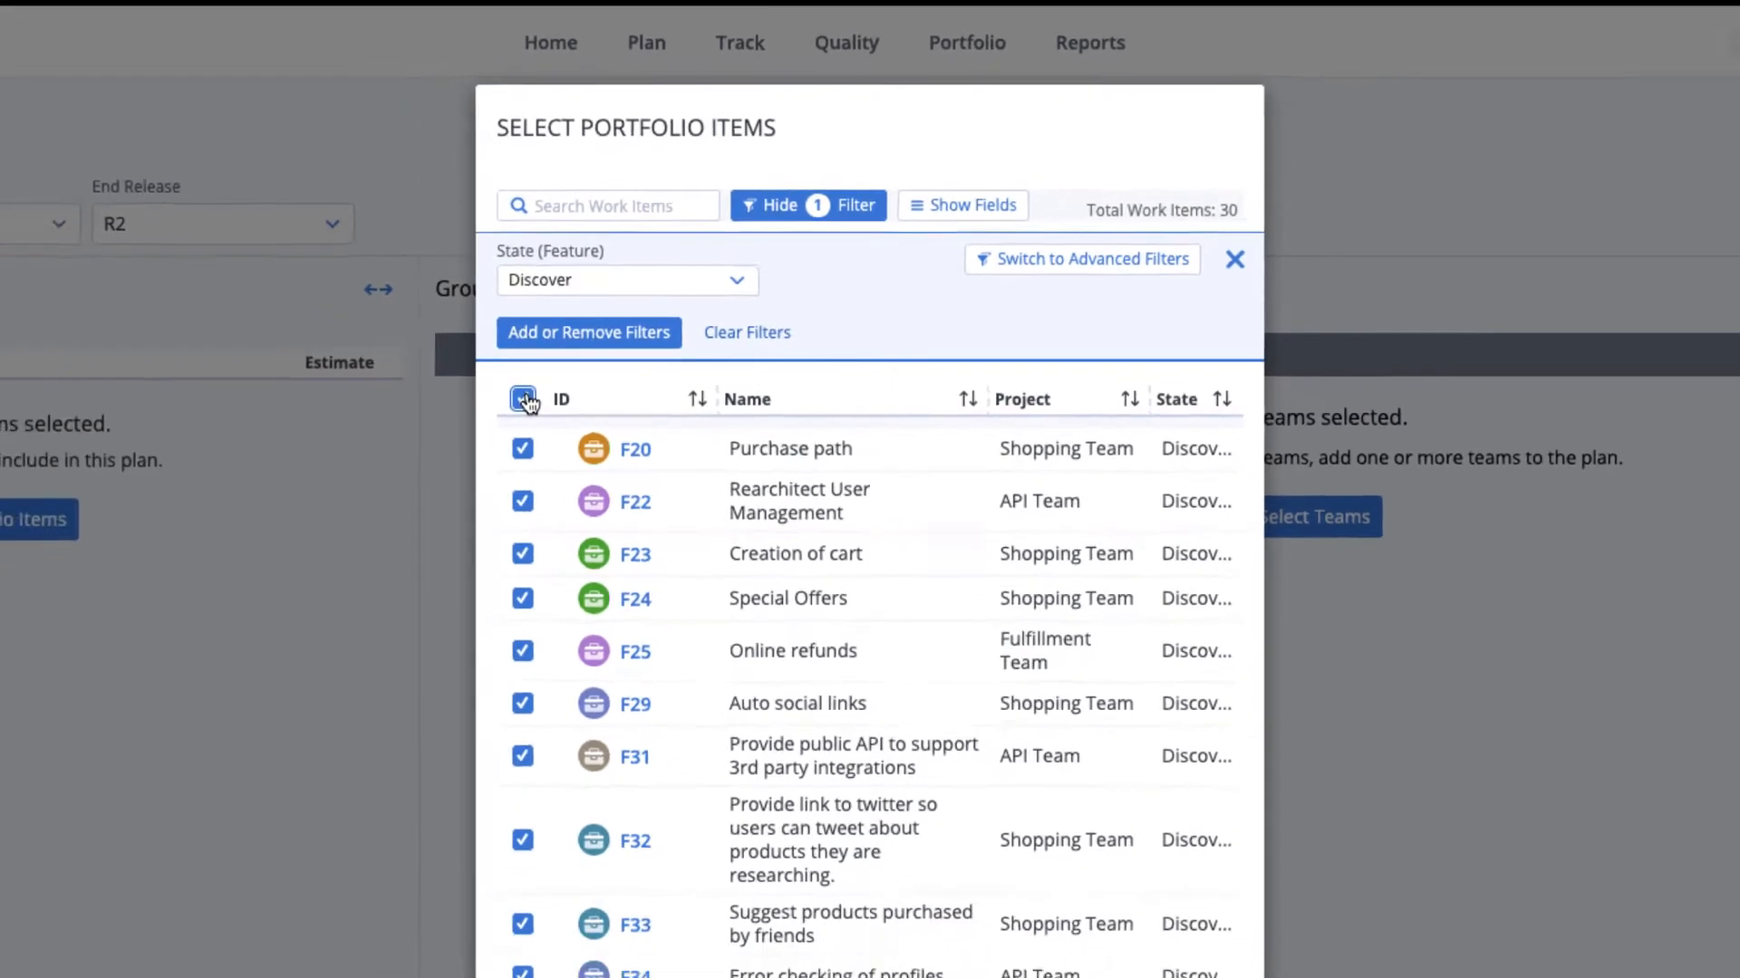
pyautogui.click(1234, 260)
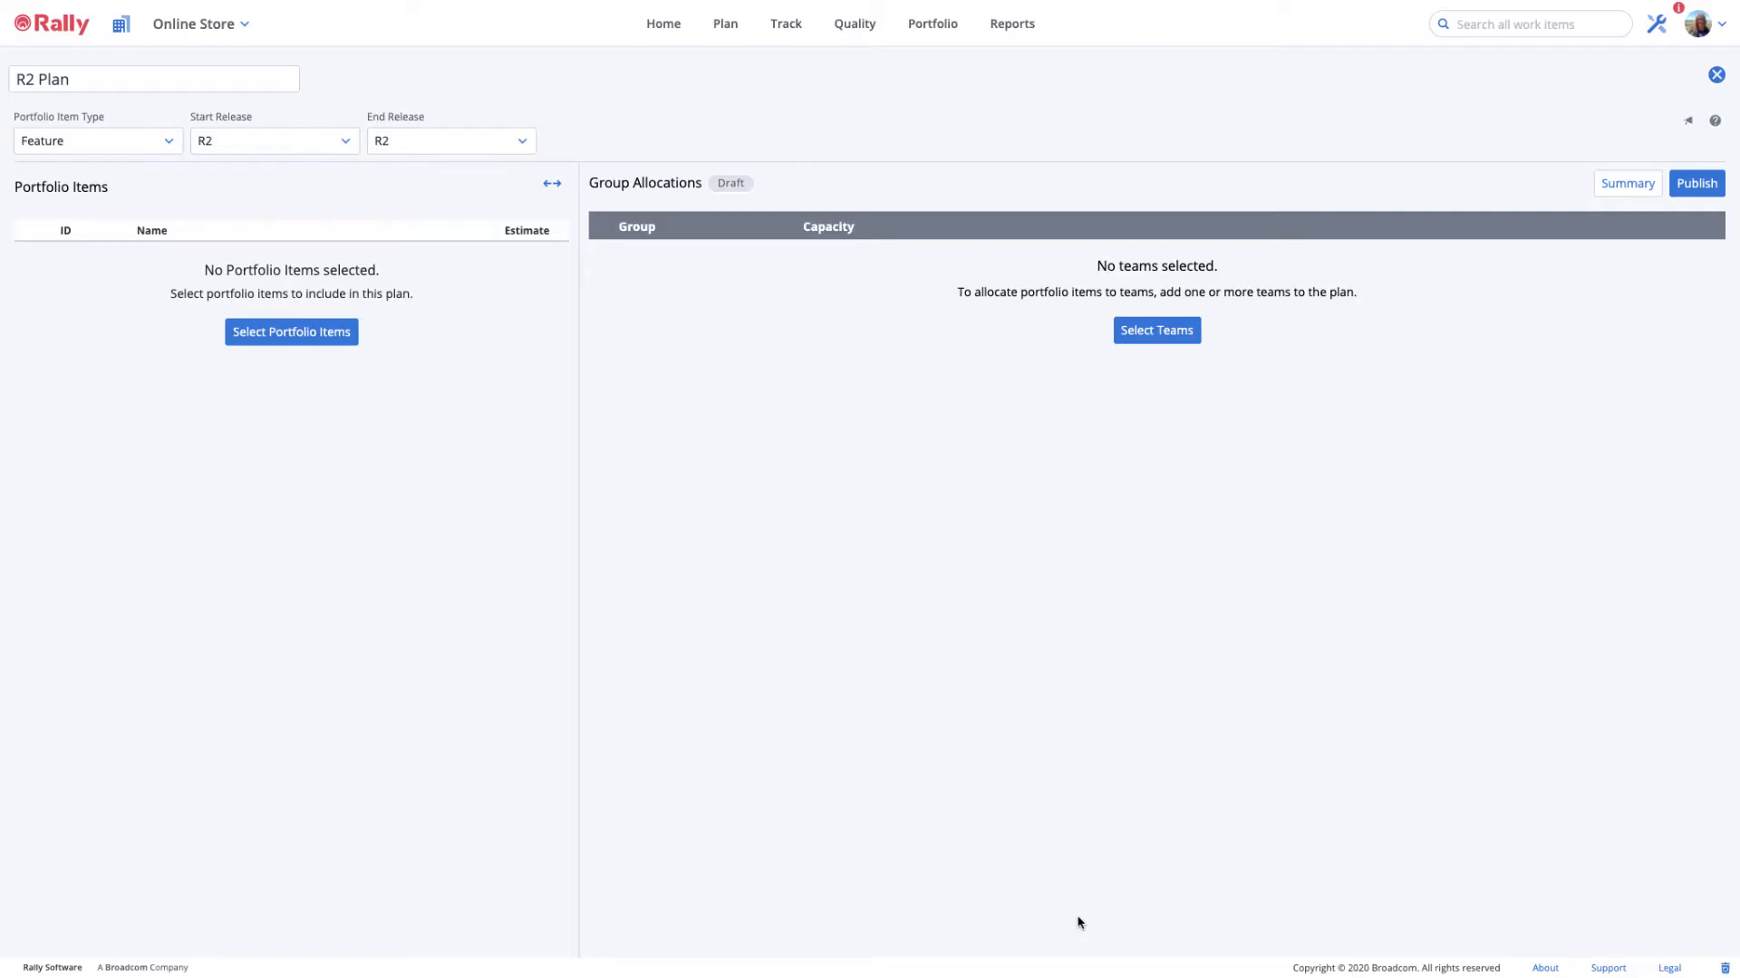
# Load the Discover features F20–F85 into the plan and drag Online refunds to rerank.
pyautogui.click(290, 332)
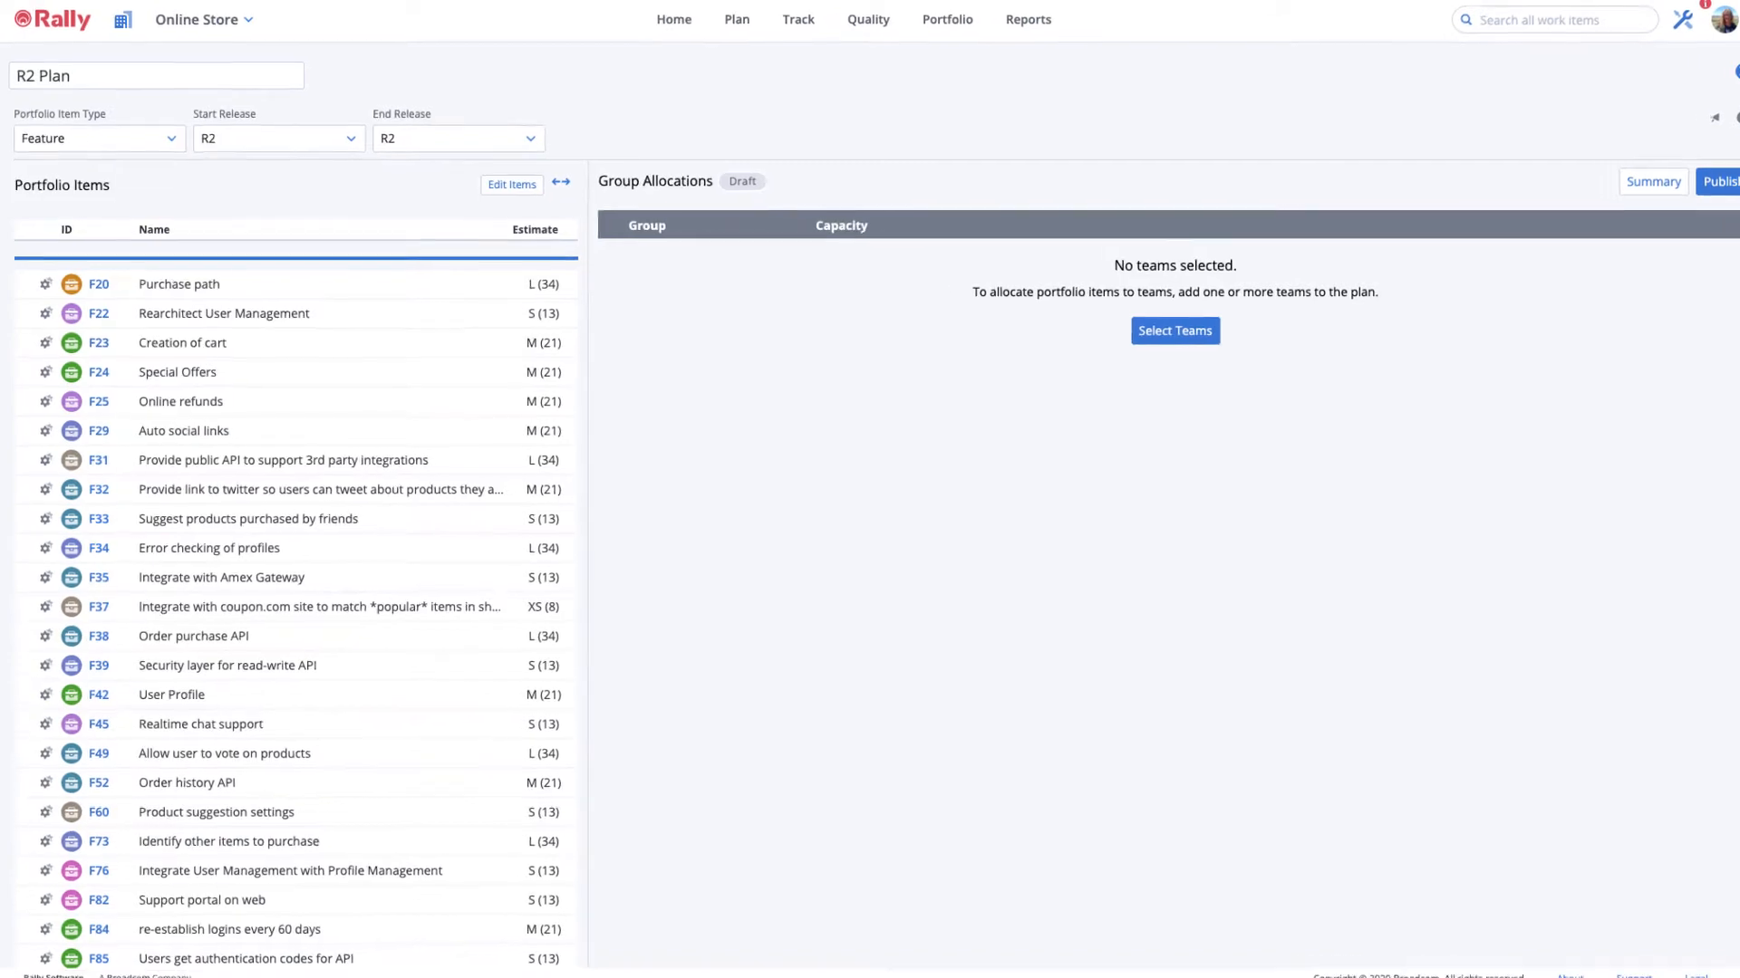
pyautogui.scroll(-3)
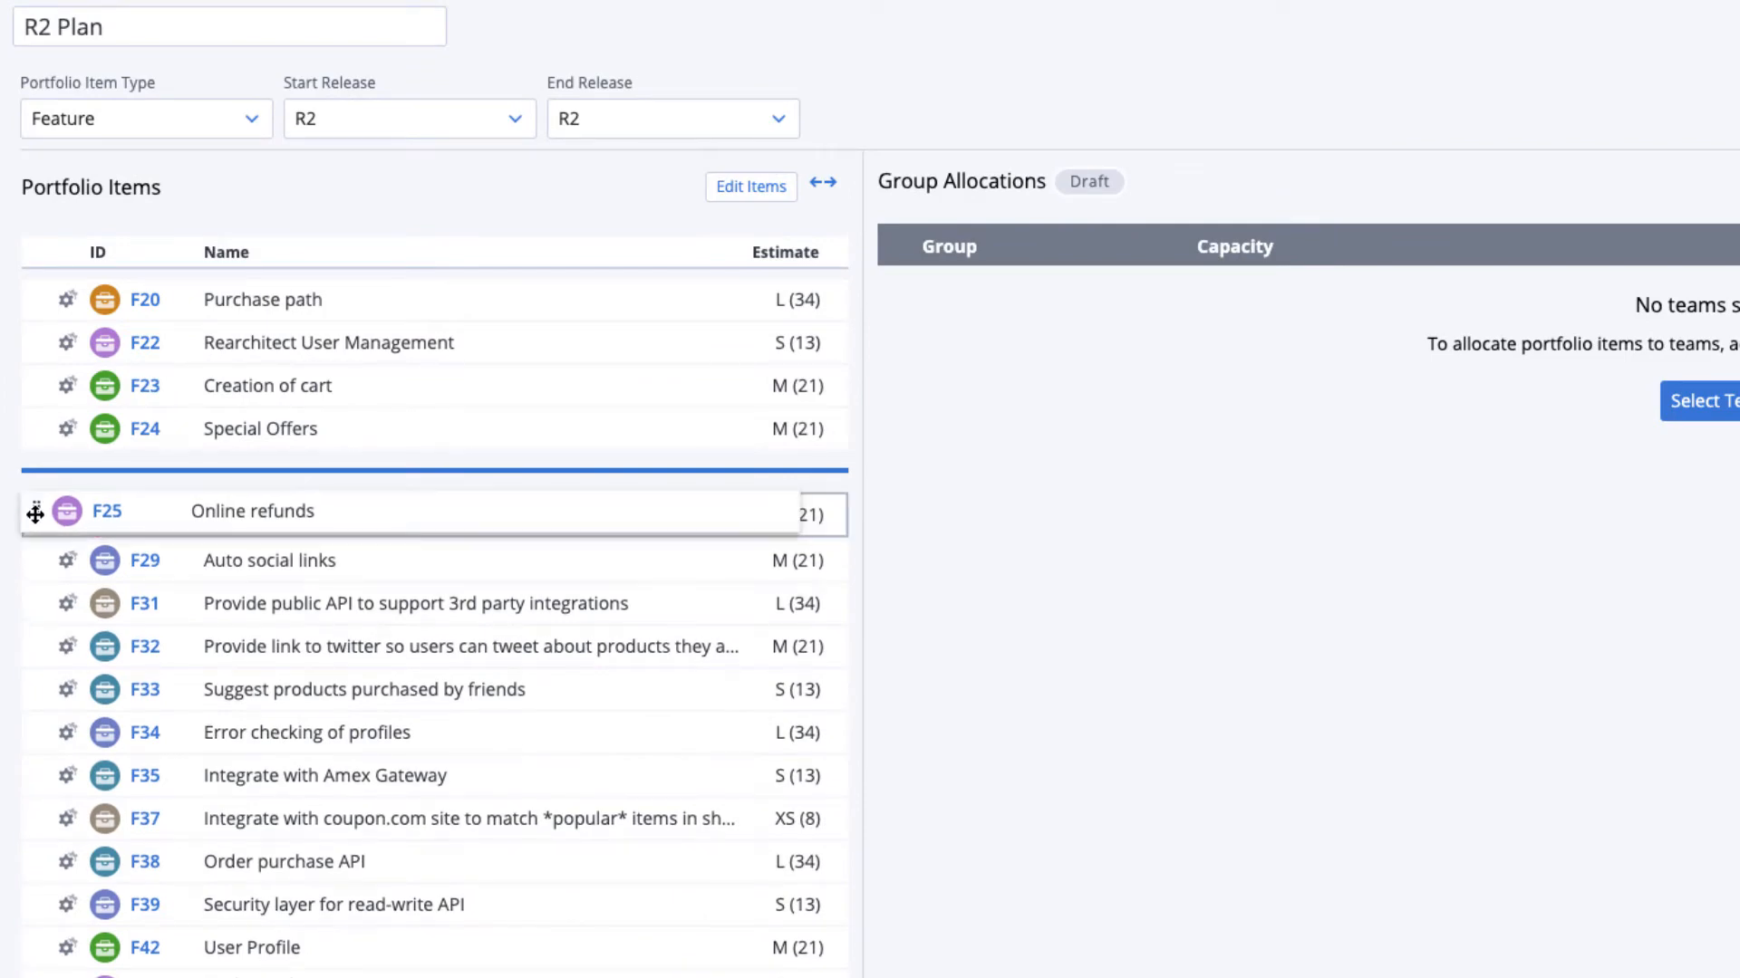
pyautogui.moveTo(35, 511); pyautogui.dragTo(31, 415)
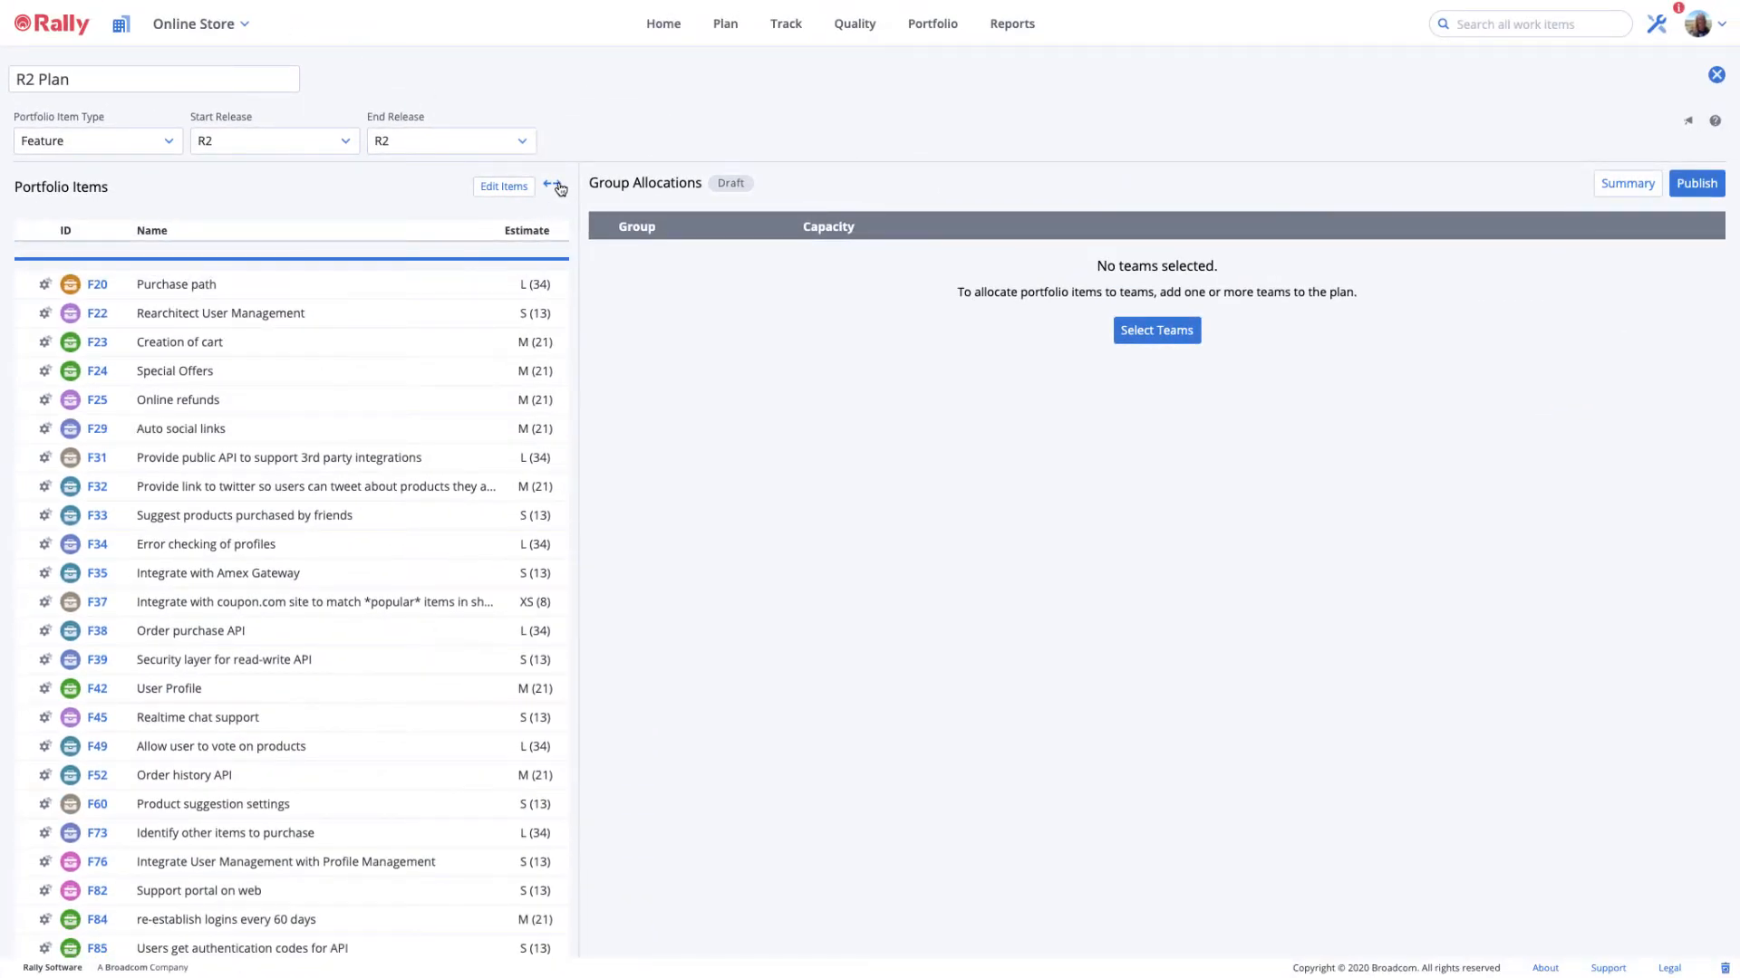
# Expand the Portfolio Items pane to the full grid with parents, rollups and estimates.
pyautogui.click(557, 186)
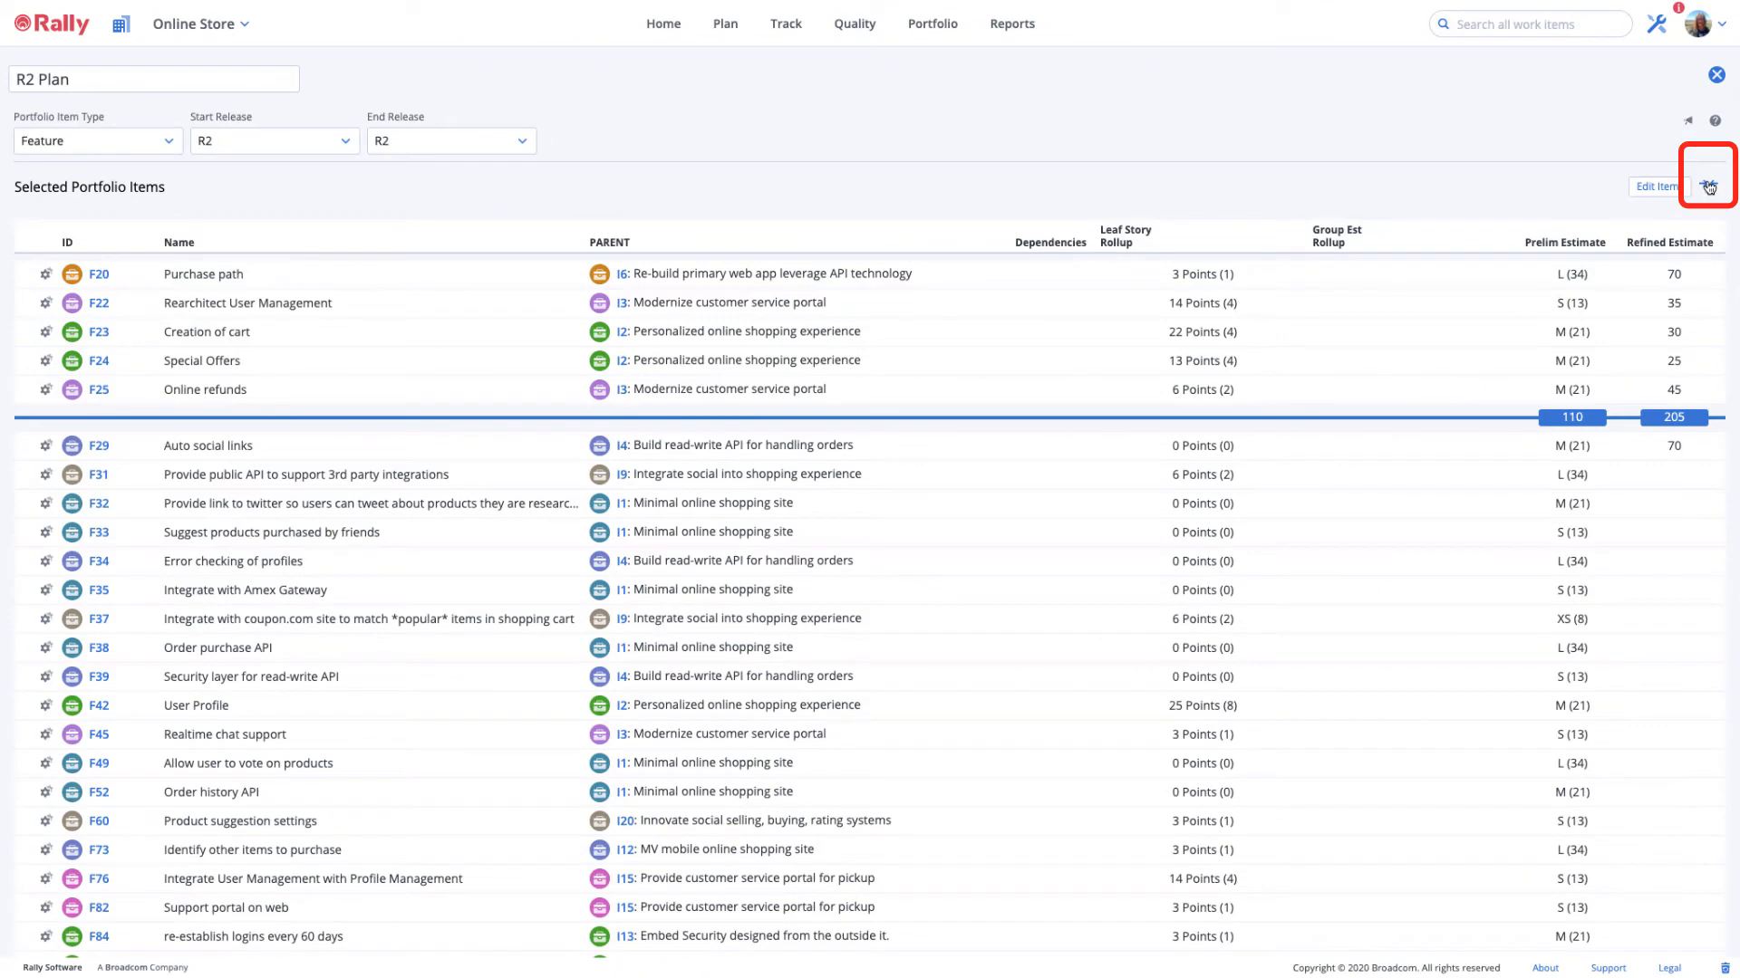
# Add Shopping, Payment and Fulfillment Teams to the plan, leaving out Health Services.
pyautogui.click(1710, 187)
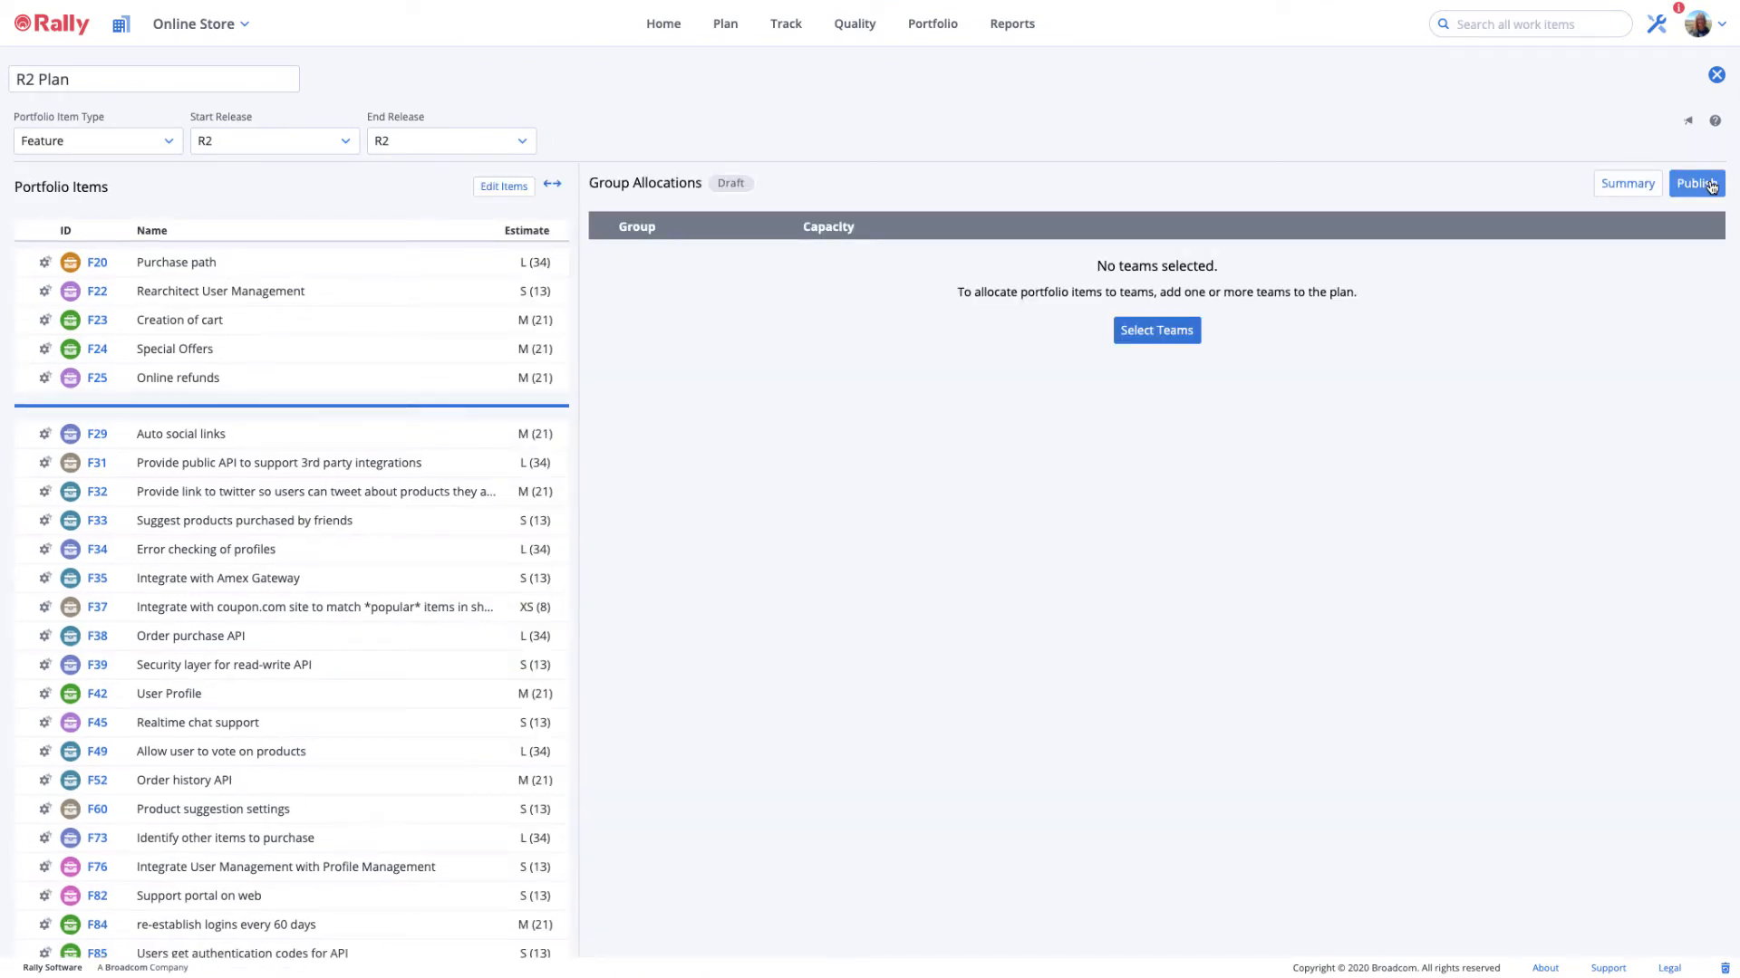
pyautogui.click(1156, 330)
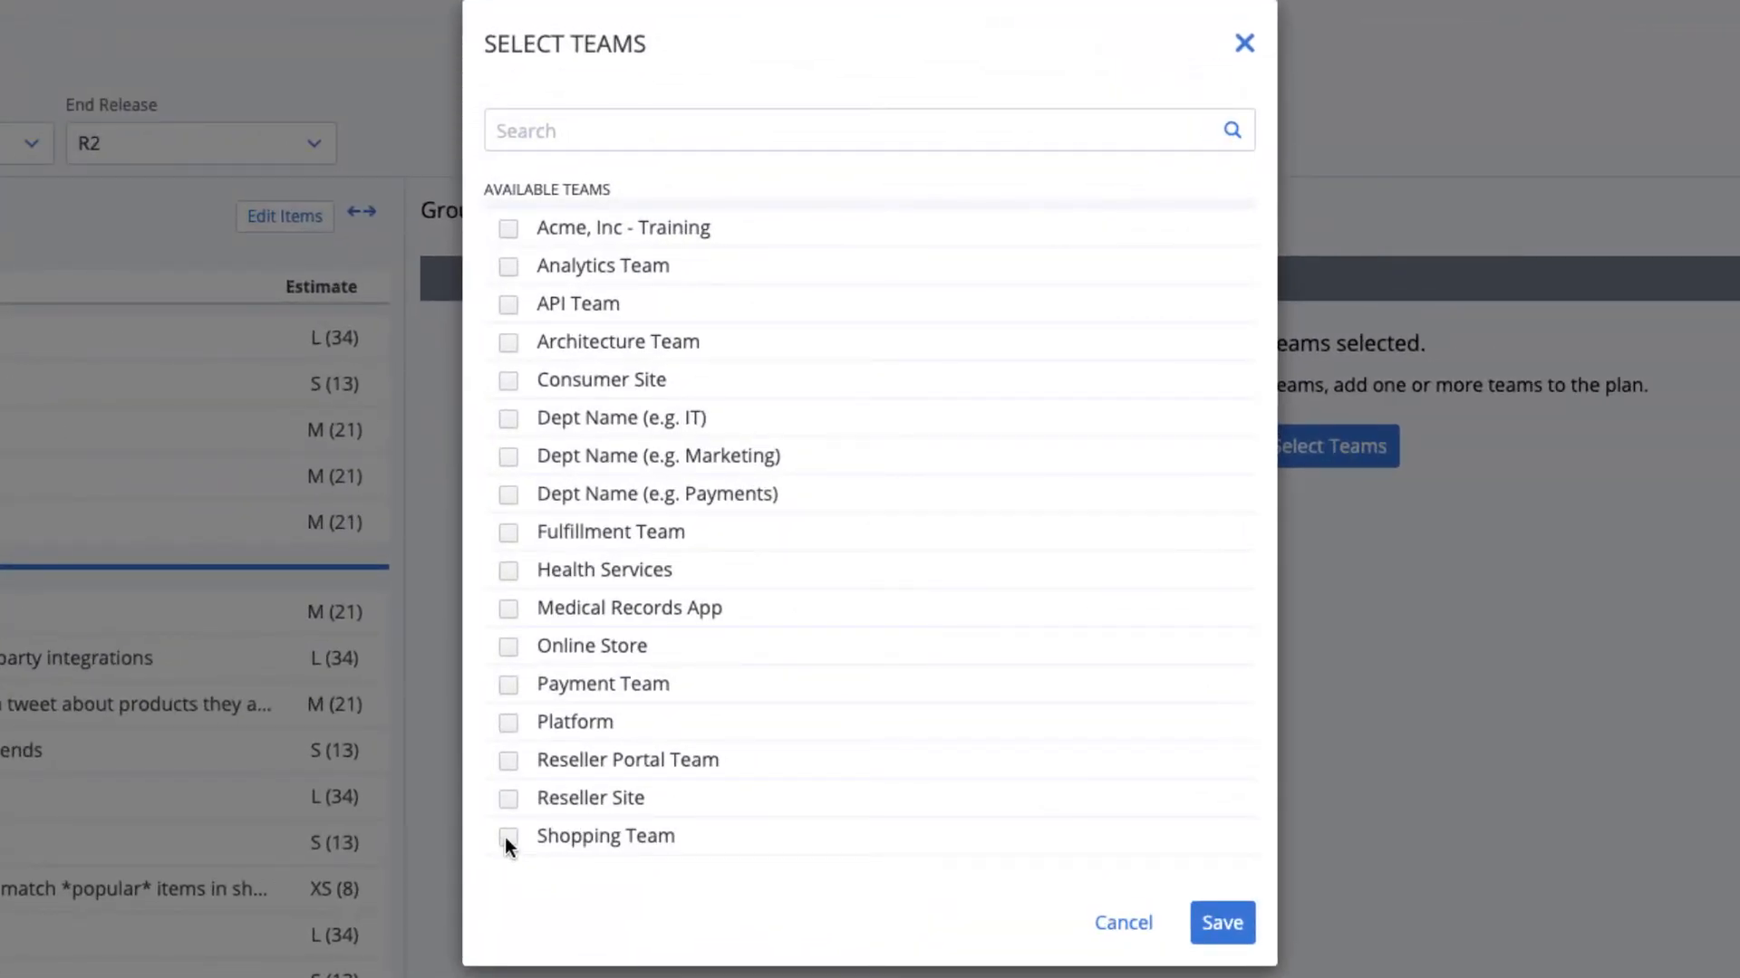
pyautogui.click(508, 836)
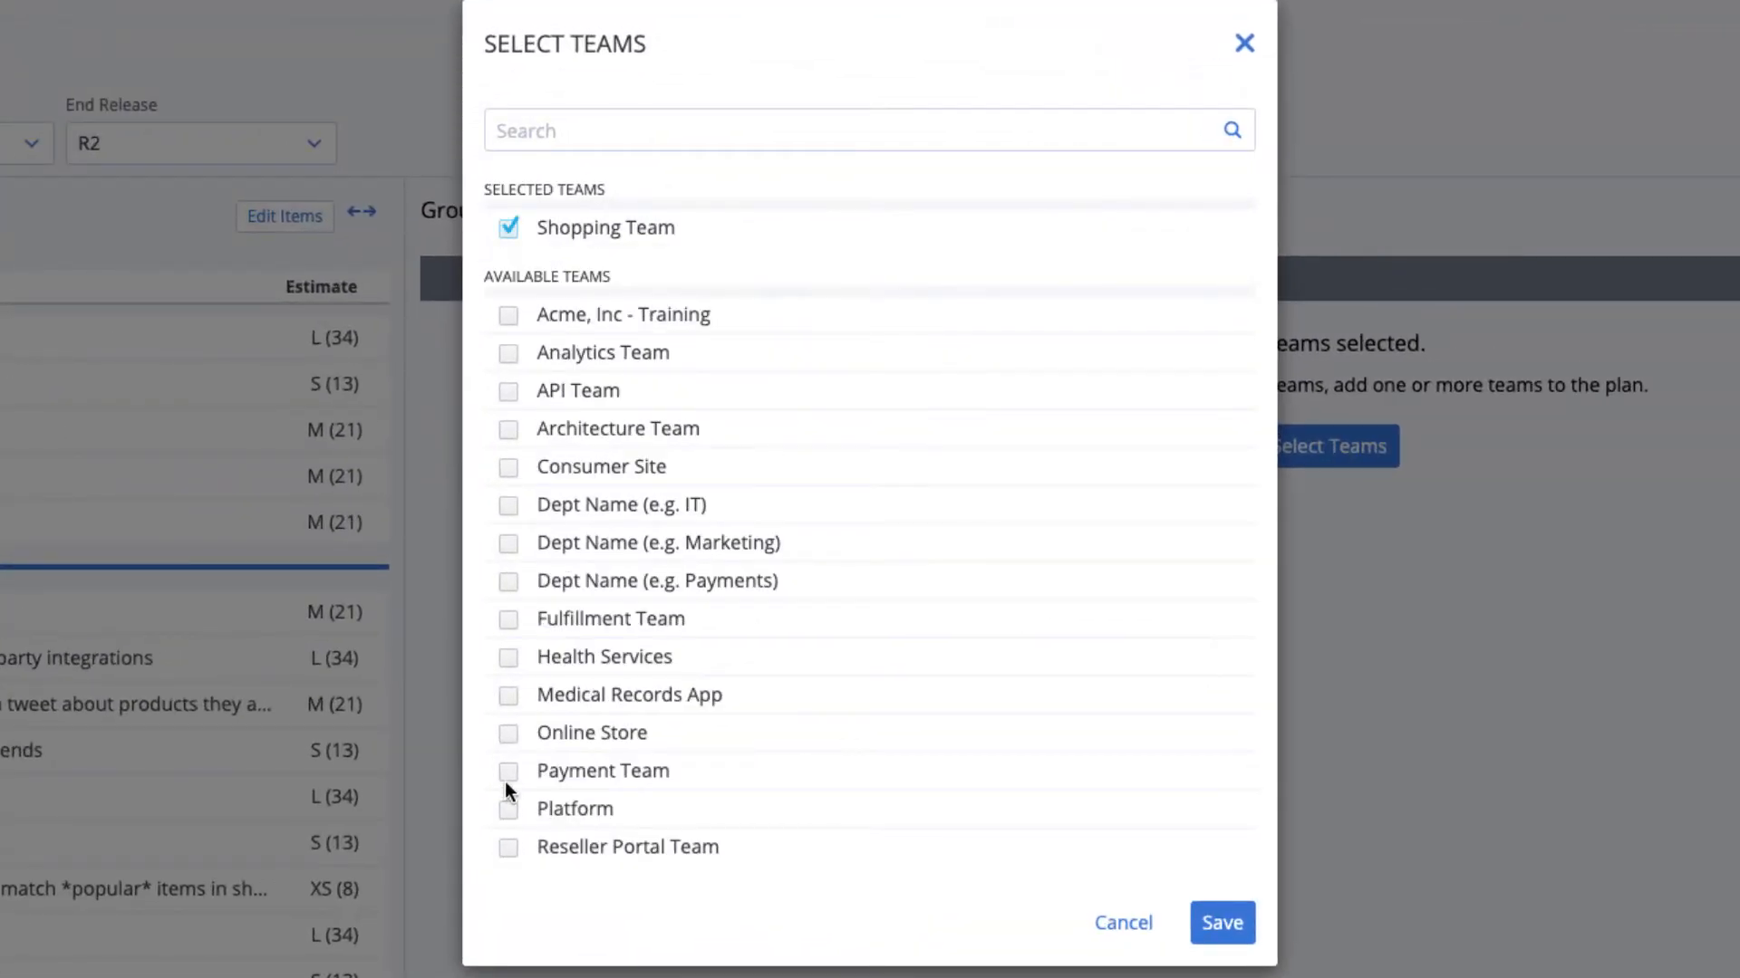
pyautogui.click(509, 771)
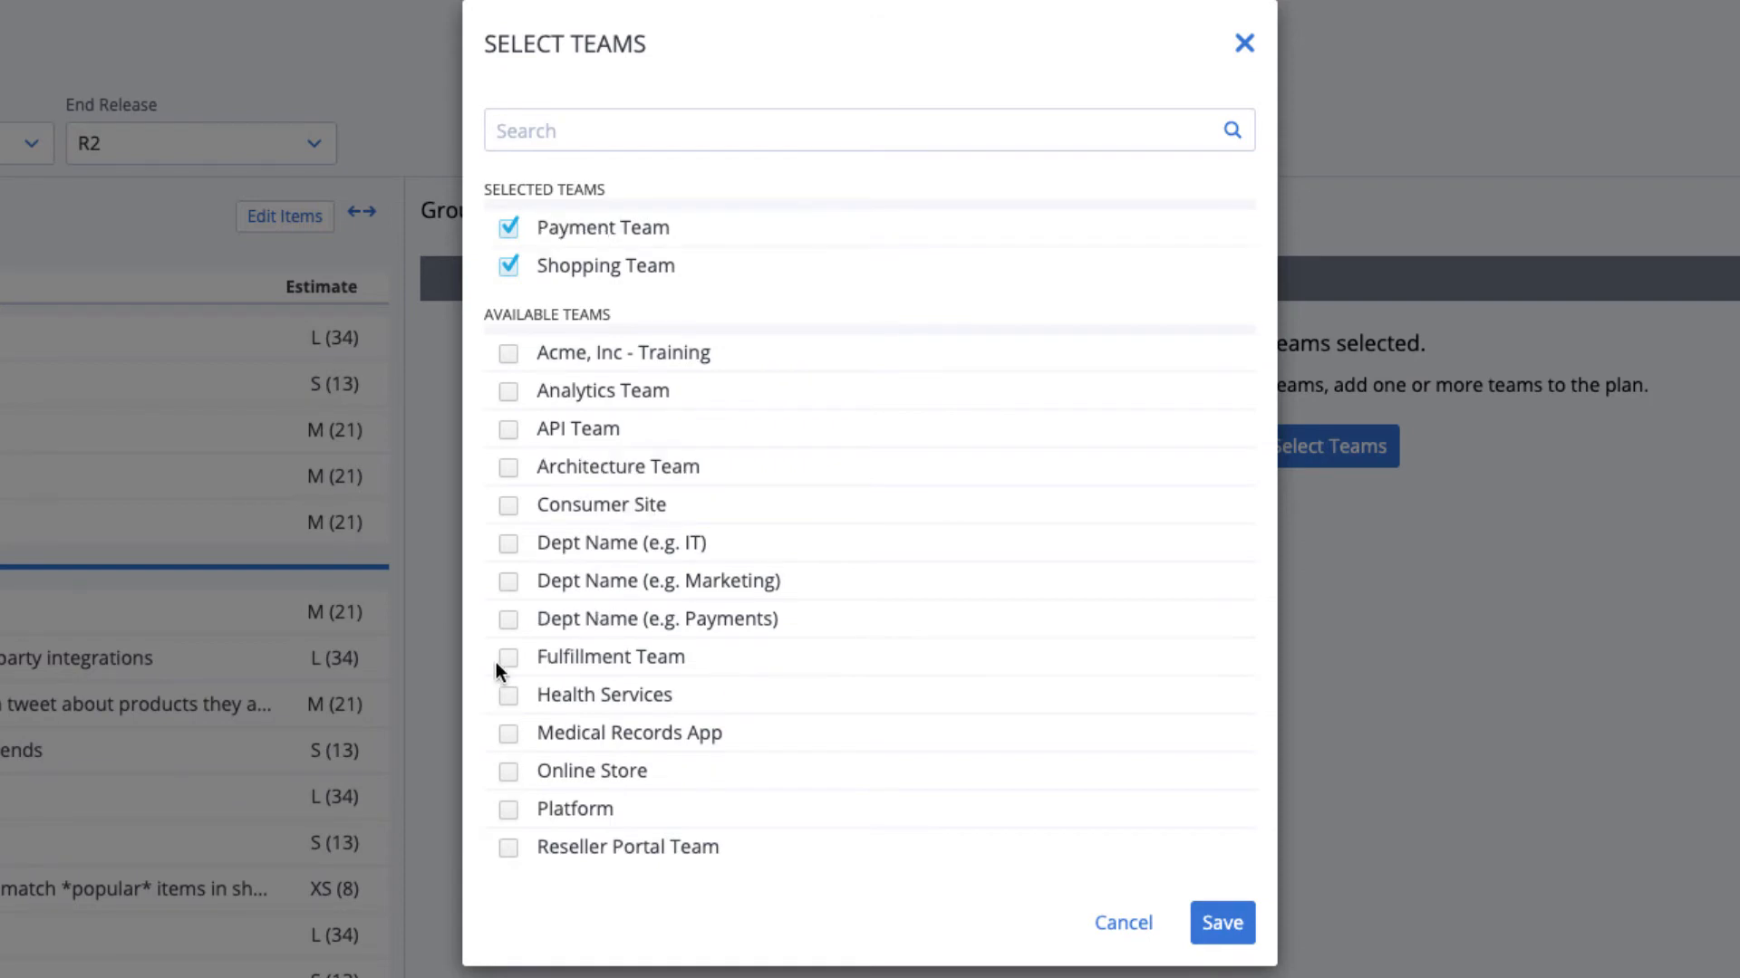
pyautogui.click(508, 656)
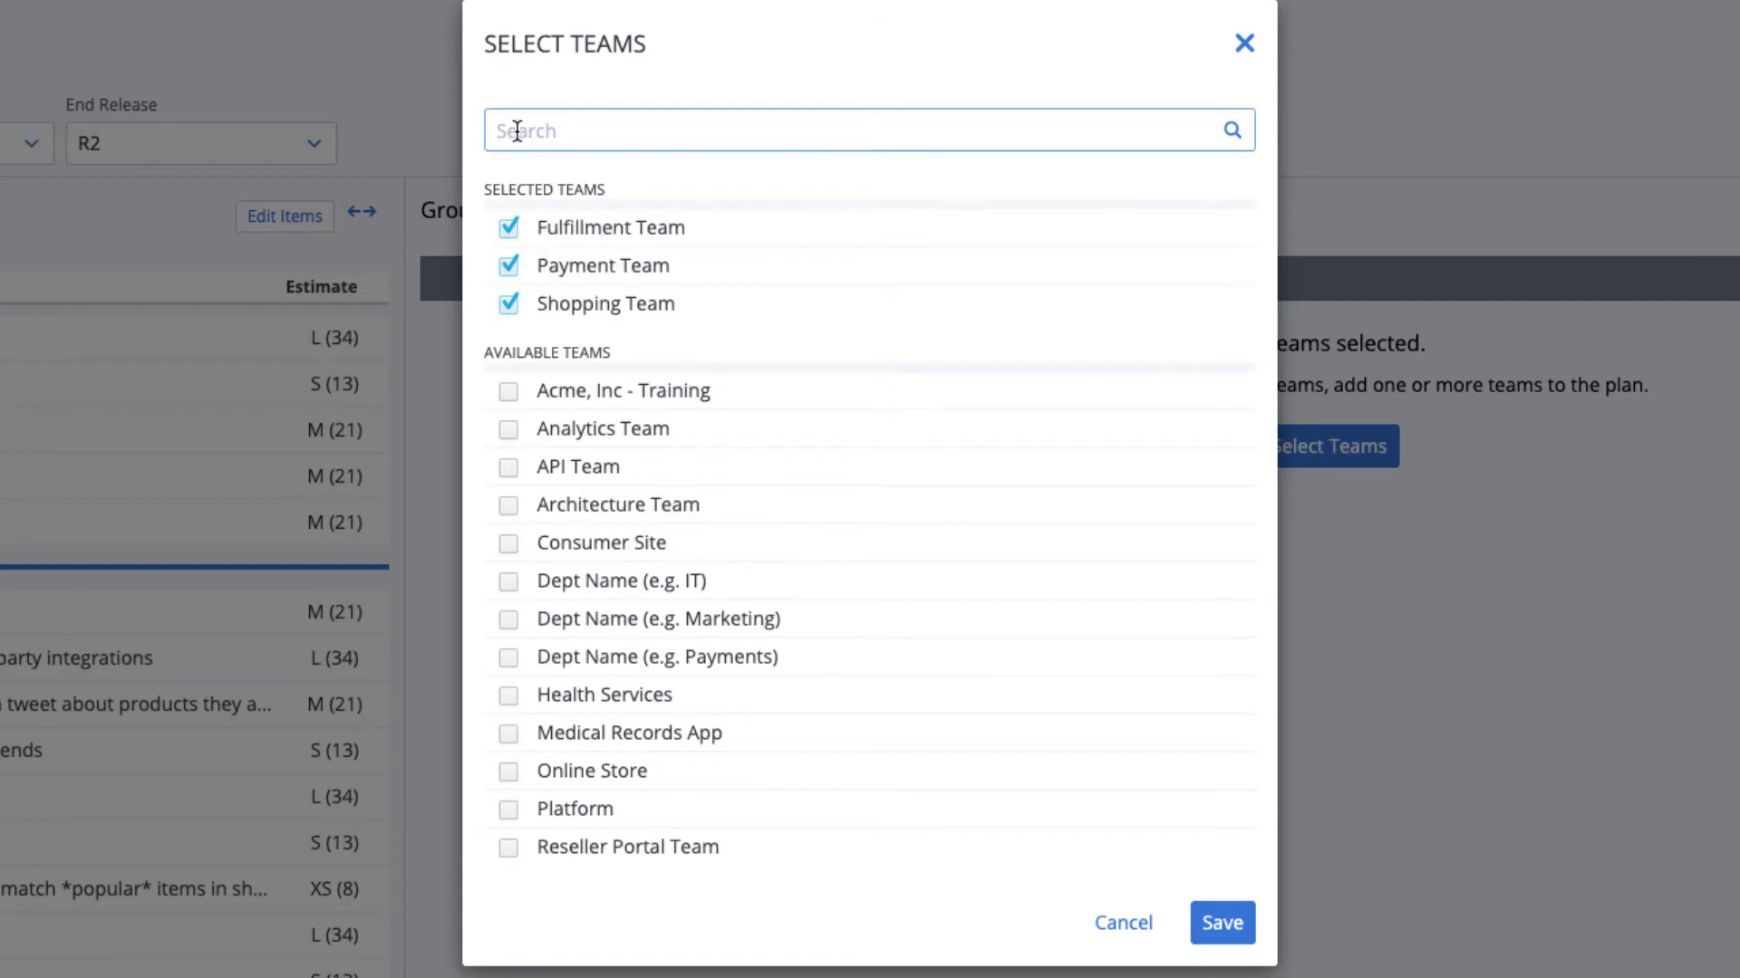
pyautogui.write('health')
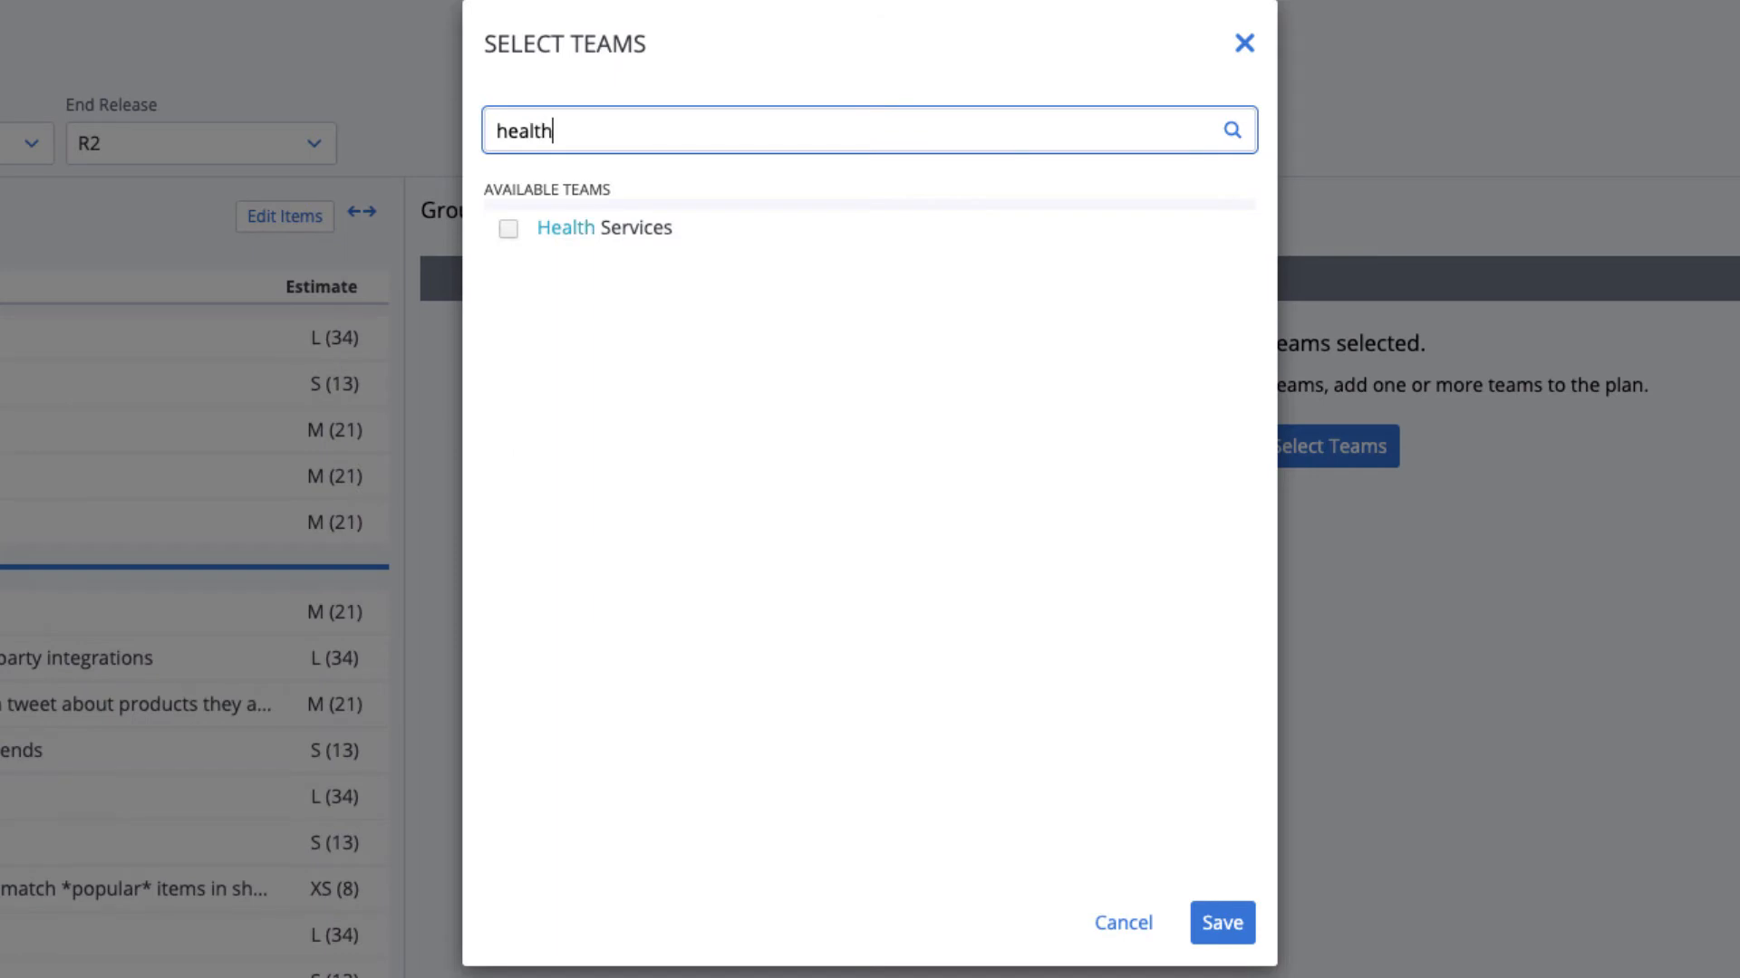
pyautogui.click(508, 227)
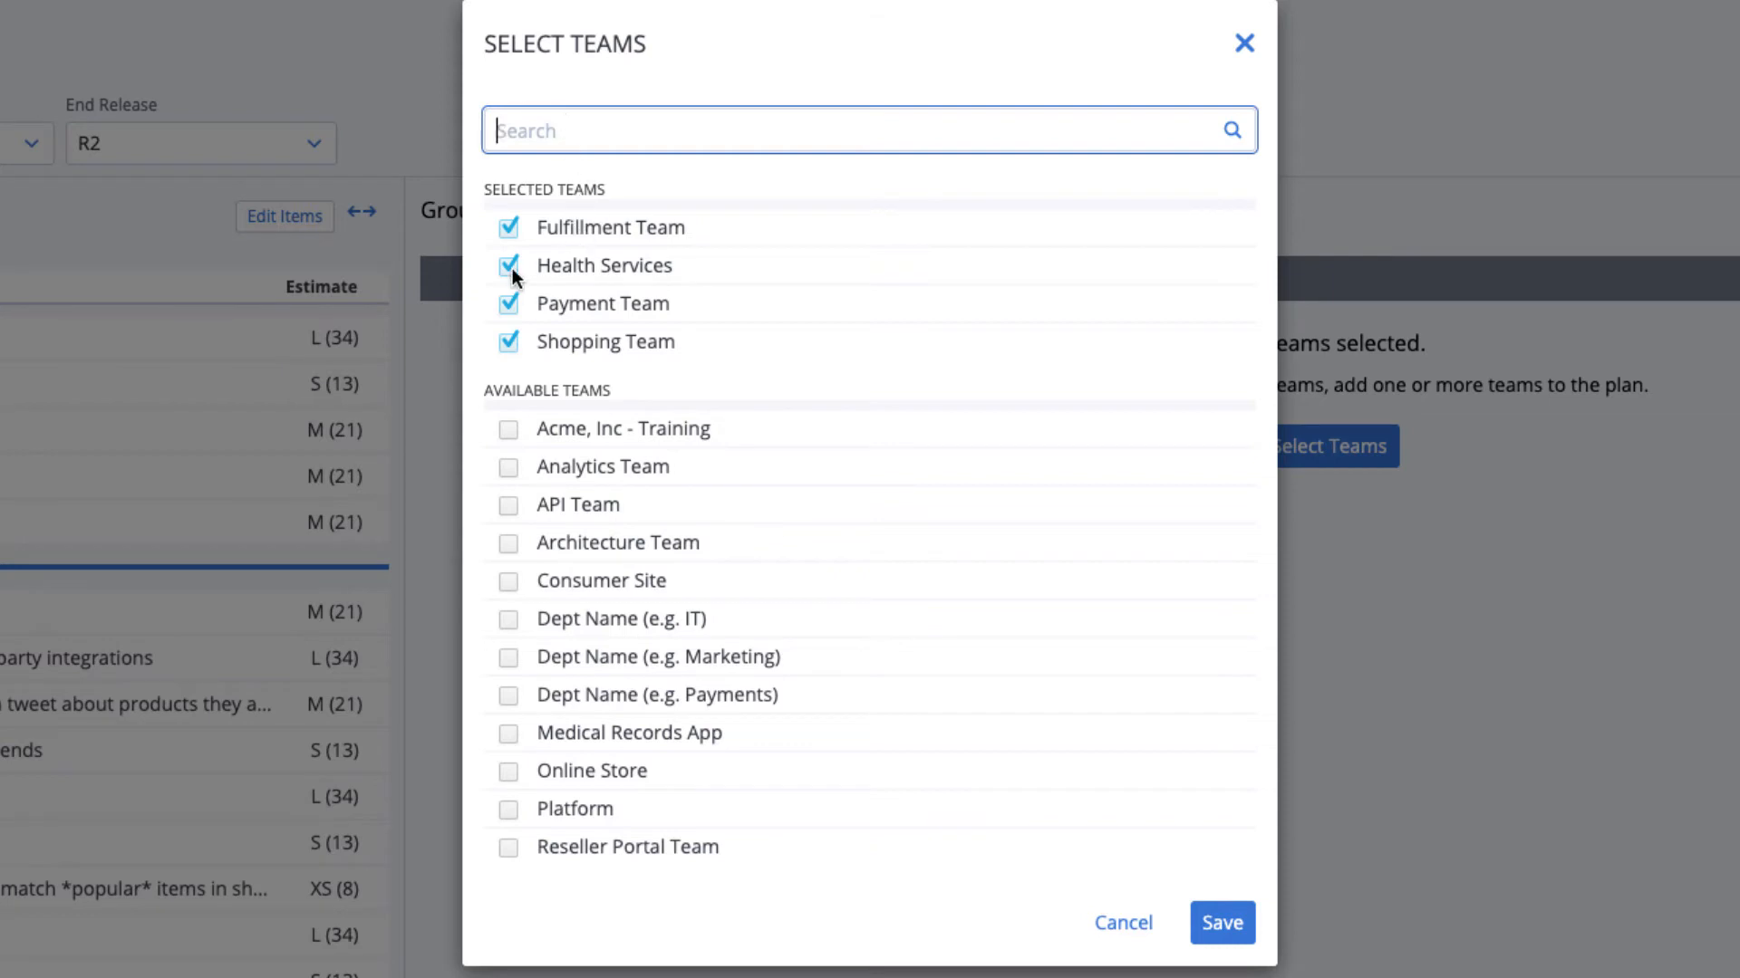
pyautogui.click(508, 266)
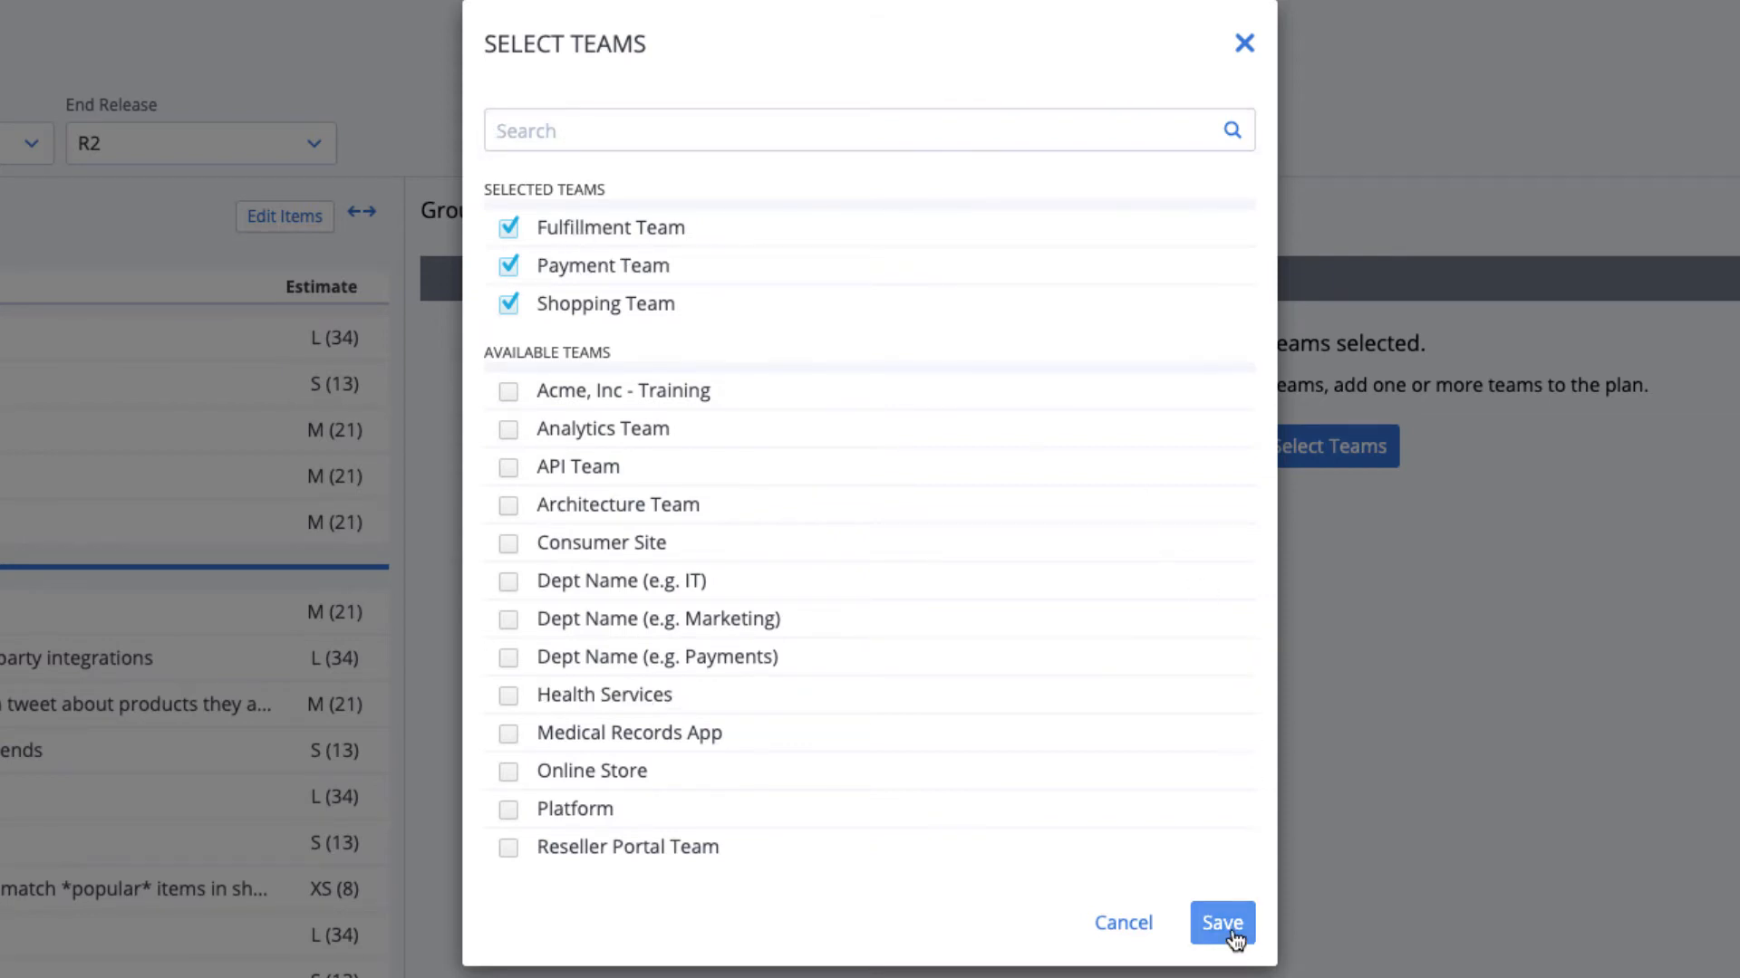
pyautogui.click(1220, 923)
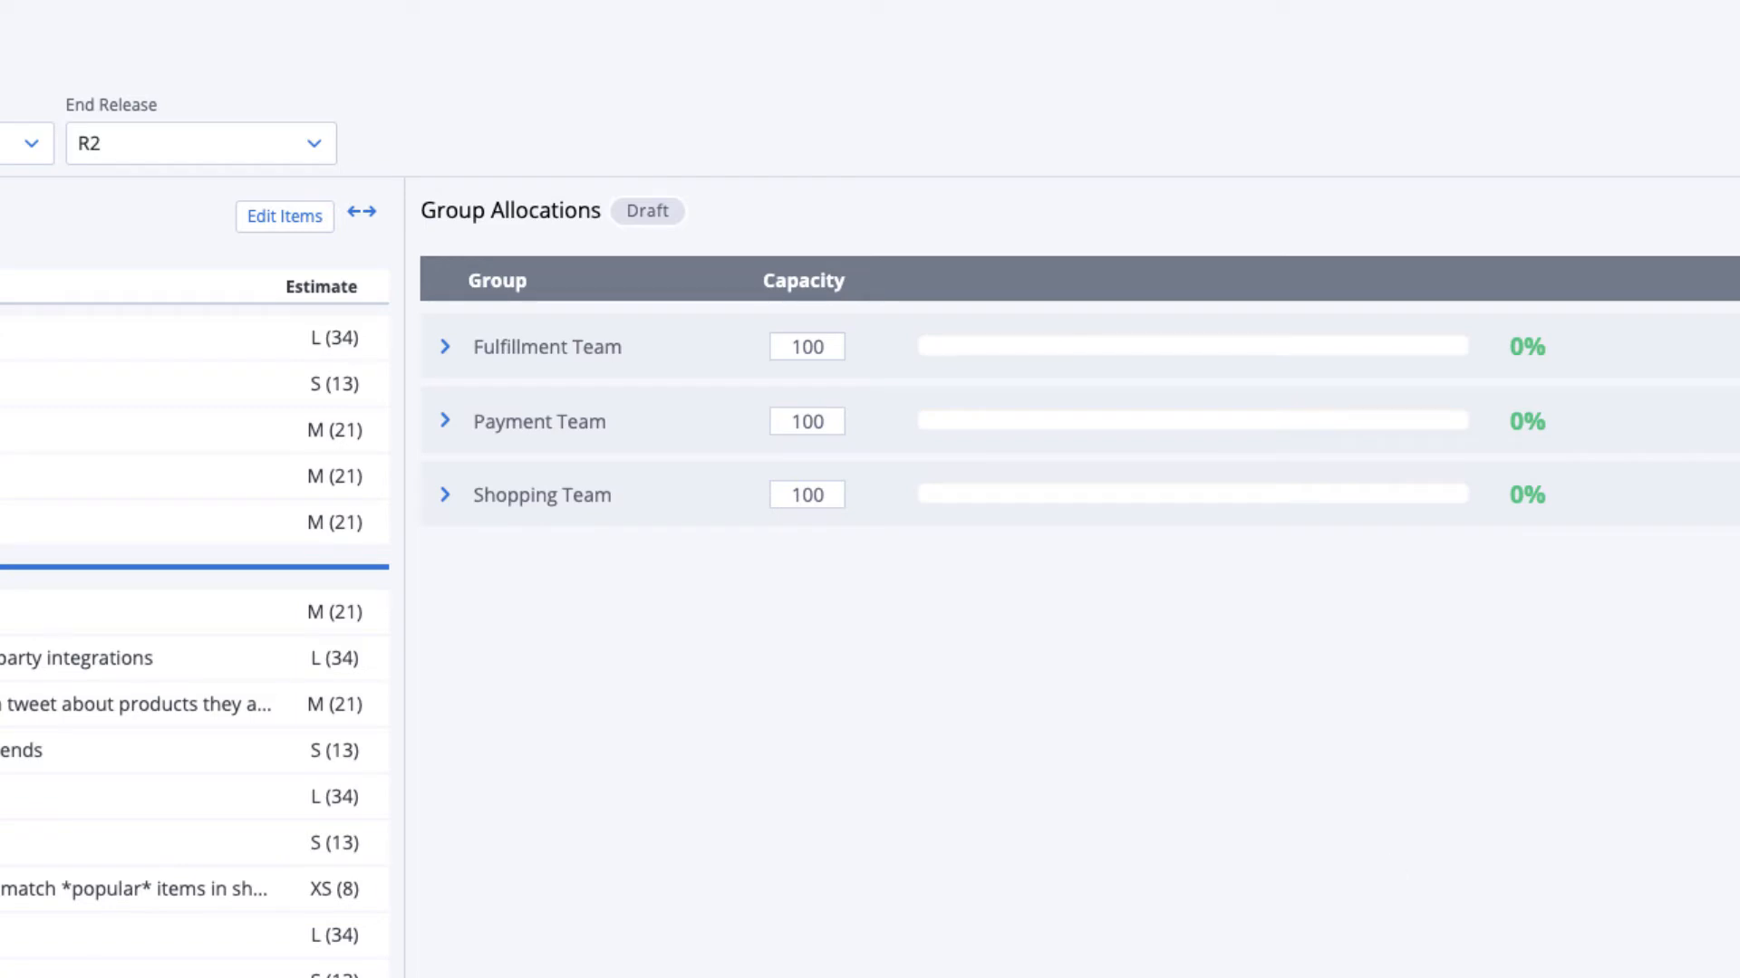
pyautogui.moveTo(730, 224)
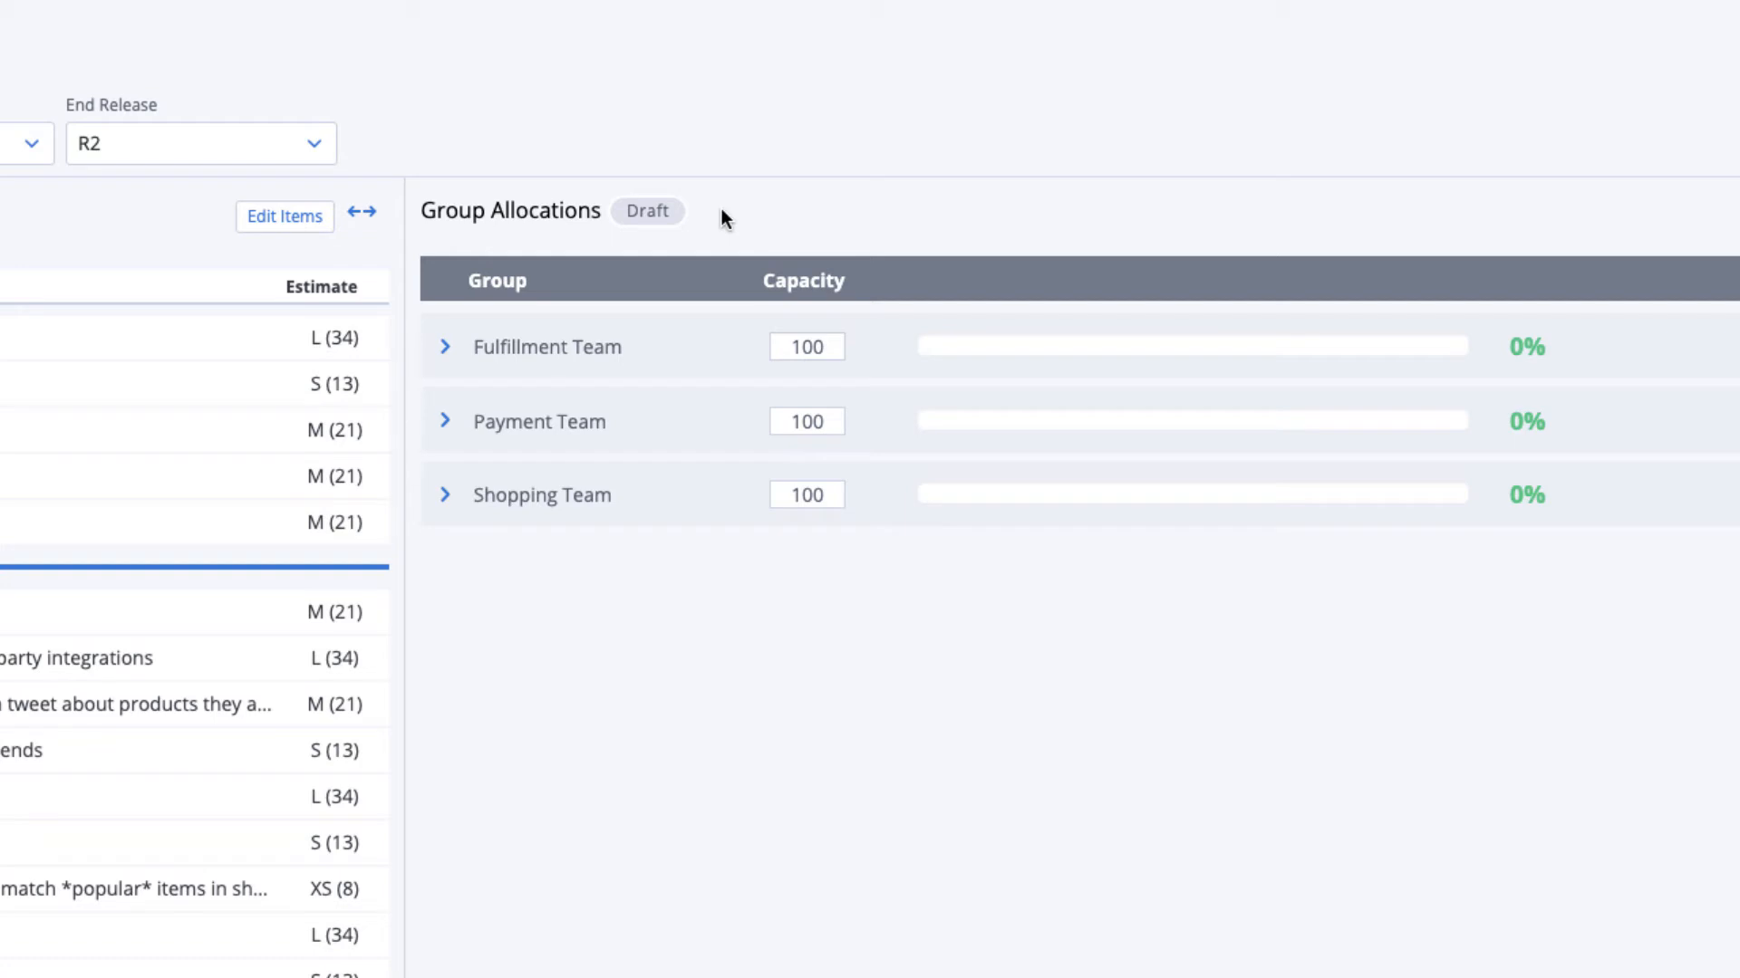
pyautogui.moveTo(758, 370)
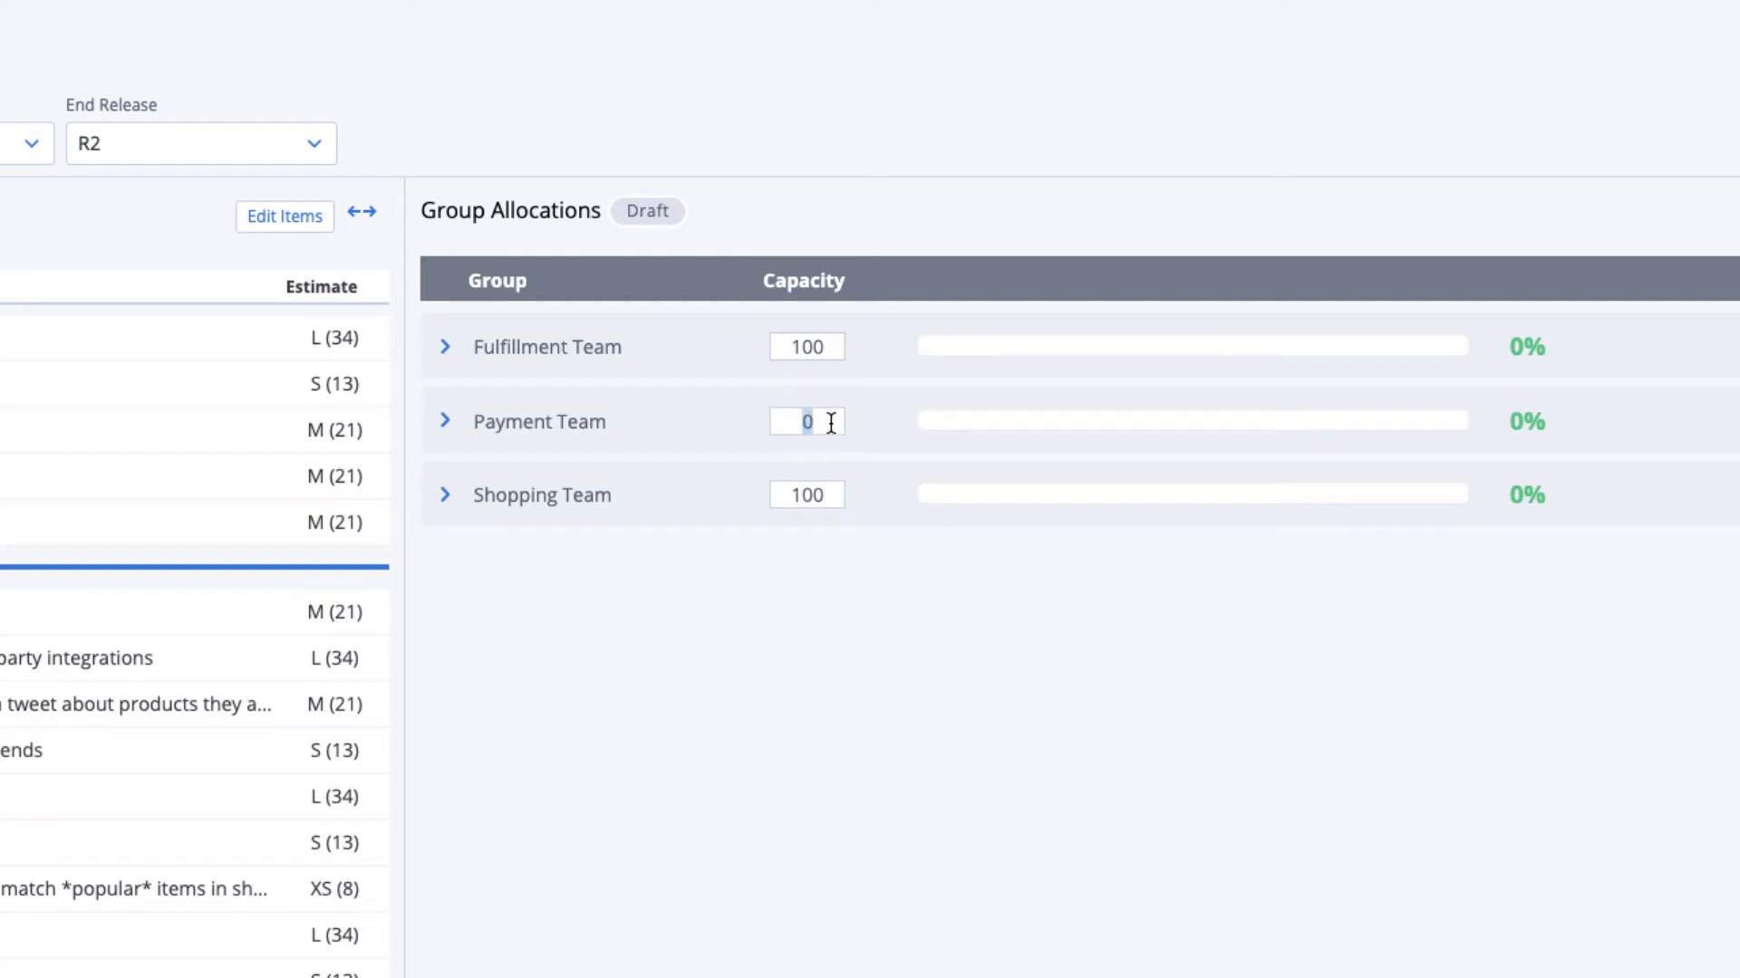
# Set Payment Team capacity to 75 and Shopping Team capacity to 50.
pyautogui.write('75')
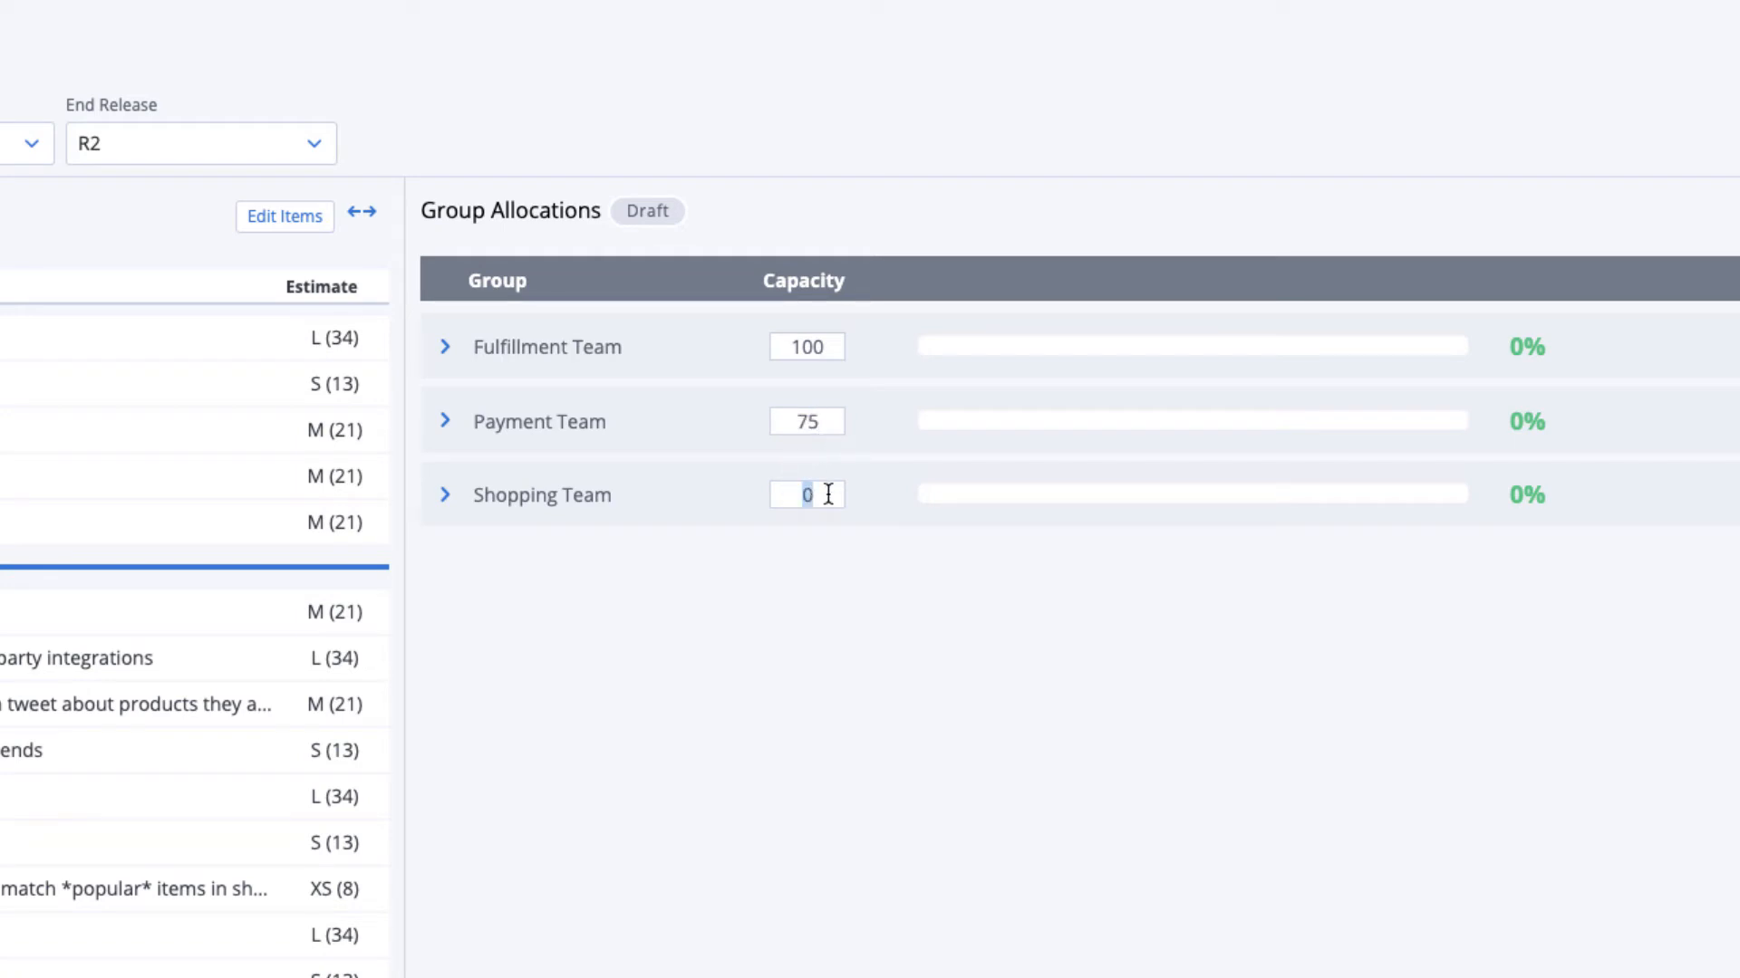
pyautogui.write('50')
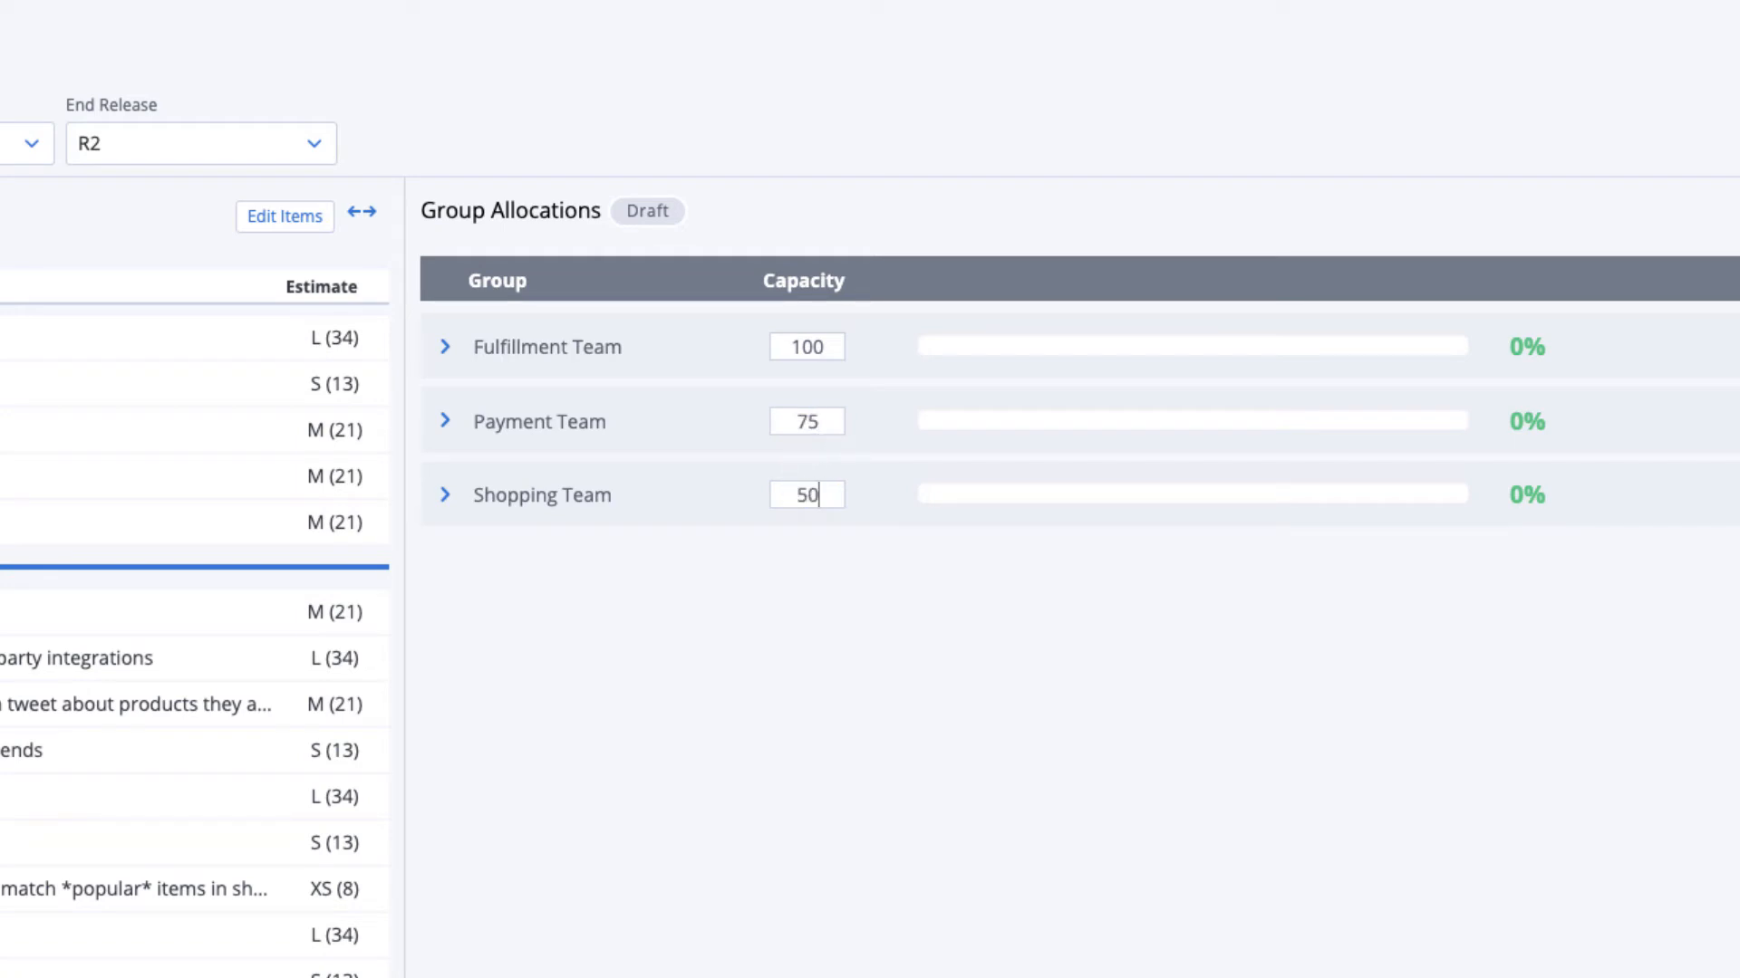
pyautogui.moveTo(681, 594)
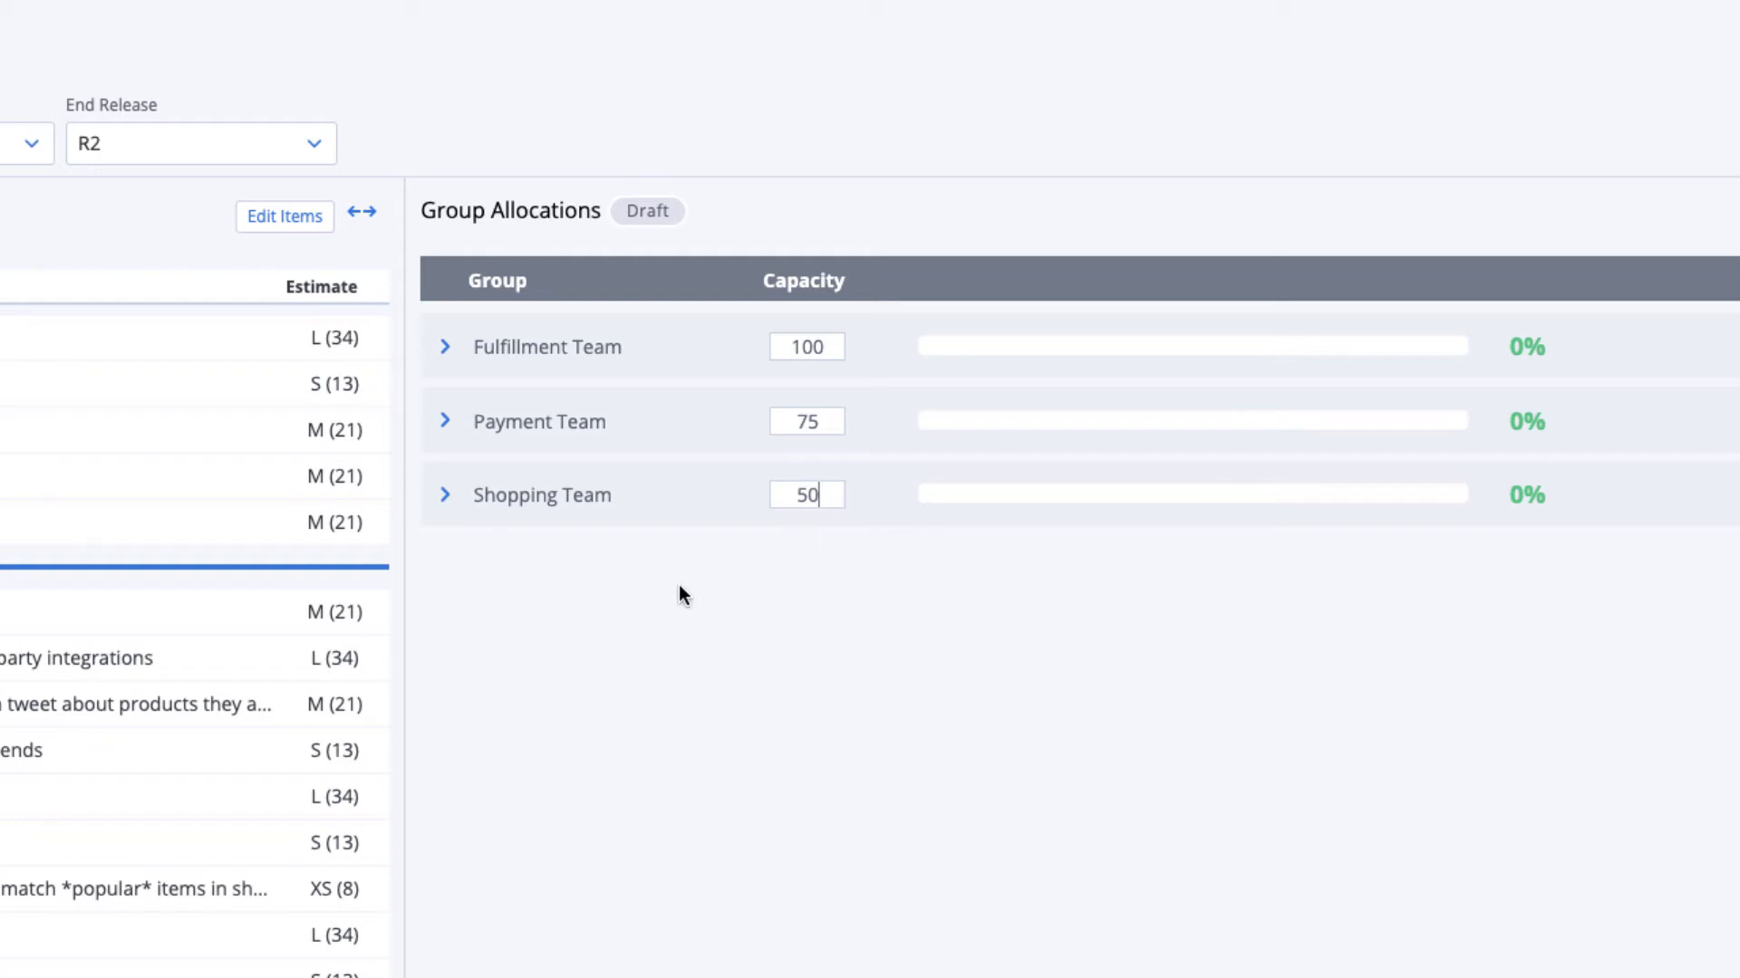
pyautogui.moveTo(366, 216)
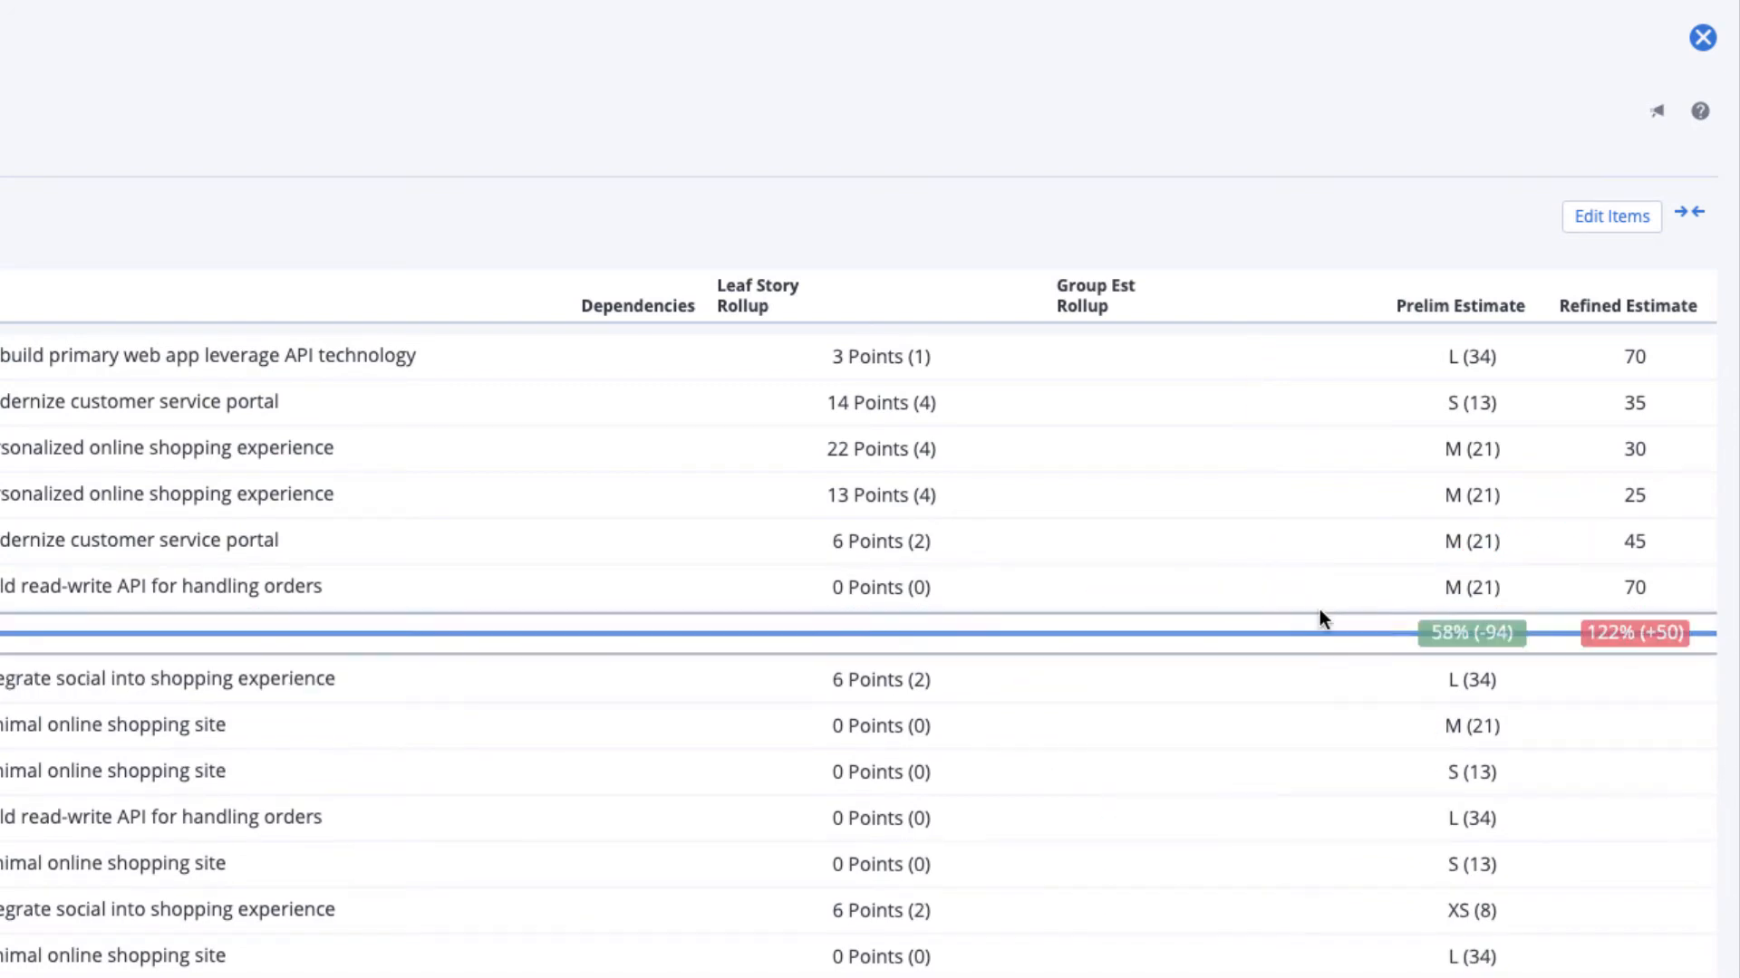
# Move the cutline above the 70-point feature and collapse back to the team allocation view.
pyautogui.moveTo(1325, 619); pyautogui.dragTo(1325, 579)
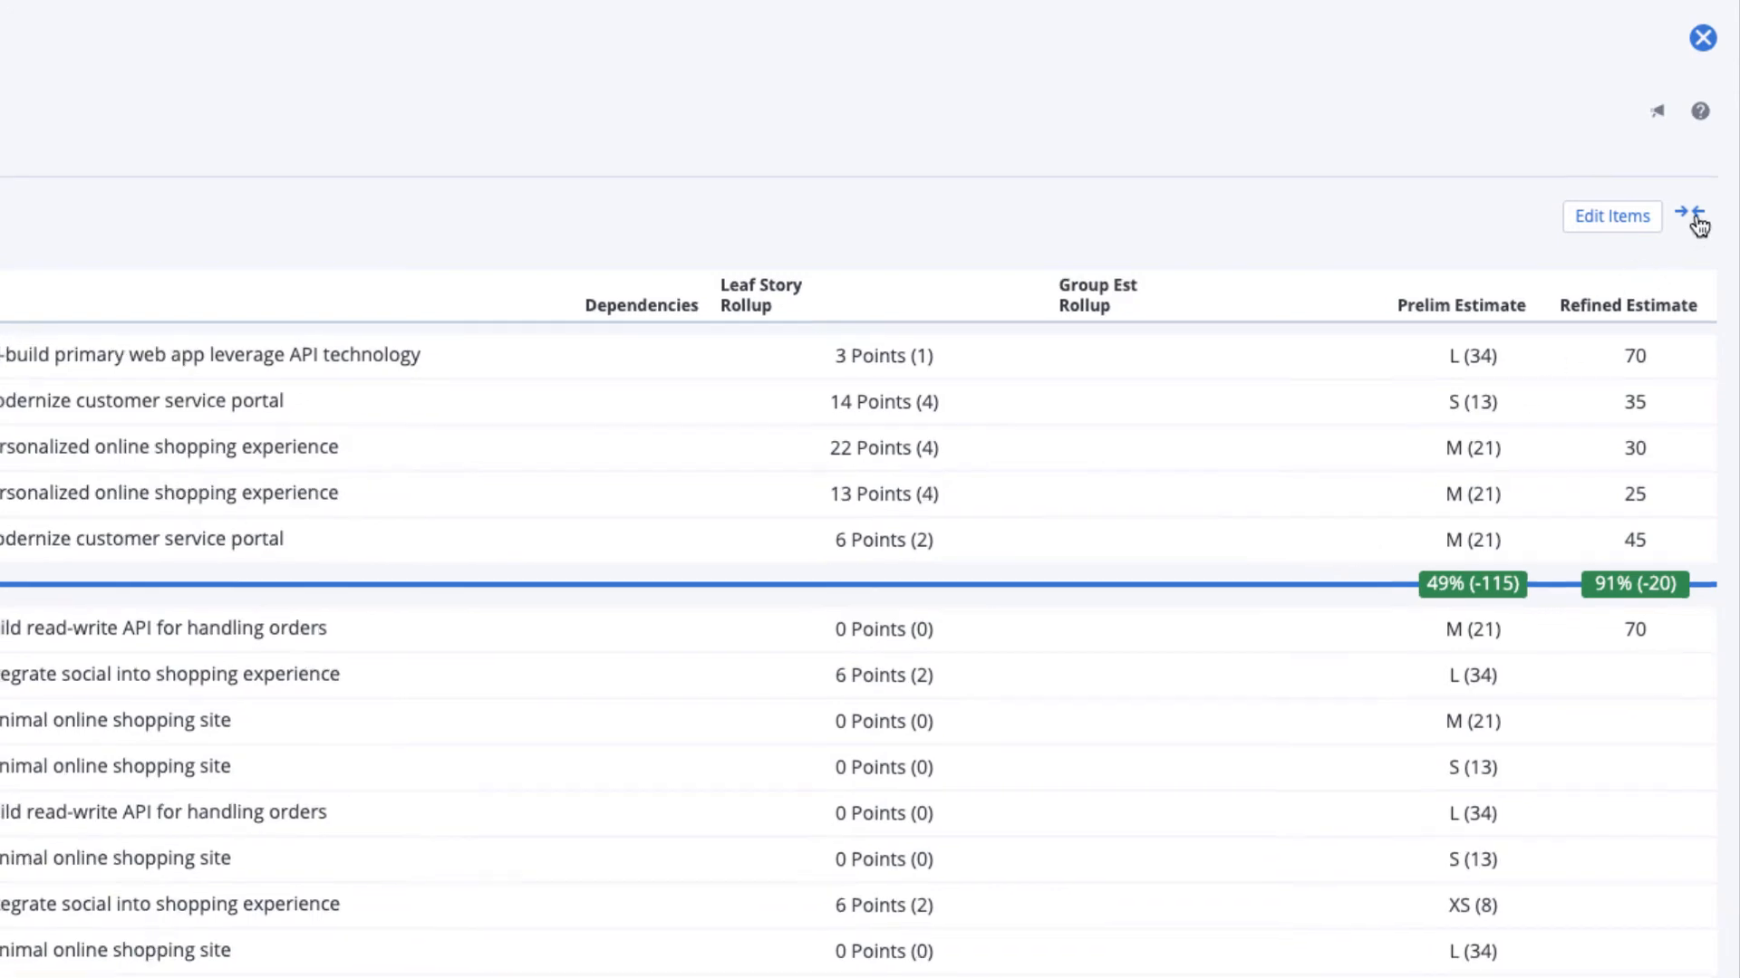
pyautogui.click(1694, 213)
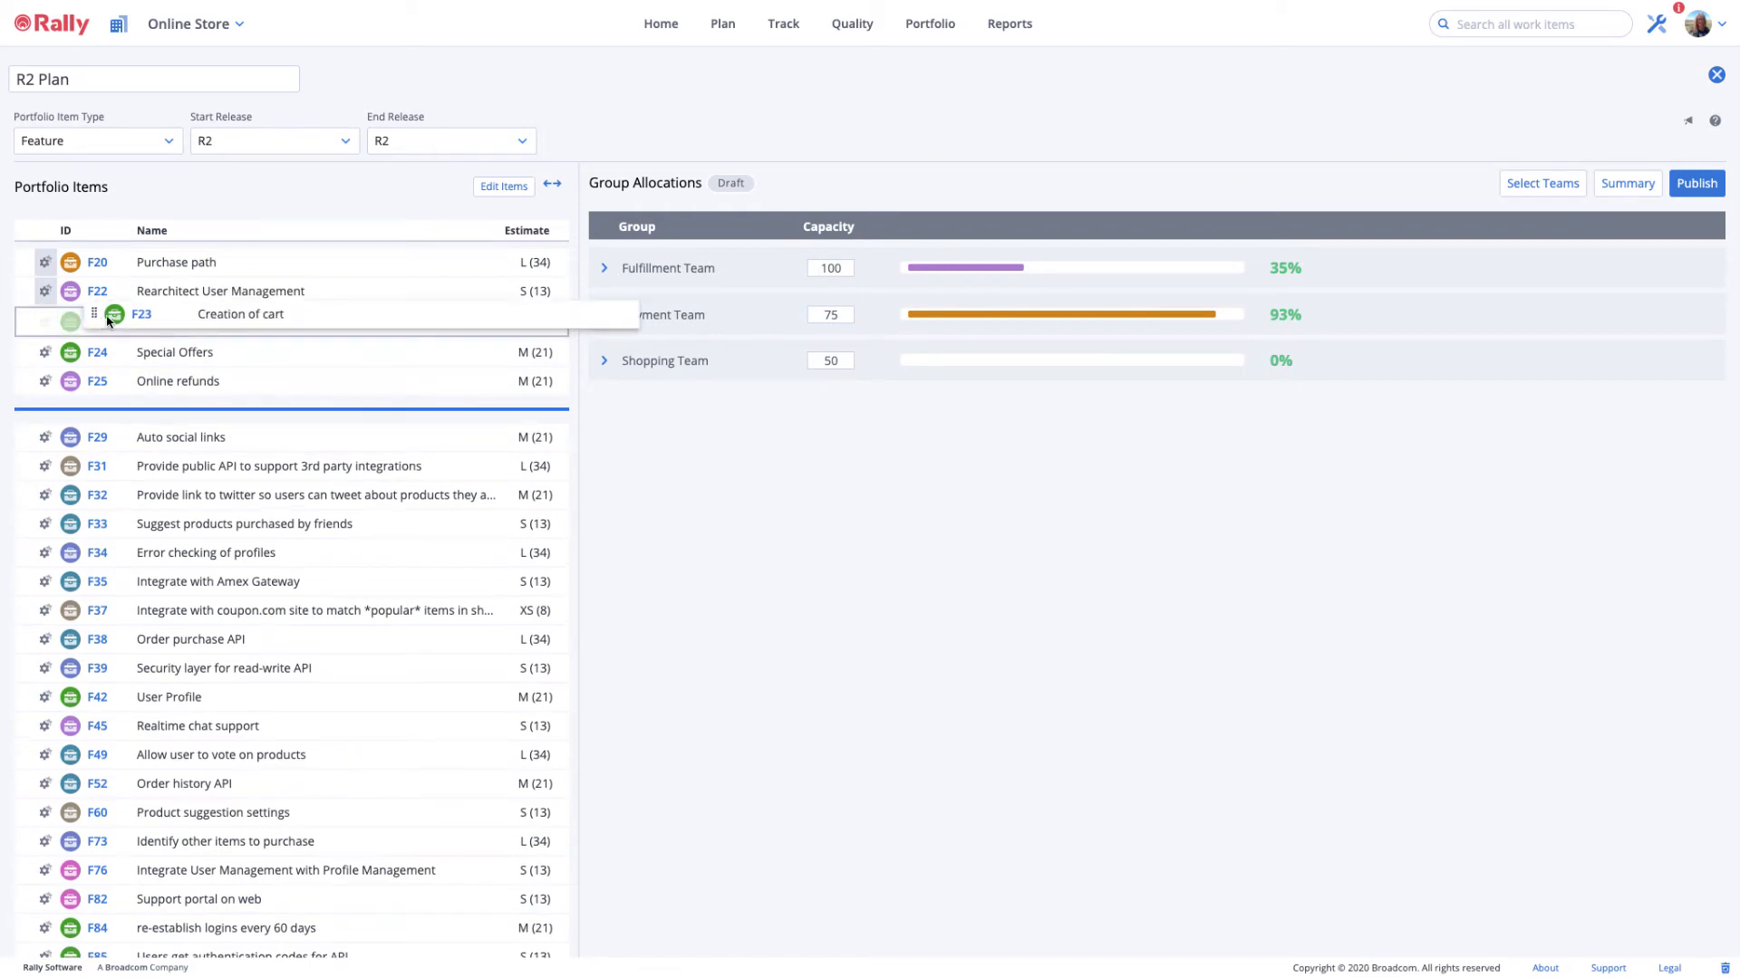
# Assign Creation of cart (F23) to the Shopping Team.
pyautogui.moveTo(111, 315); pyautogui.dragTo(588, 361)
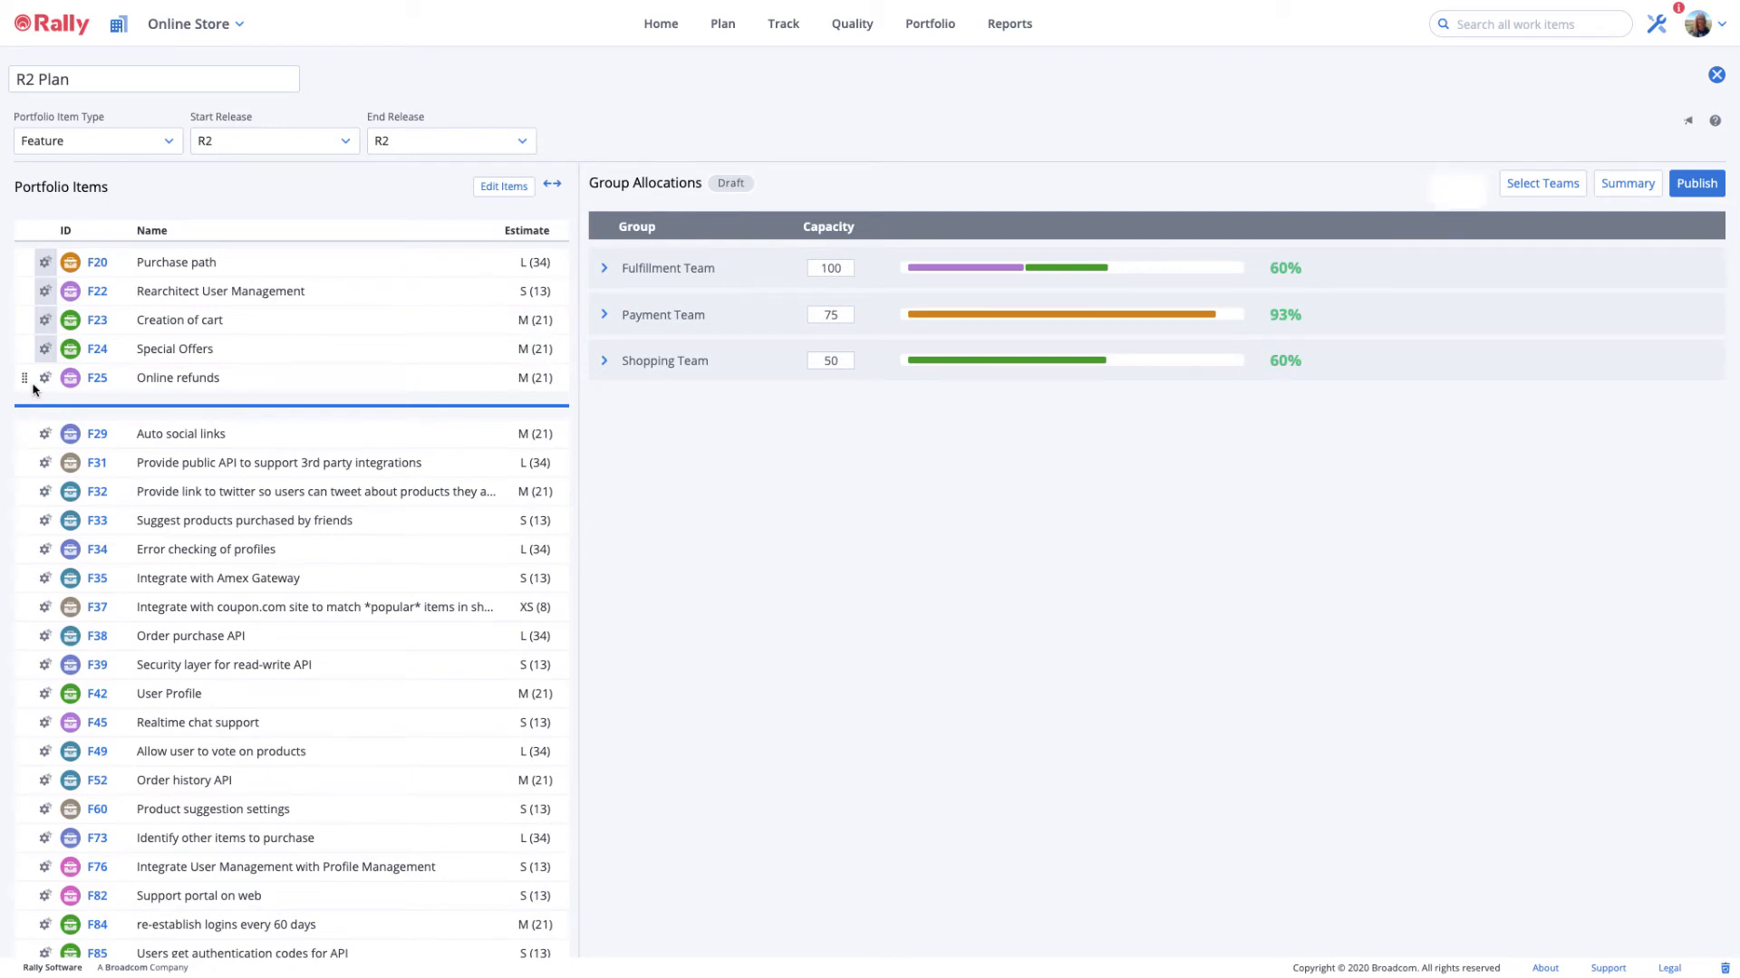
# Allocate Online refunds (F25) to the Fulfillment Team with a 28-point estimate.
pyautogui.click(46, 377)
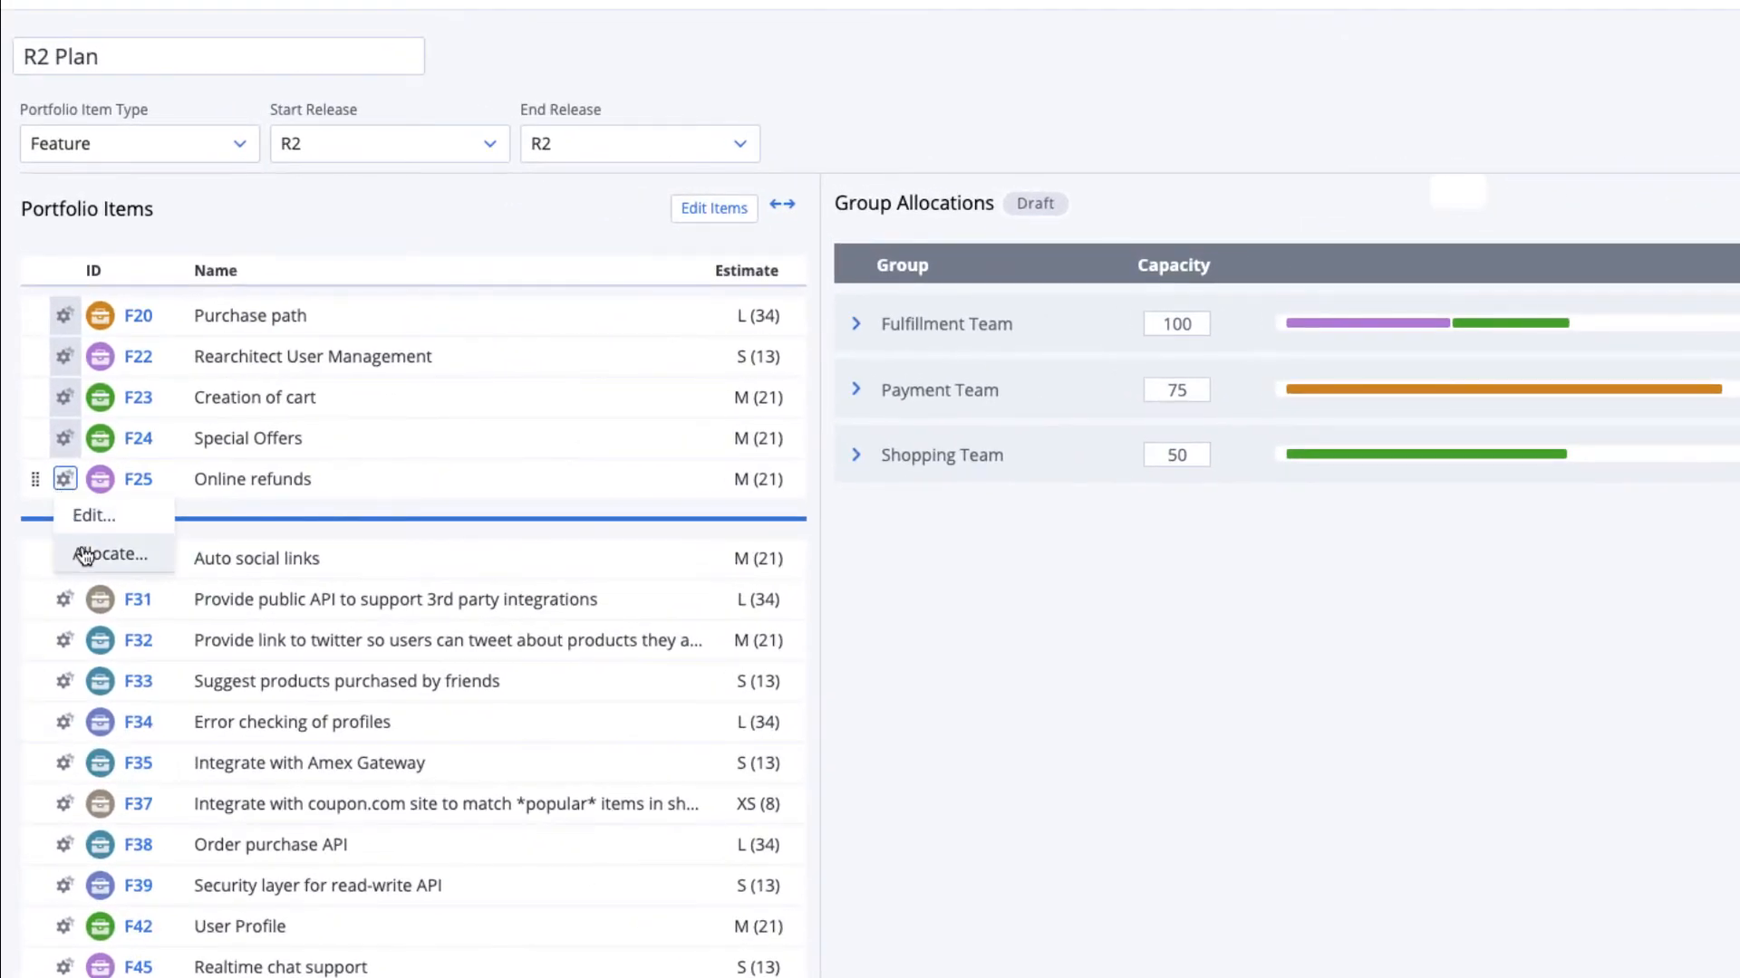
pyautogui.click(109, 554)
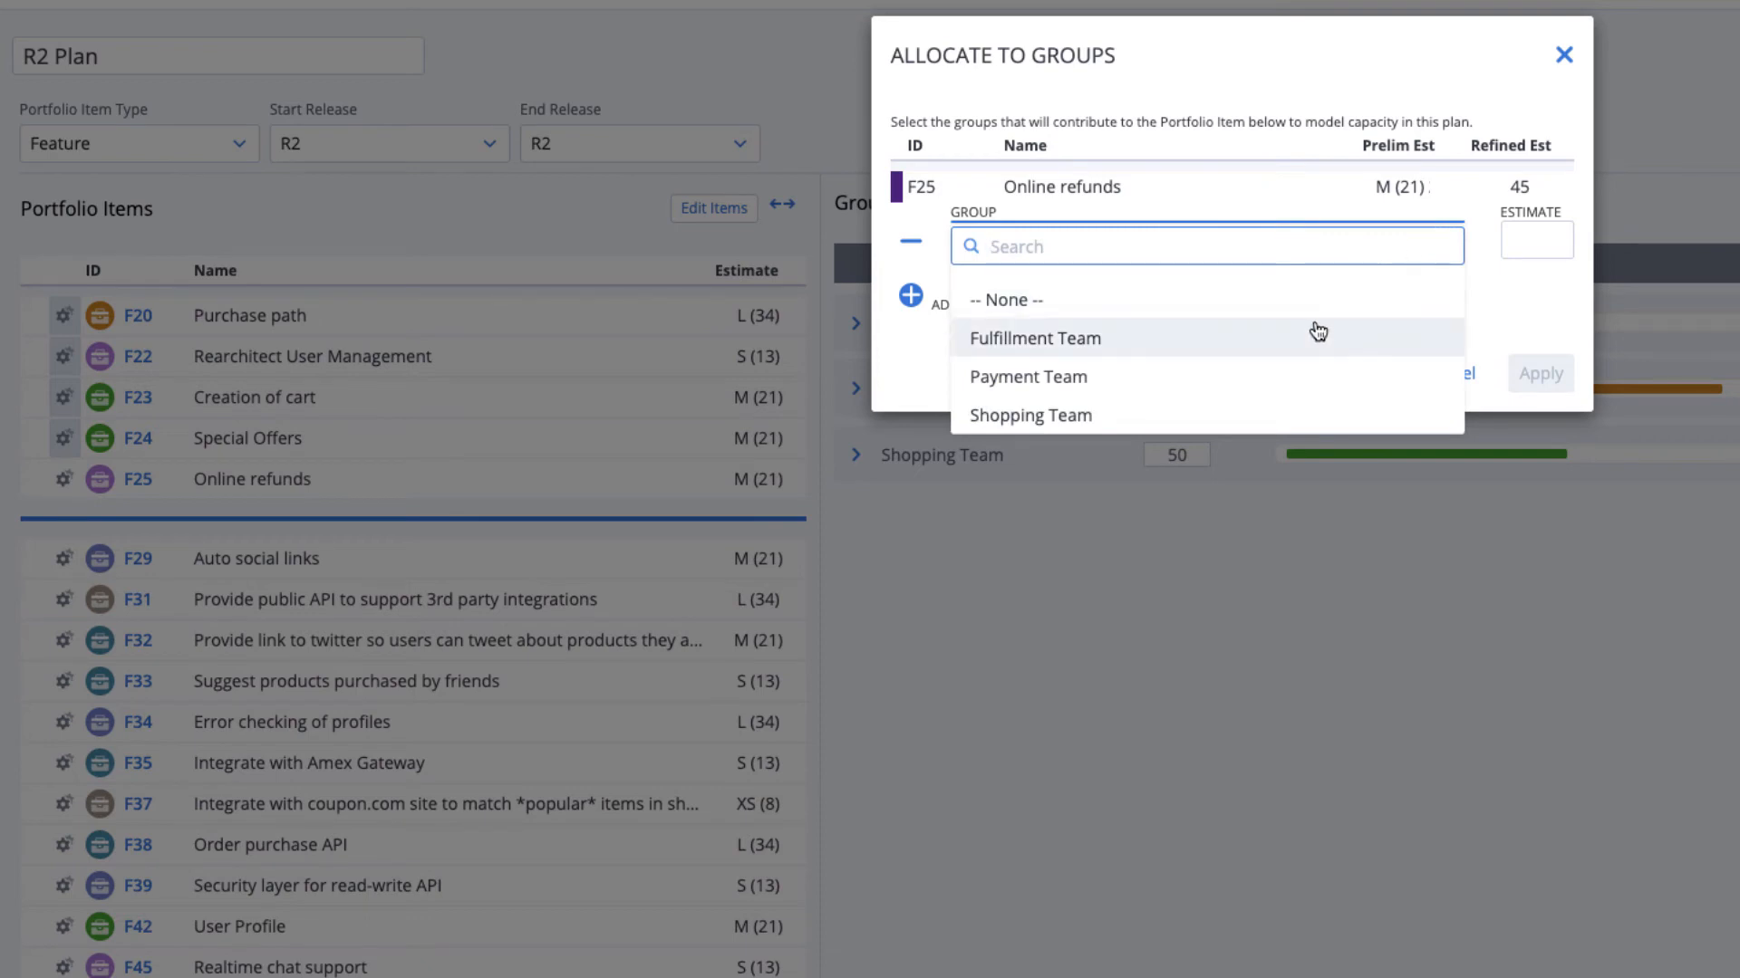
pyautogui.click(1037, 338)
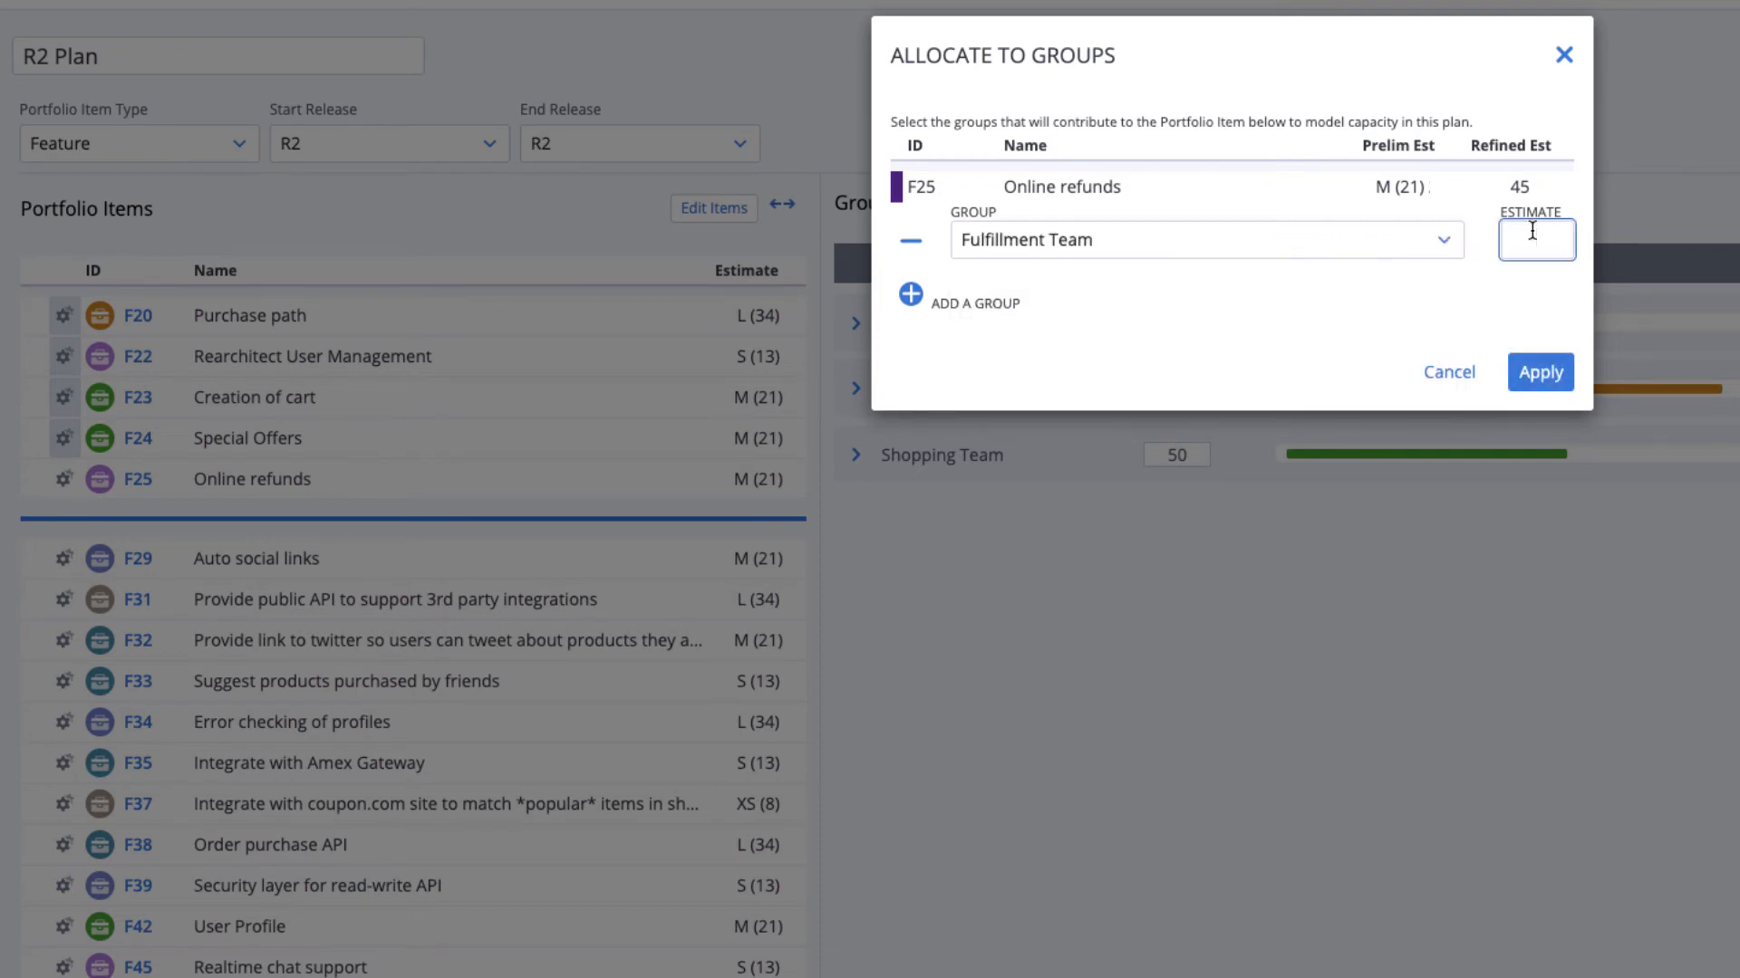
pyautogui.write('28')
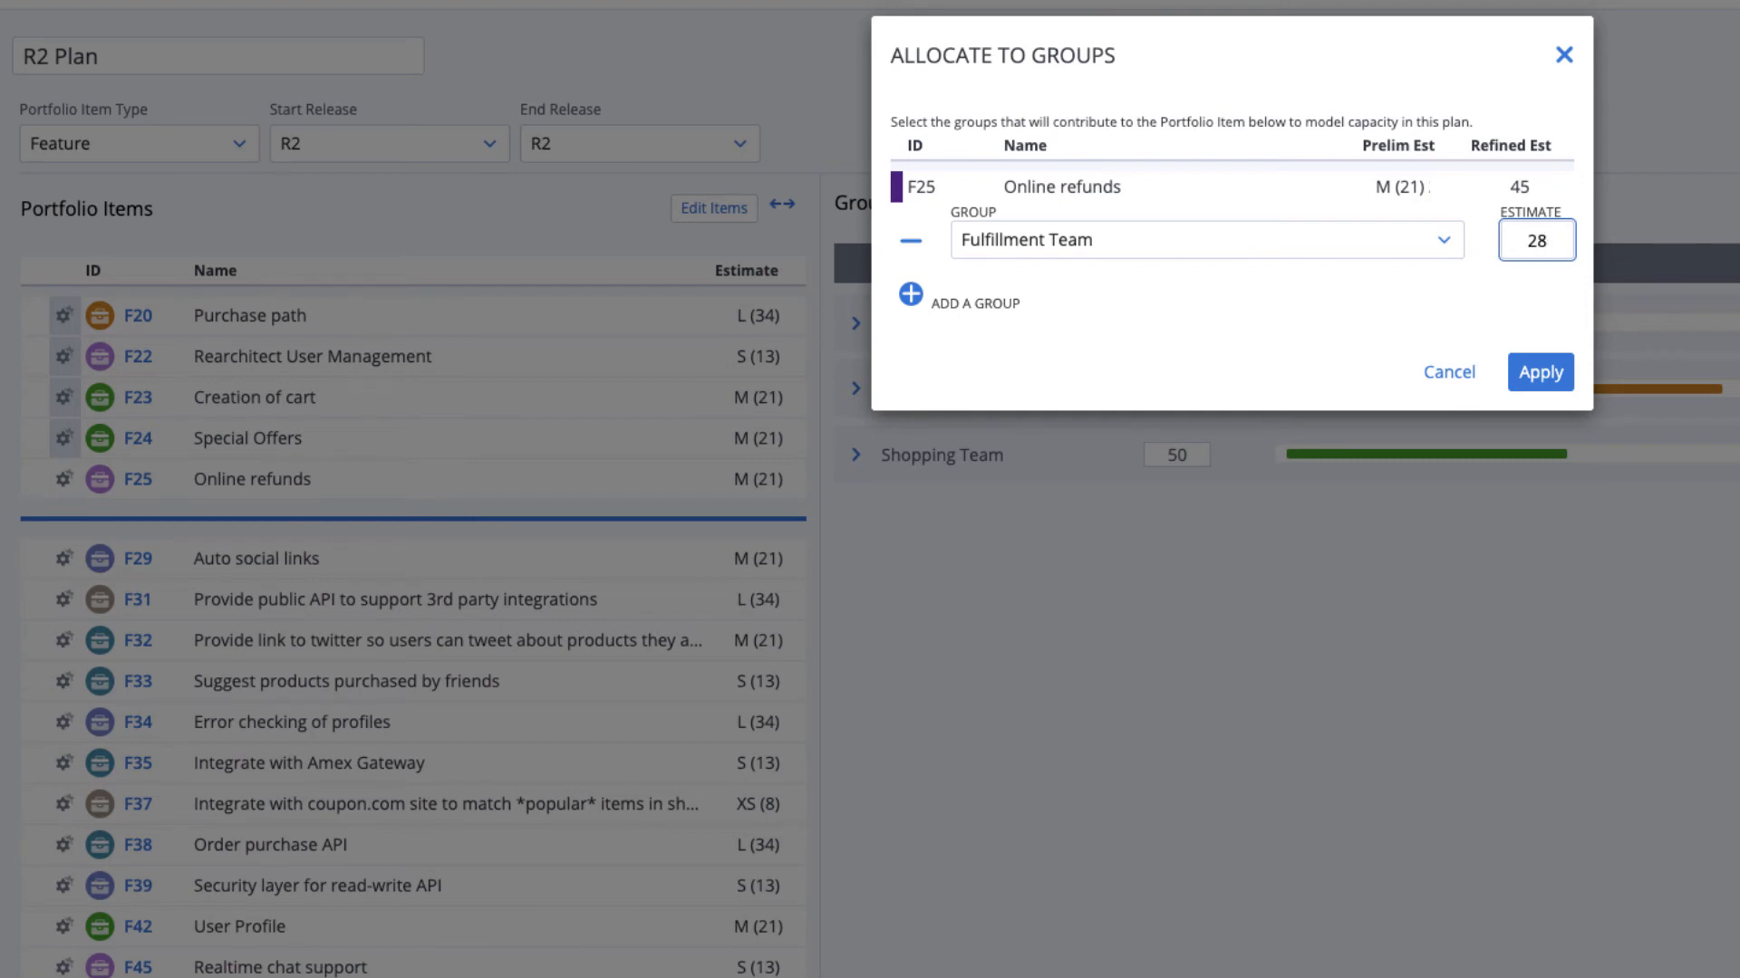
# Add the Shopping Team with 17 points and apply the split allocation.
pyautogui.click(960, 303)
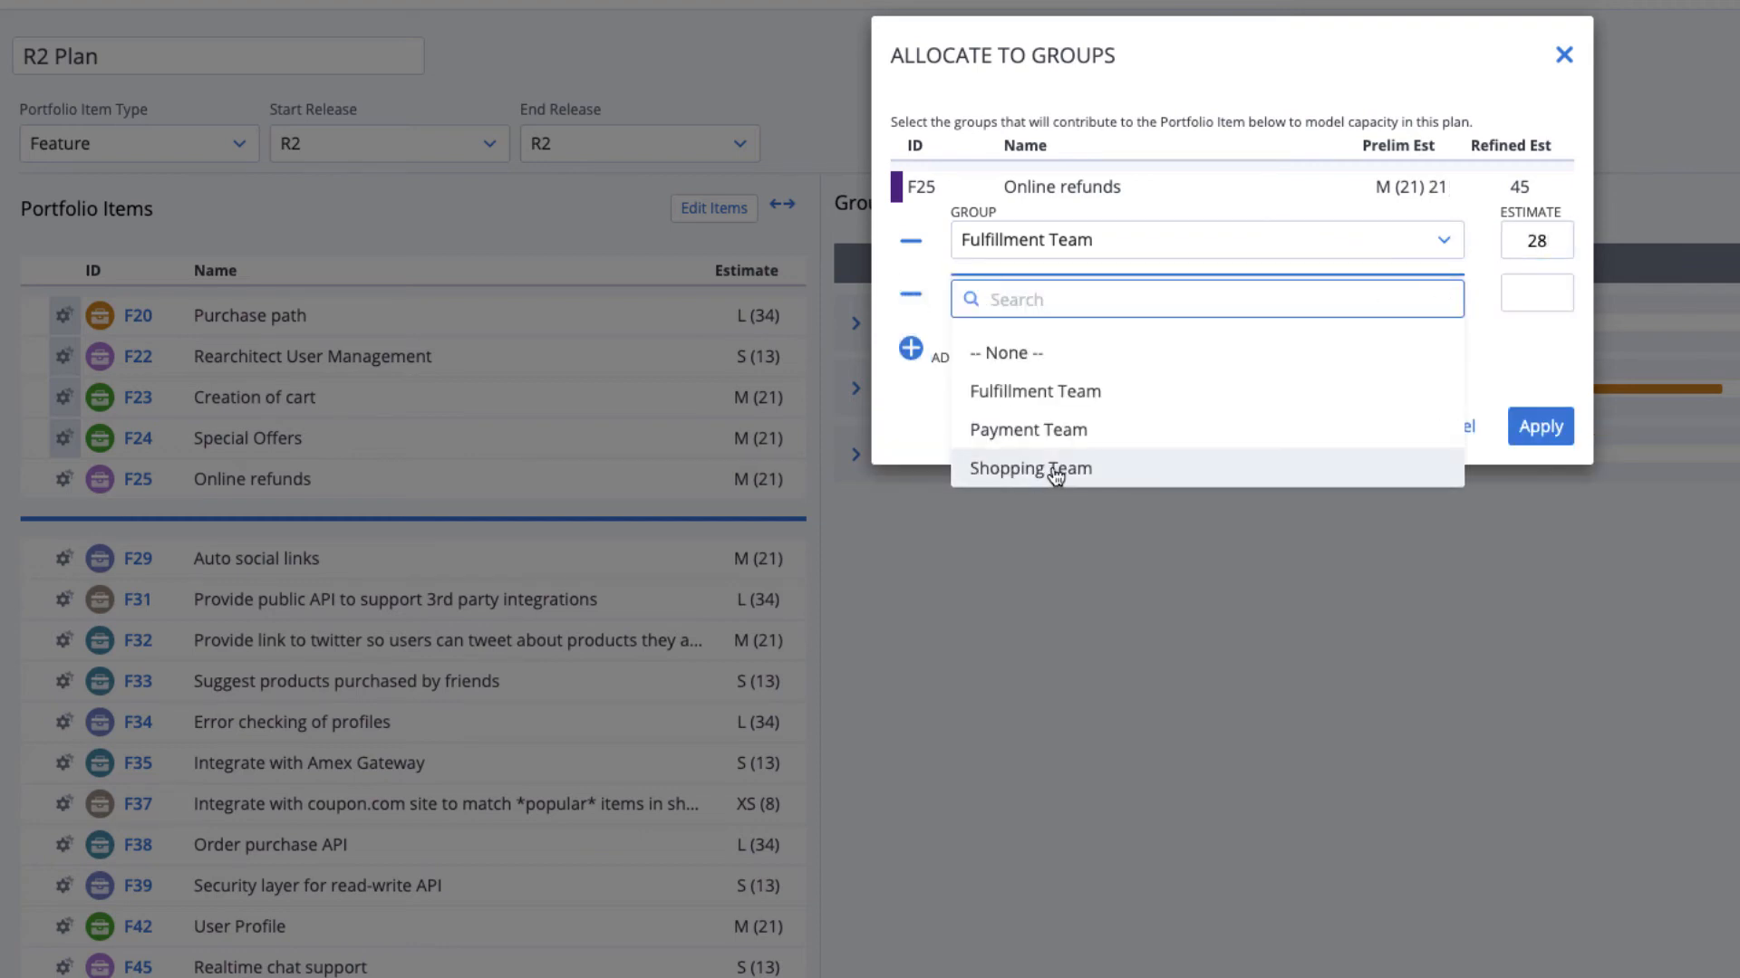
pyautogui.click(1028, 469)
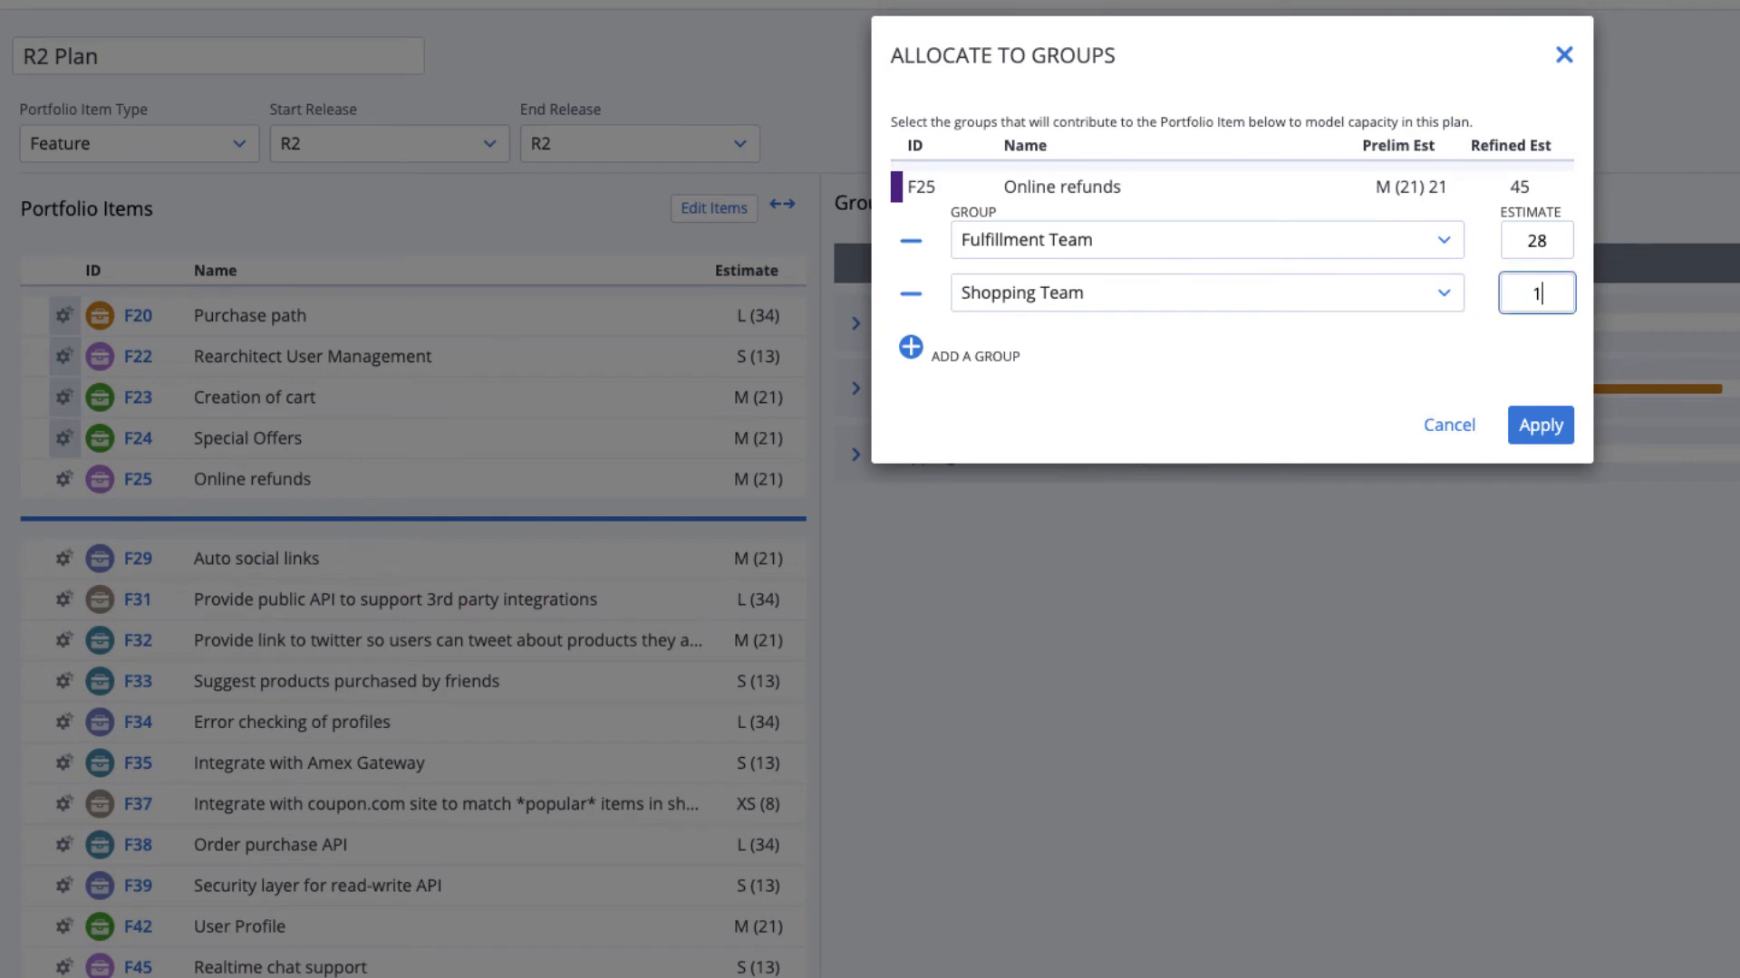
pyautogui.write('17')
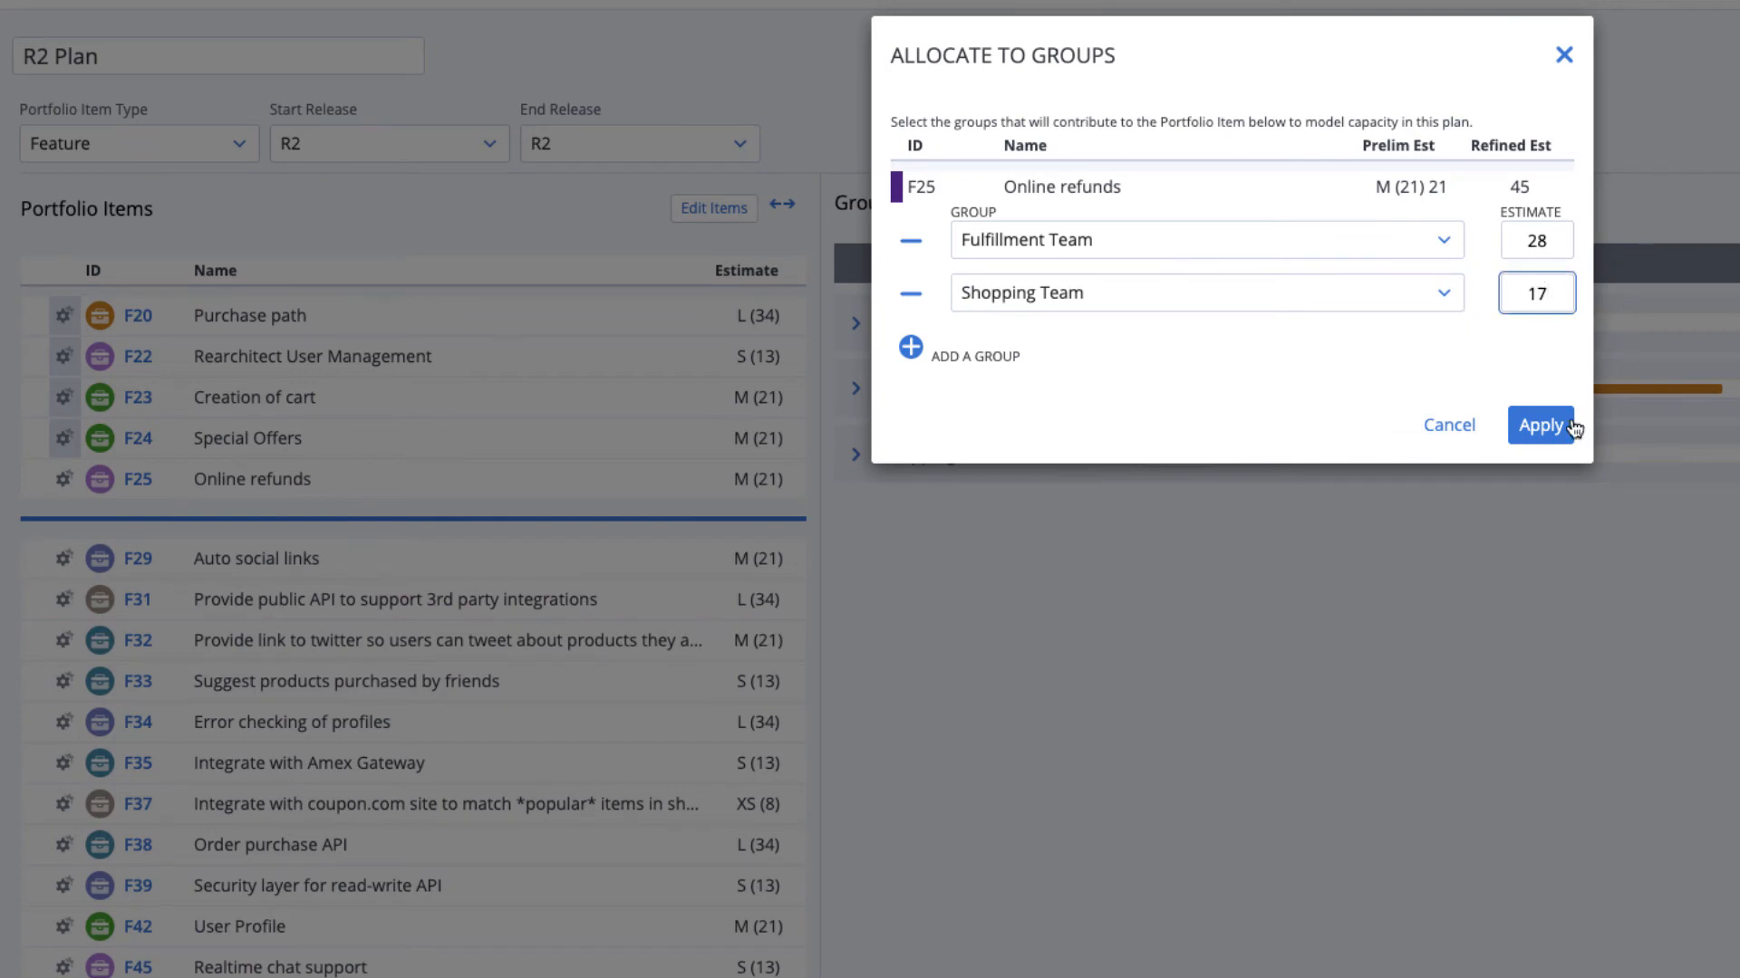
pyautogui.click(1541, 425)
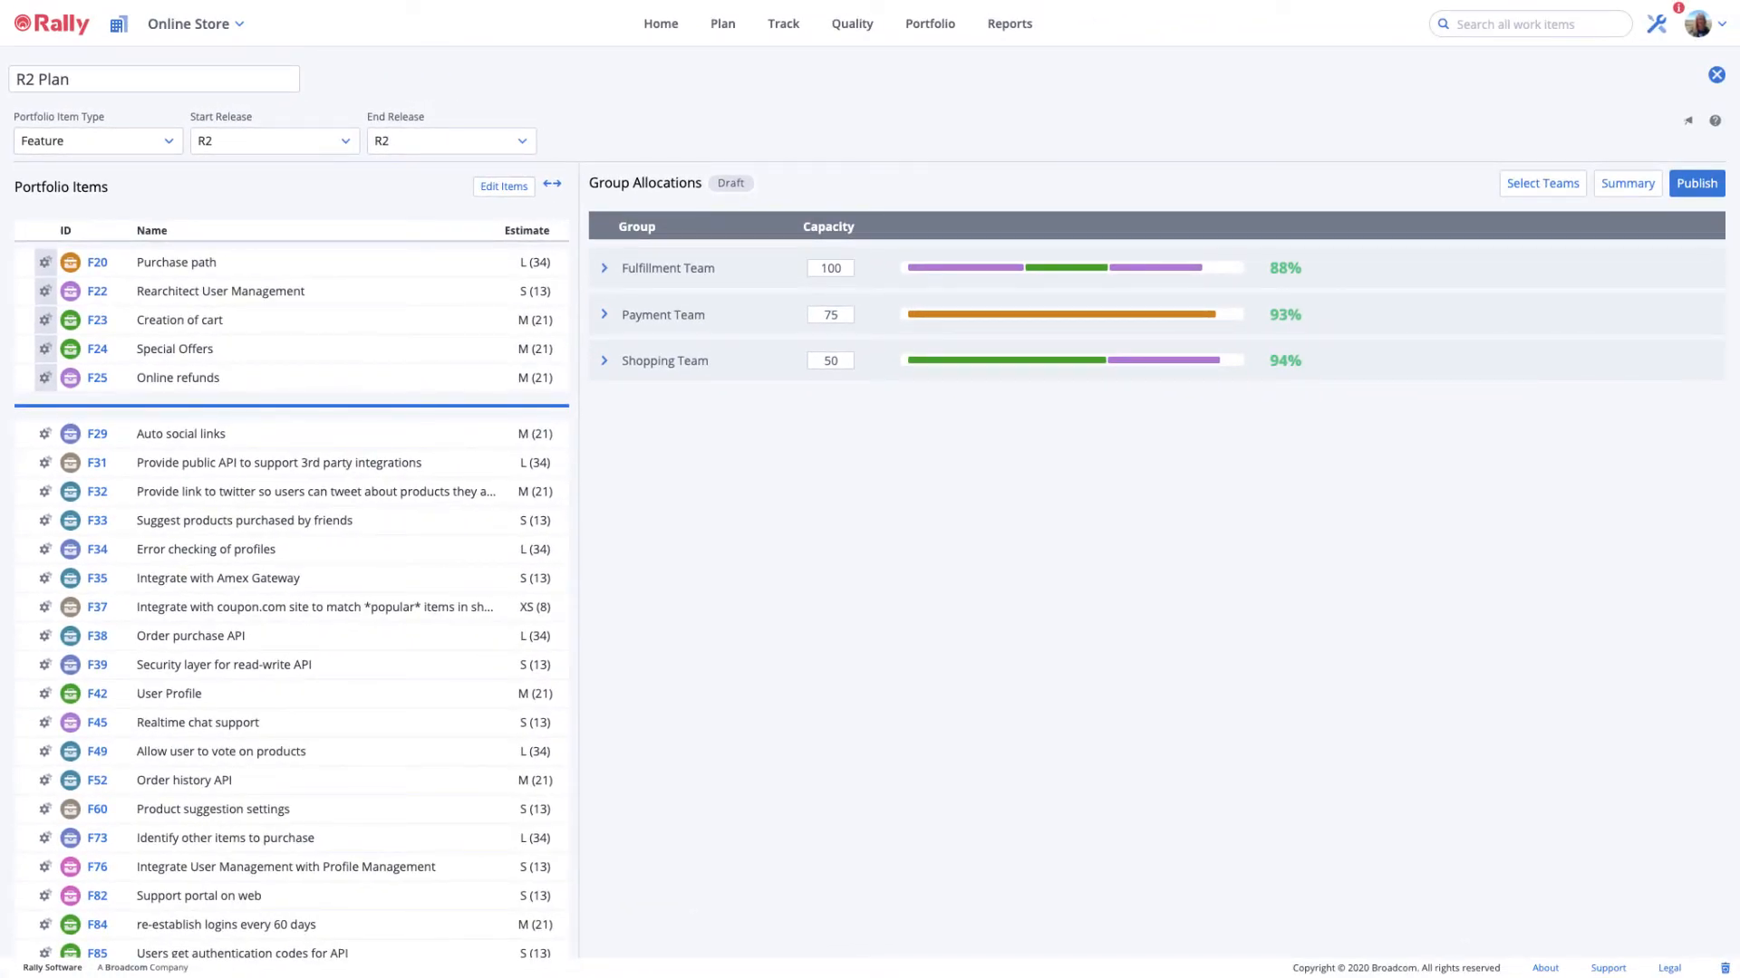
pyautogui.click(604, 267)
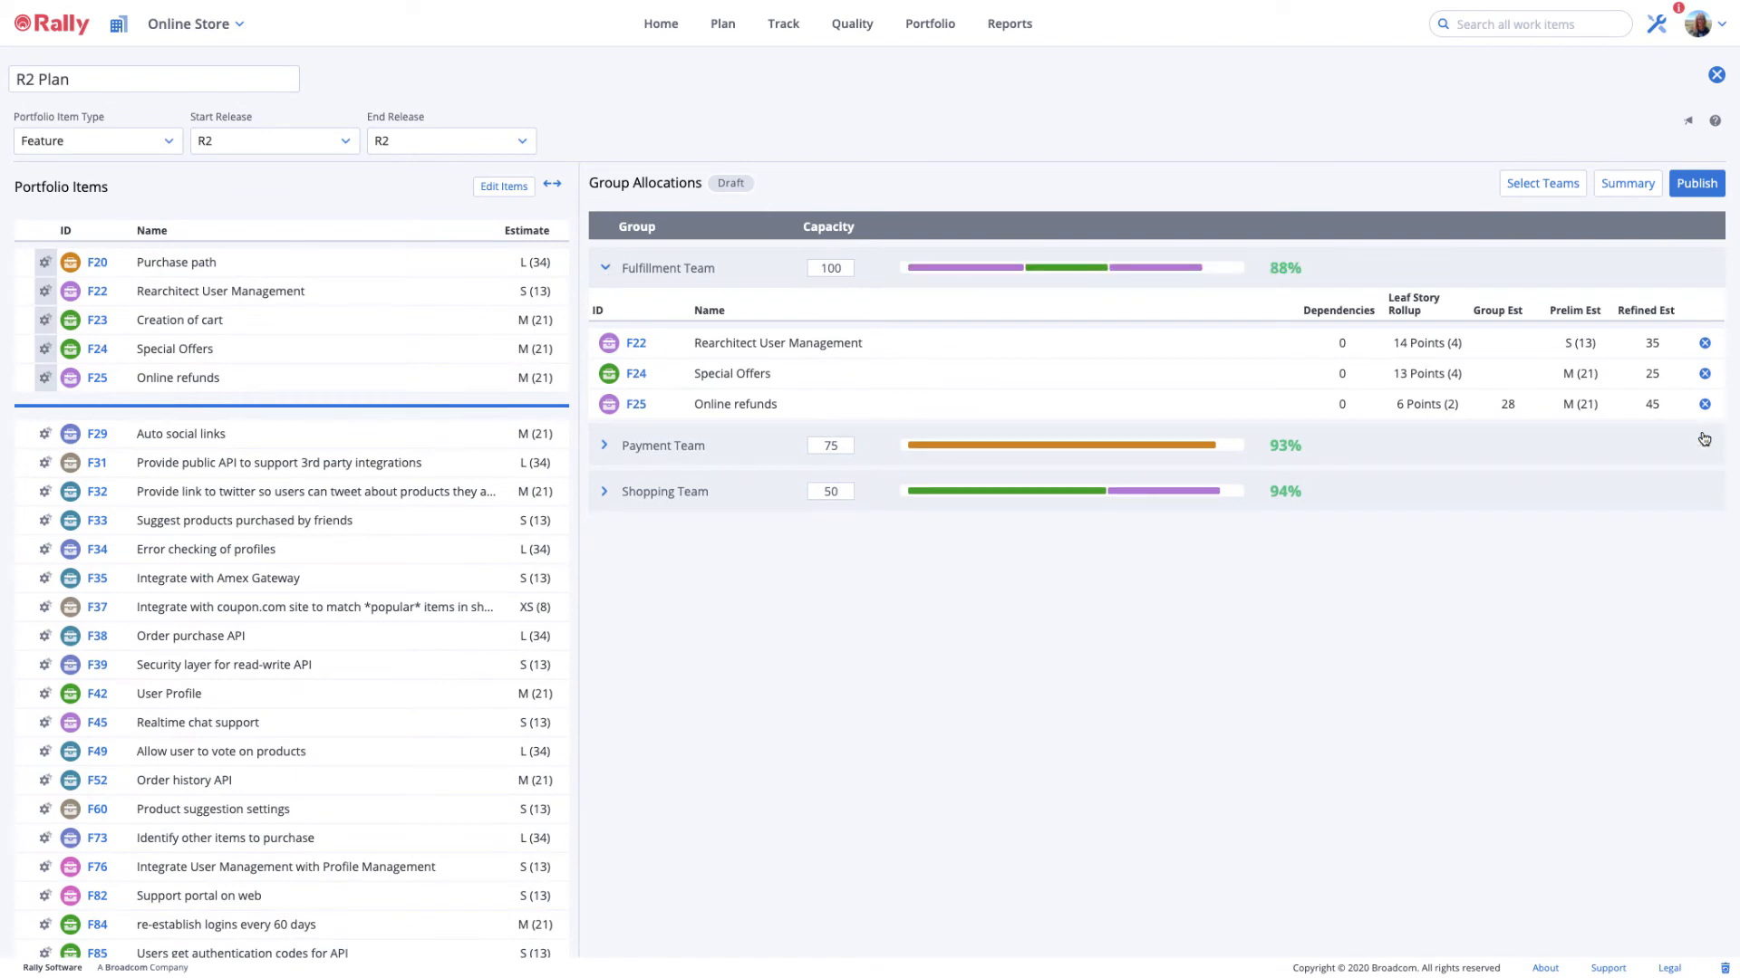
pyautogui.click(606, 268)
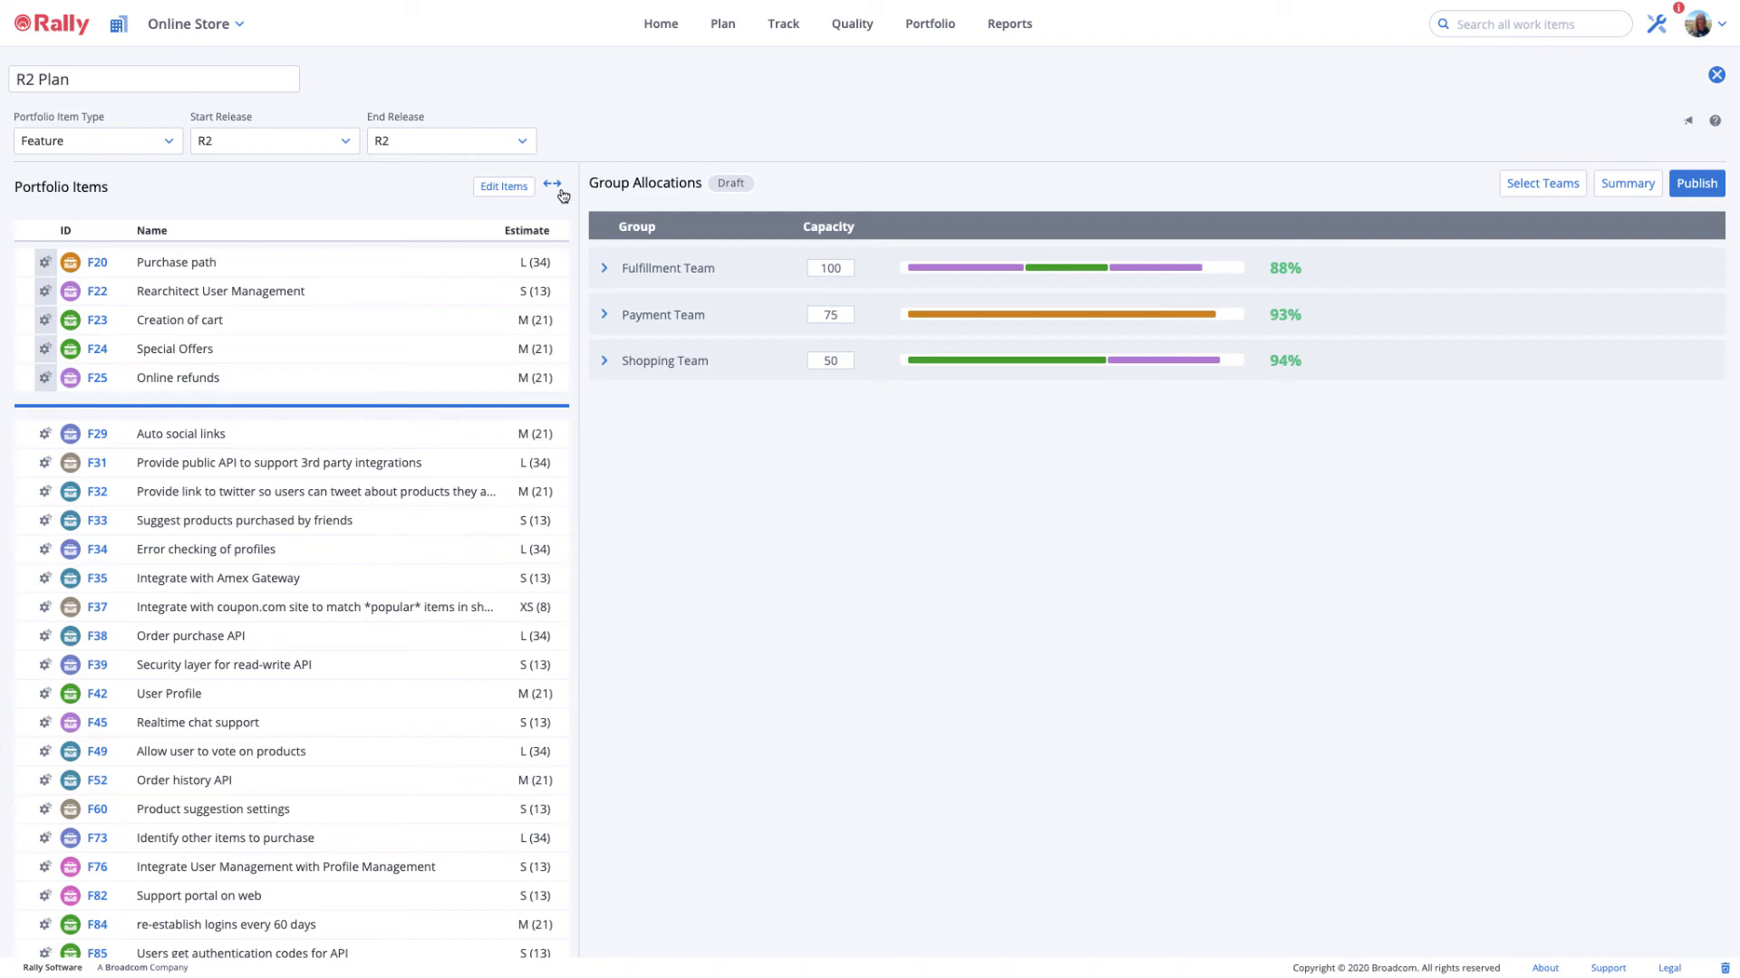
# Expand the portfolio items grid, then exit R2 Plan back to the Capacity Planning list.
pyautogui.click(553, 186)
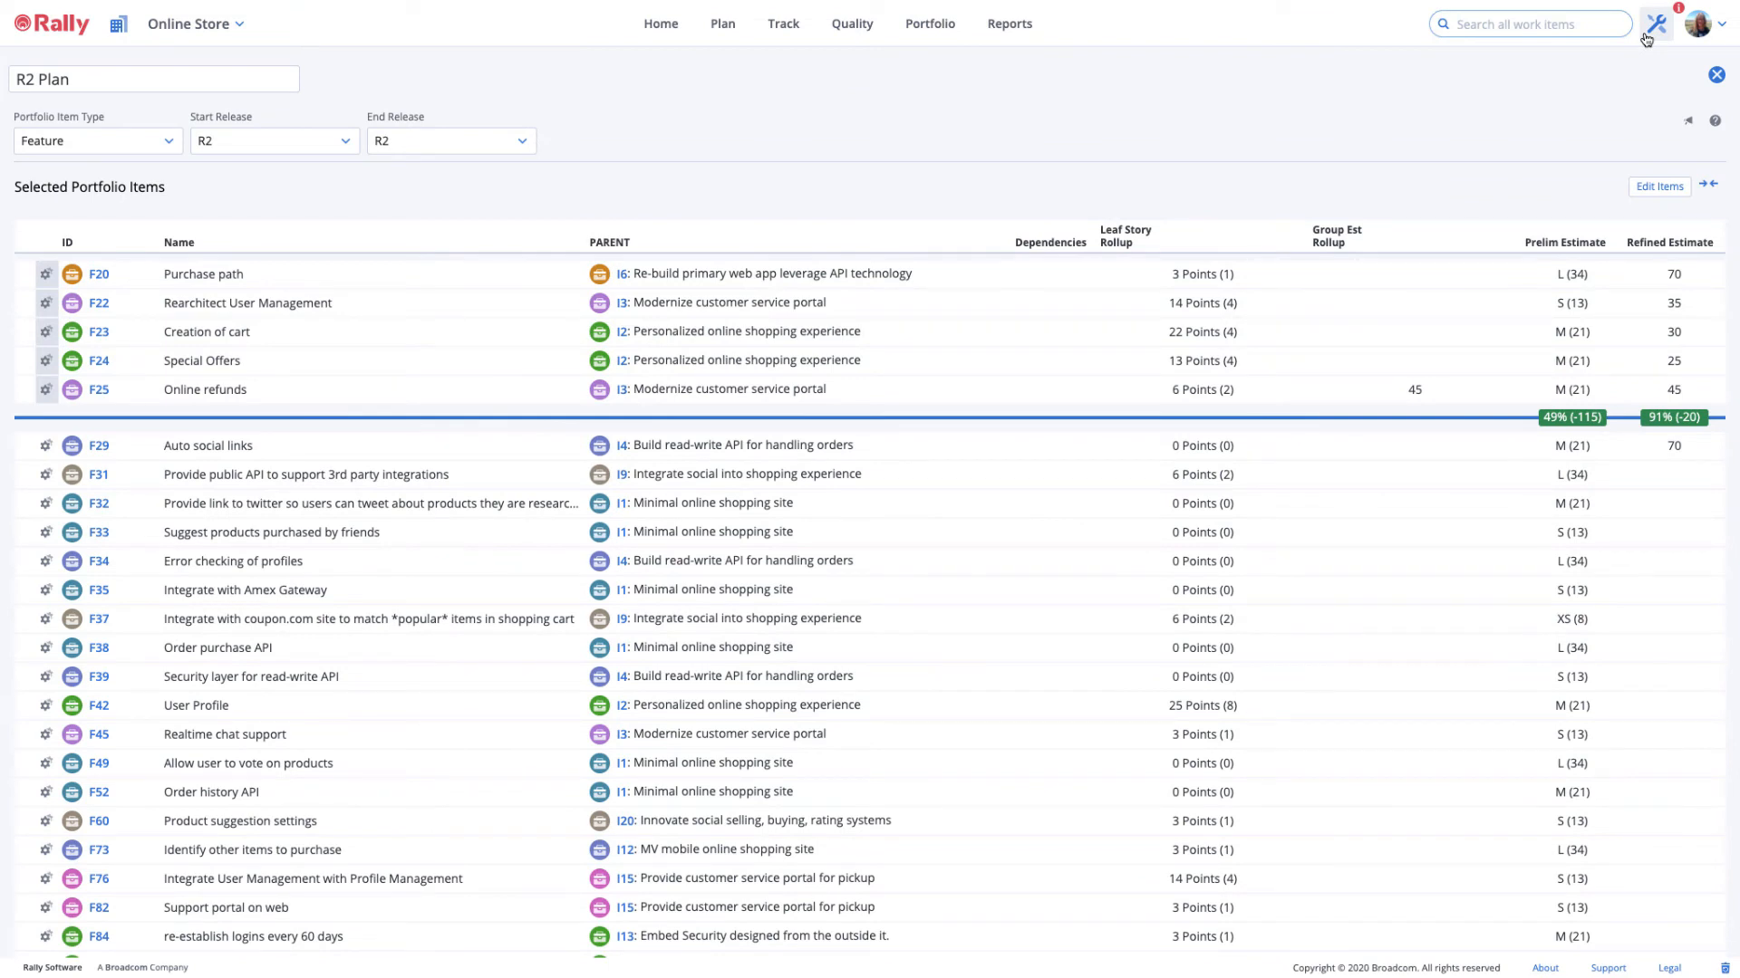
pyautogui.click(929, 24)
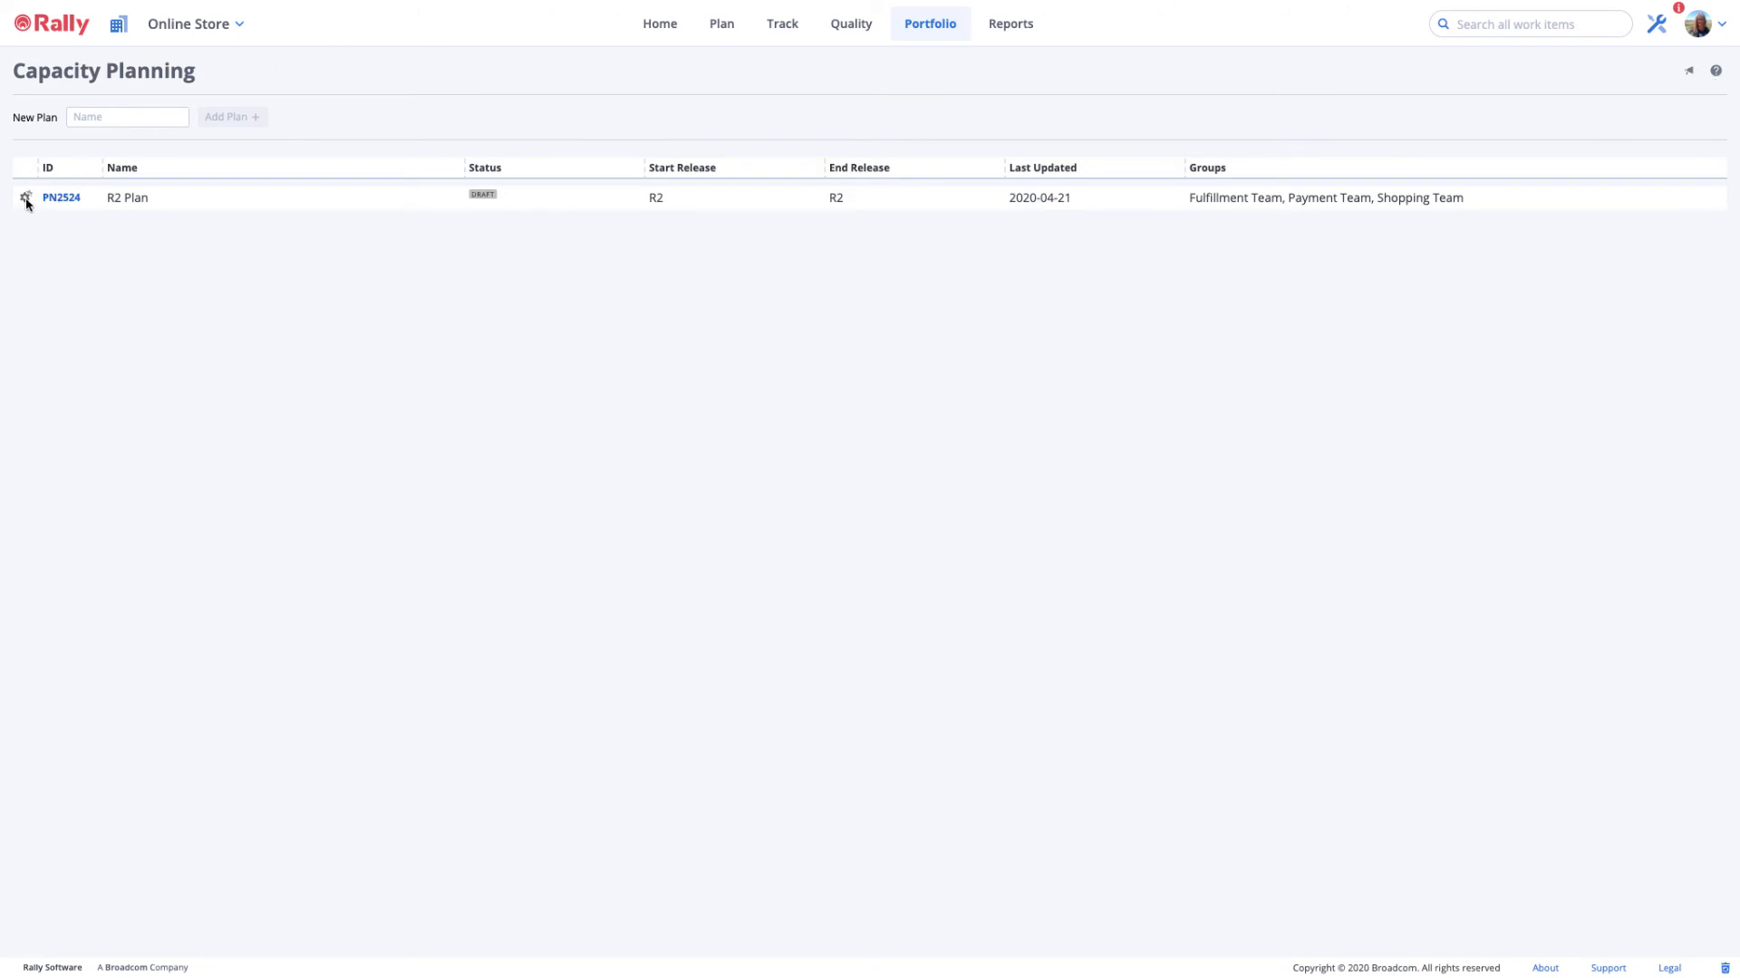
# Open R2 Plan (PN2524) again from the Capacity Planning list.
pyautogui.click(24, 197)
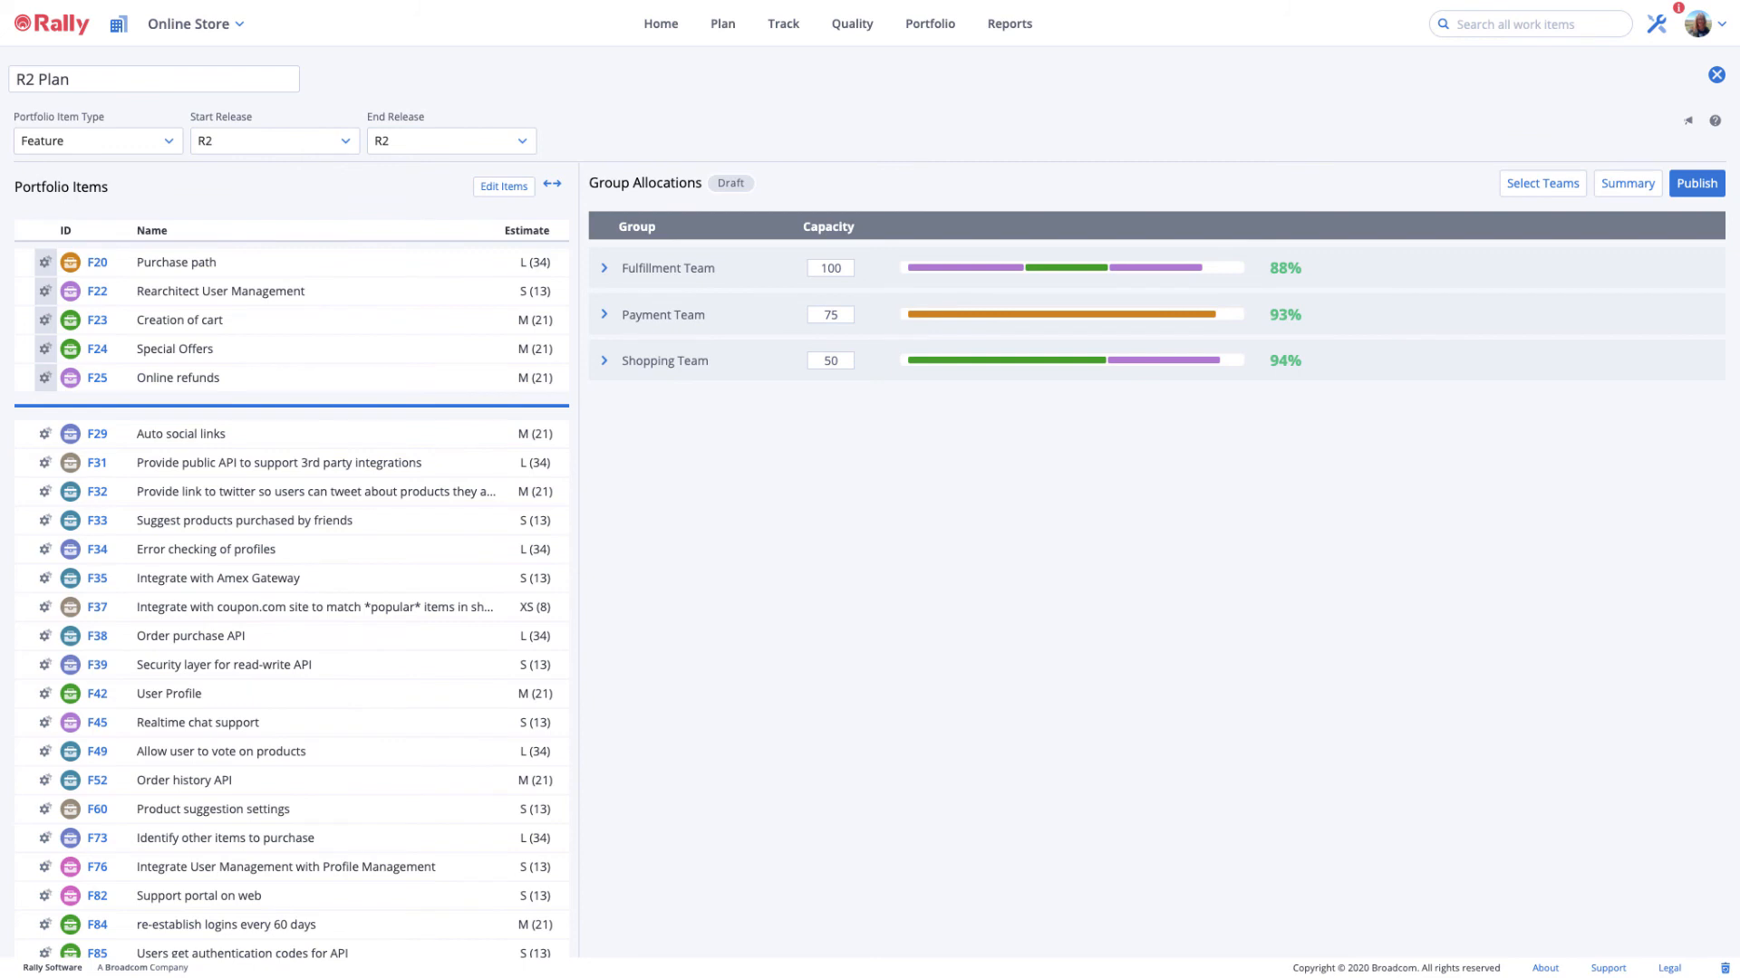
pyautogui.moveTo(1730, 167)
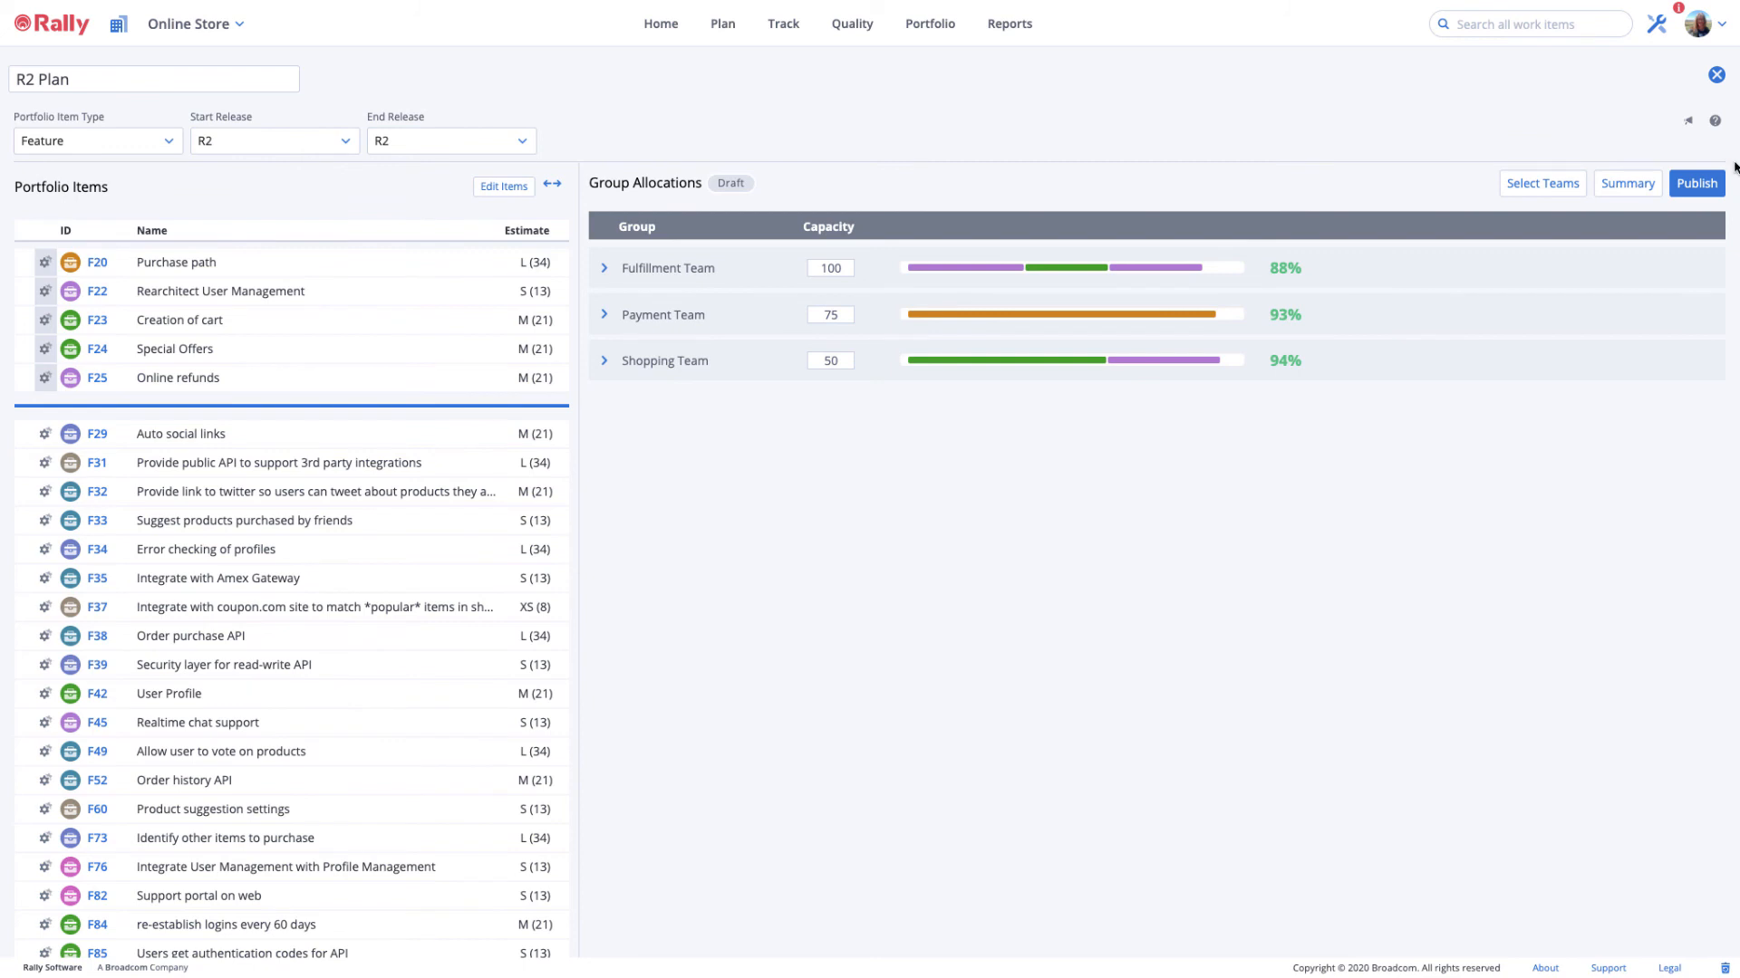
pyautogui.moveTo(1731, 167)
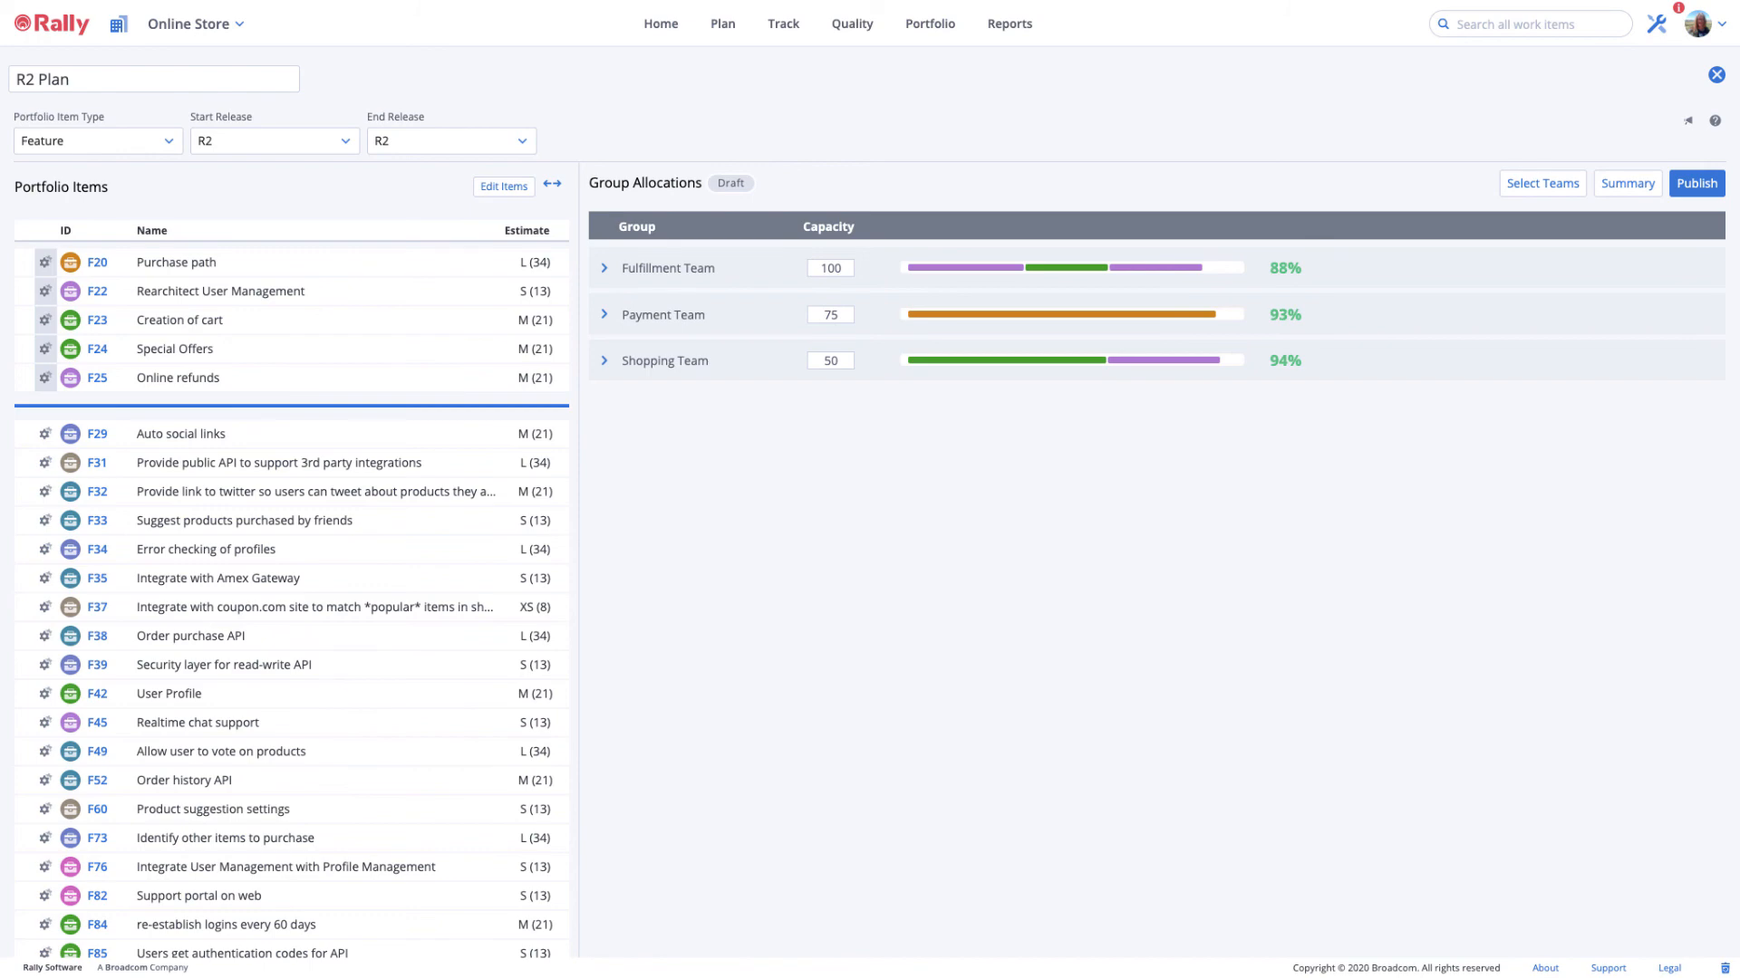
pyautogui.click(1626, 183)
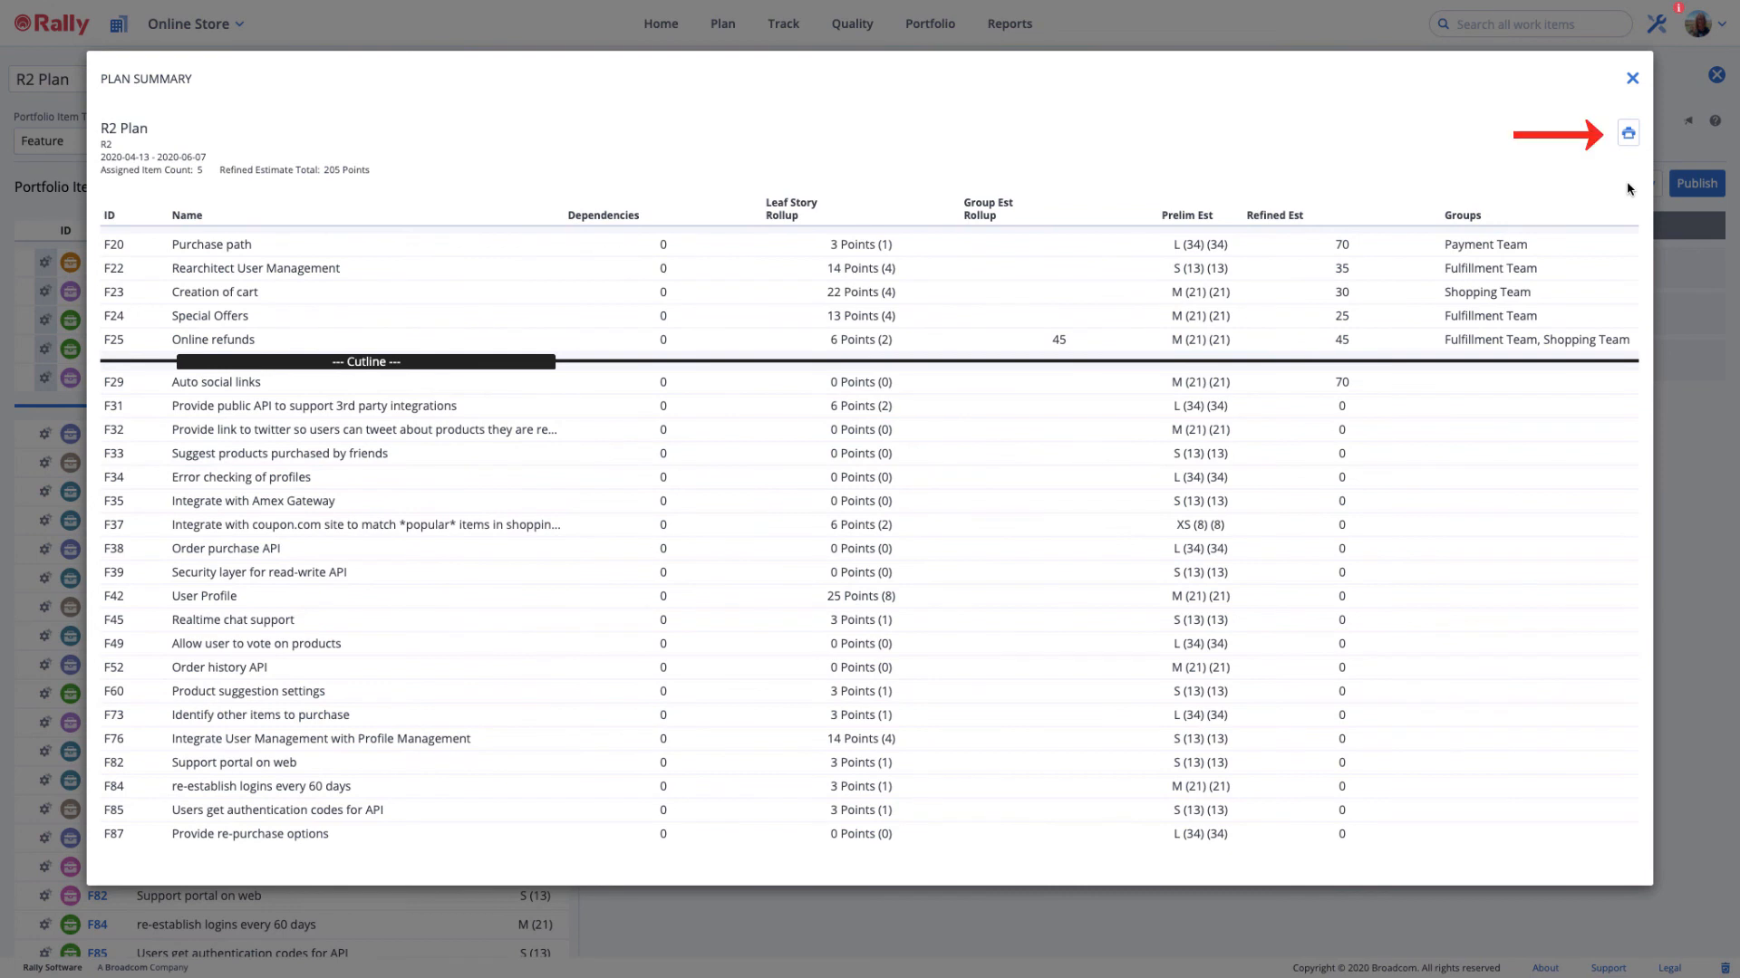
pyautogui.click(1631, 78)
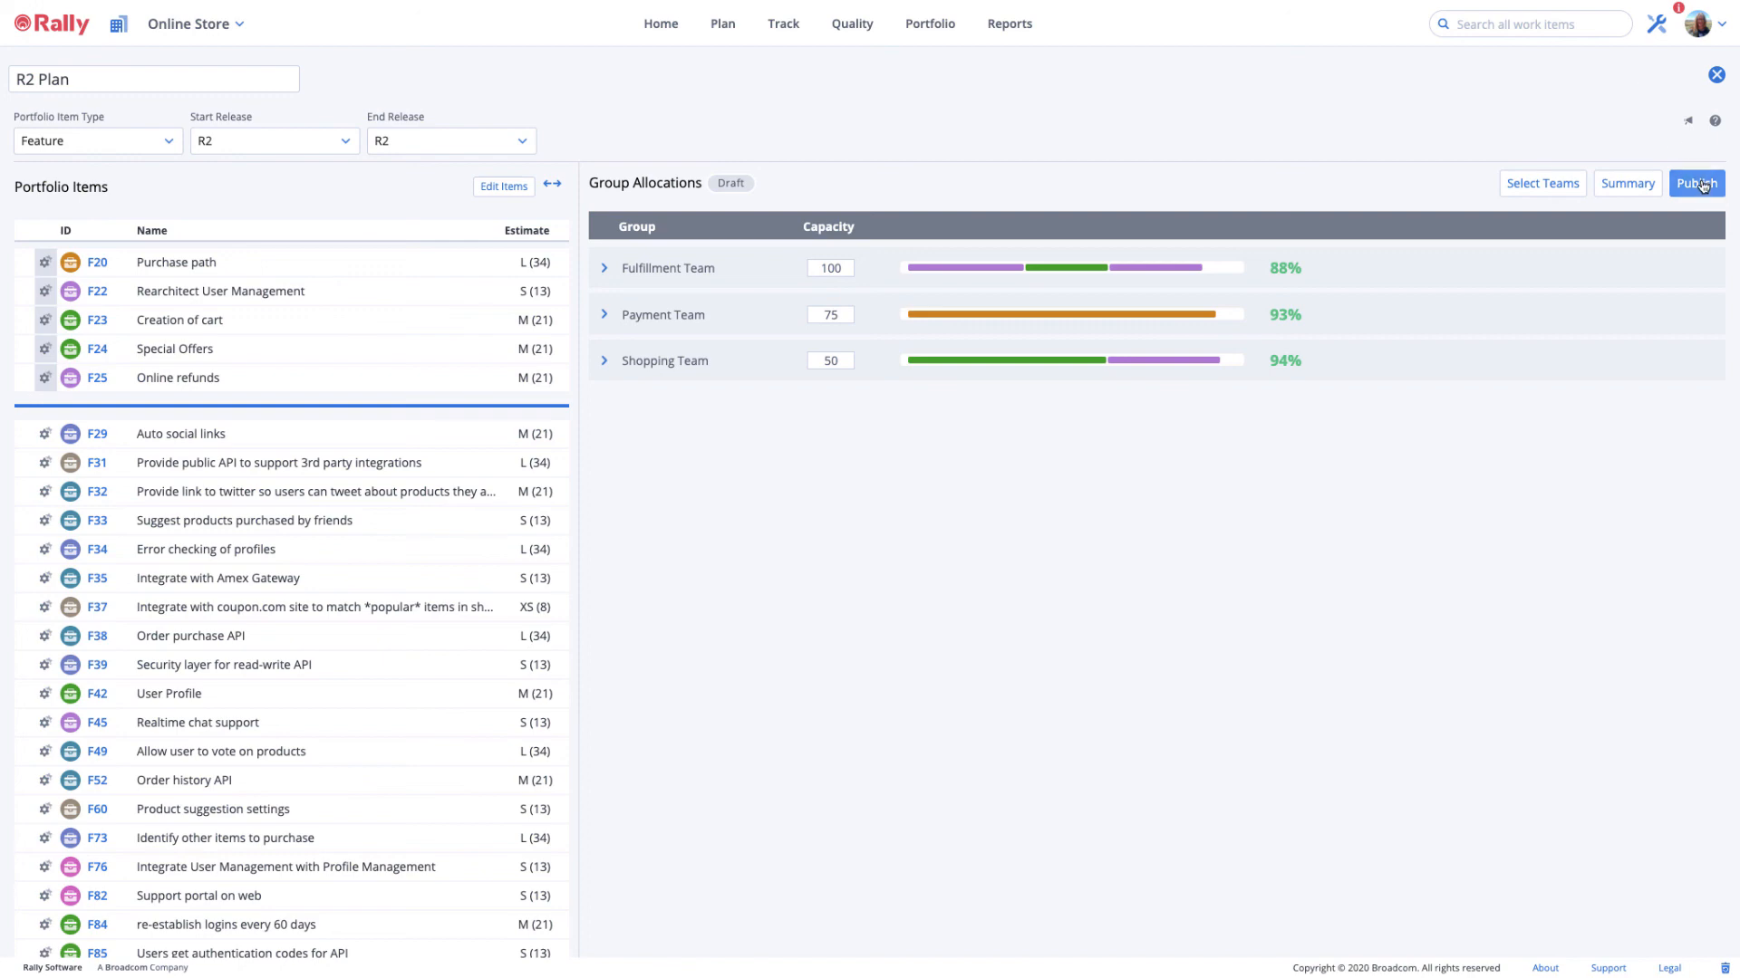
# Publish R2 Plan, confirming the release and planned date updates.
pyautogui.click(1696, 183)
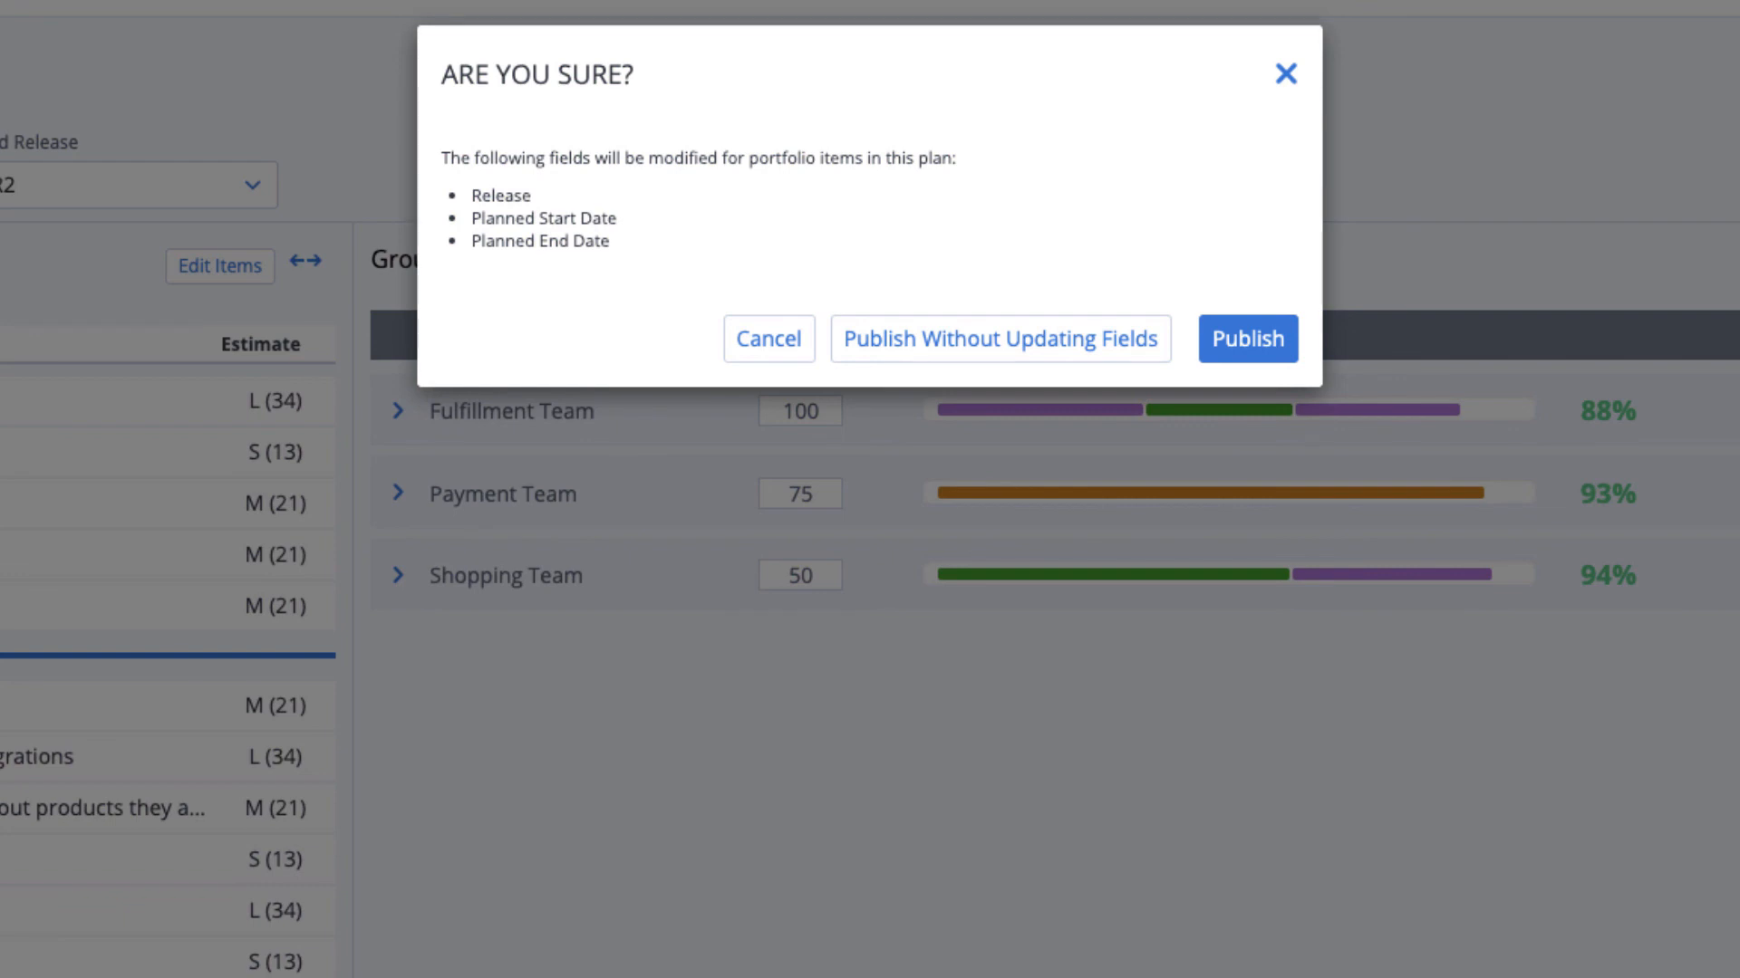
pyautogui.click(1246, 338)
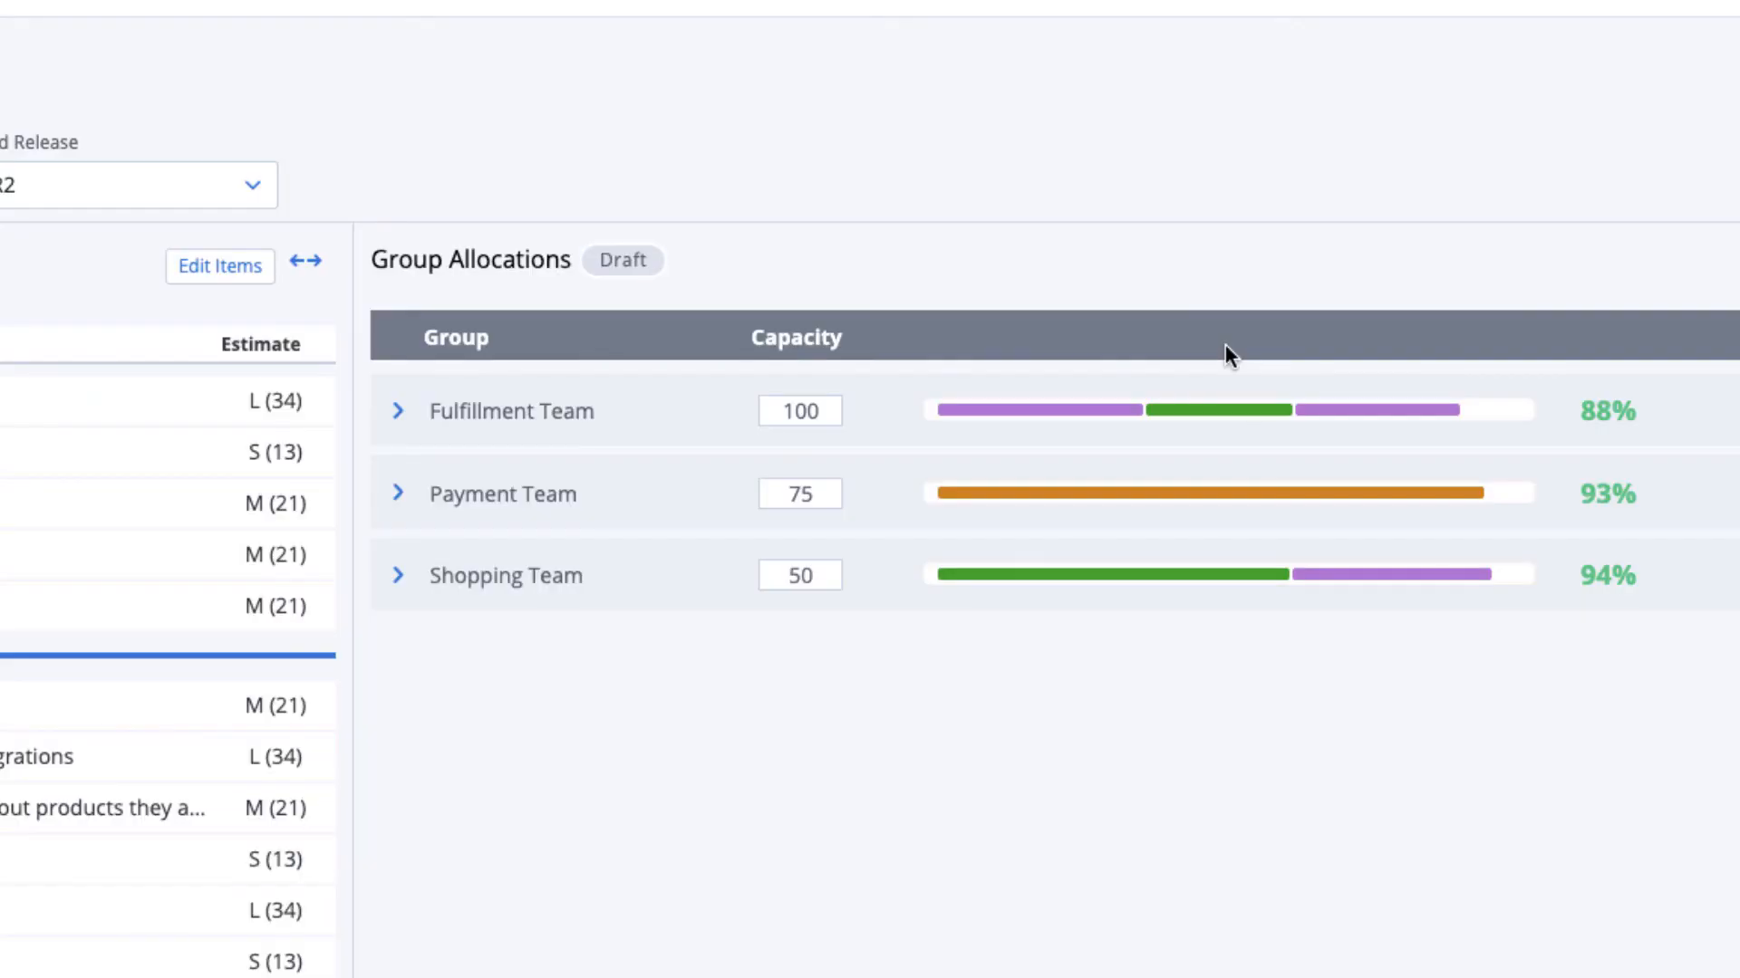